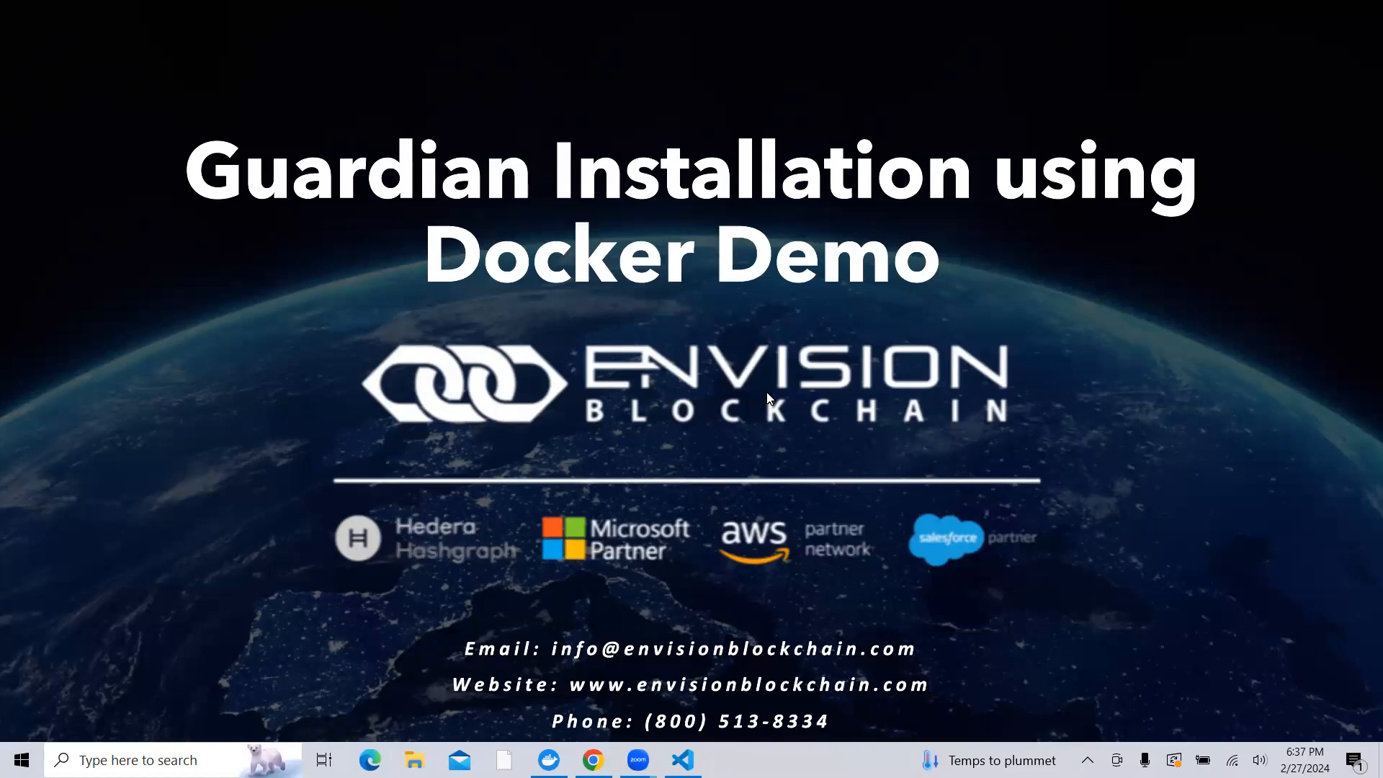
Open the 'Using Docker' installation guide and scroll to its six-step process
left_click(594, 760)
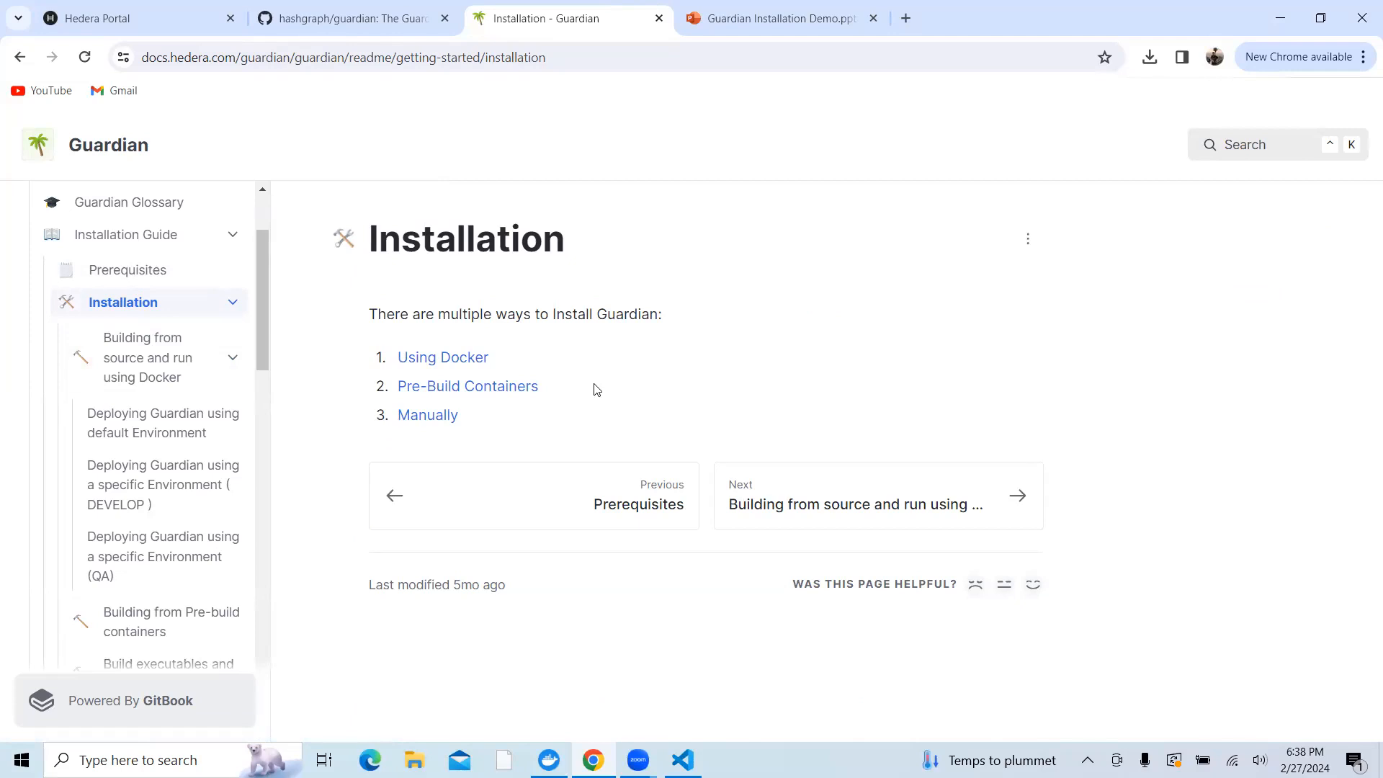
mouse_move(443, 357)
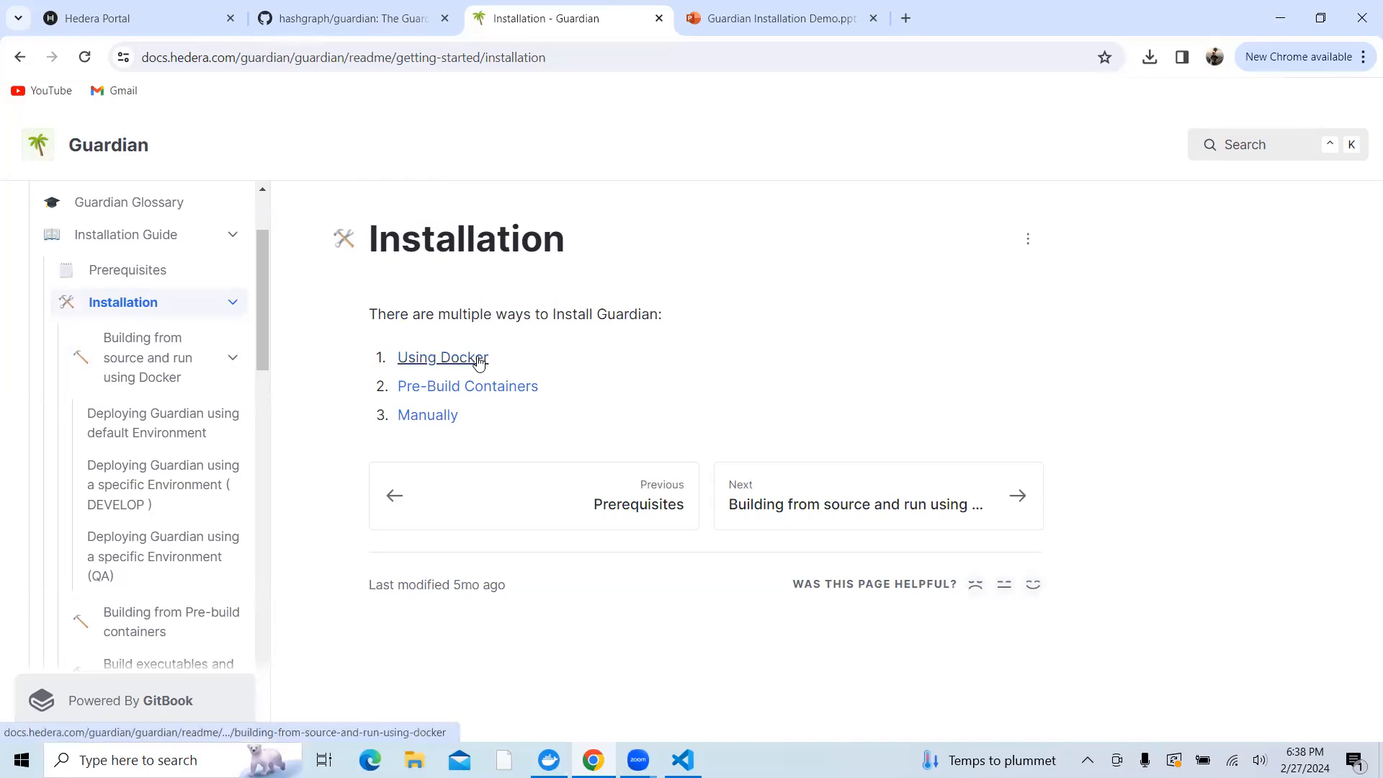
left_click(441, 358)
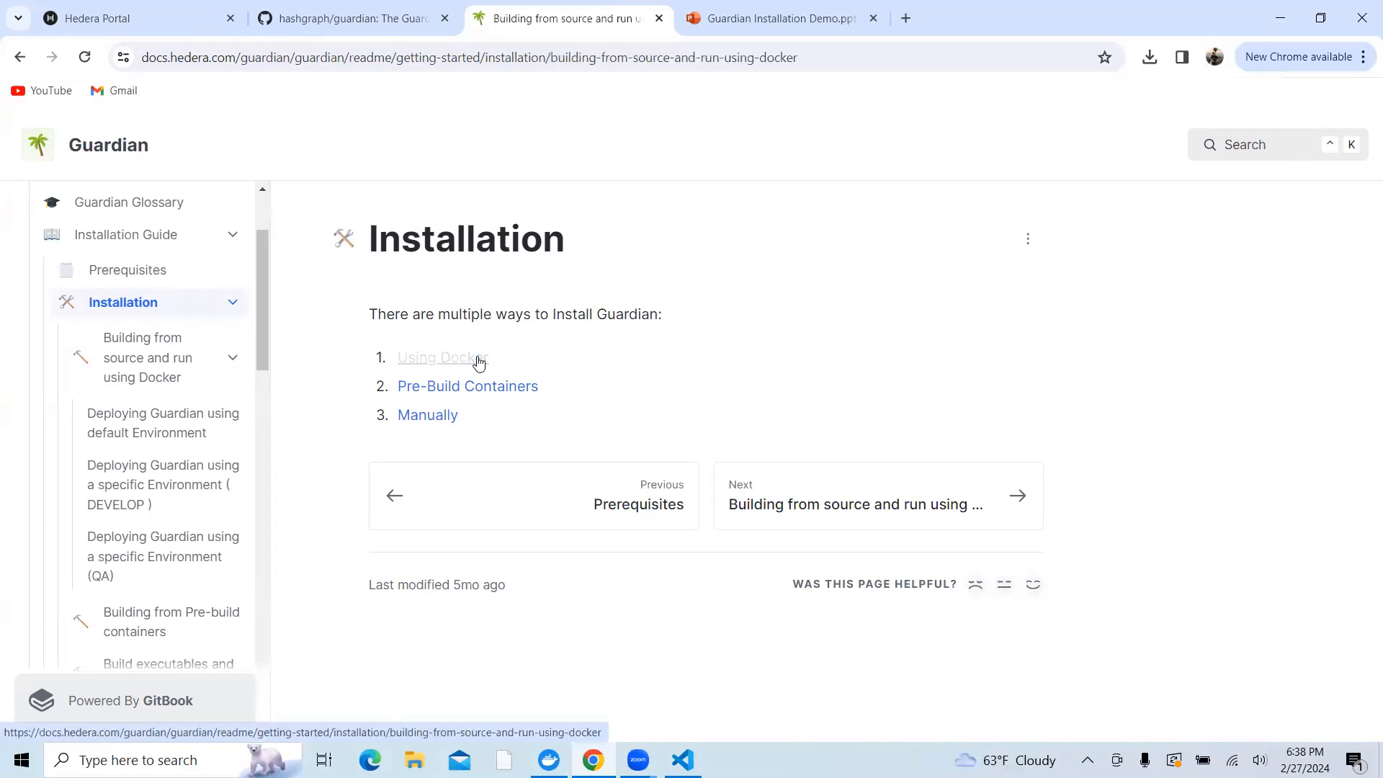
left_click(441, 358)
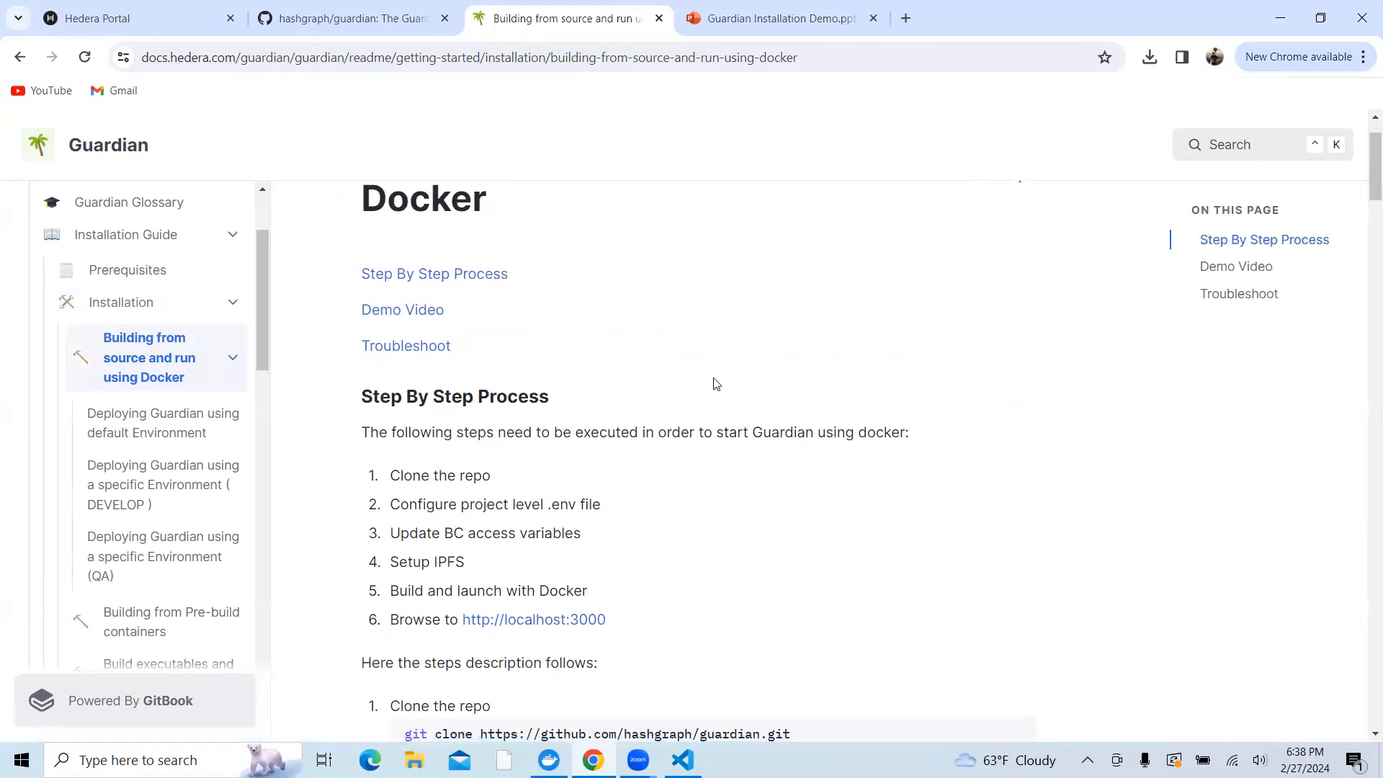
scroll("down", 3)
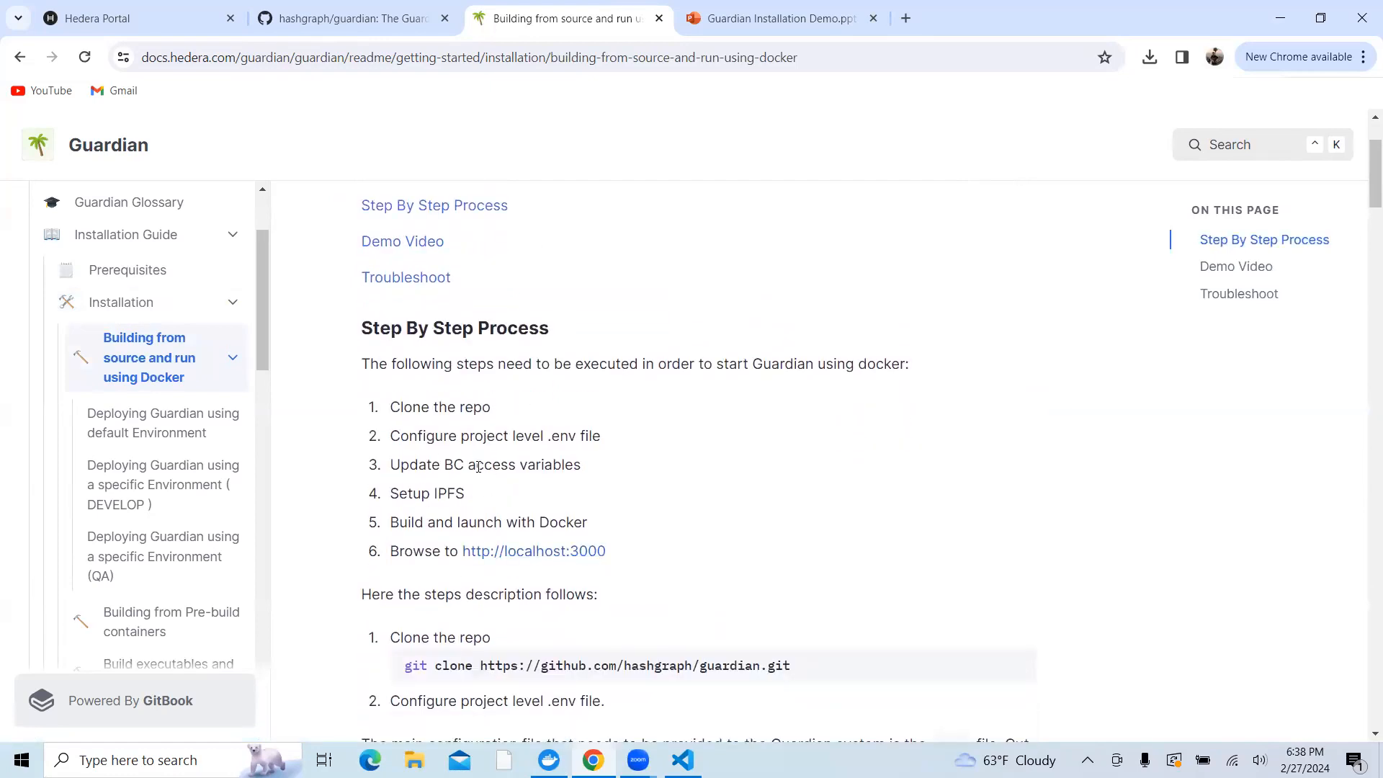
mouse_move(492, 393)
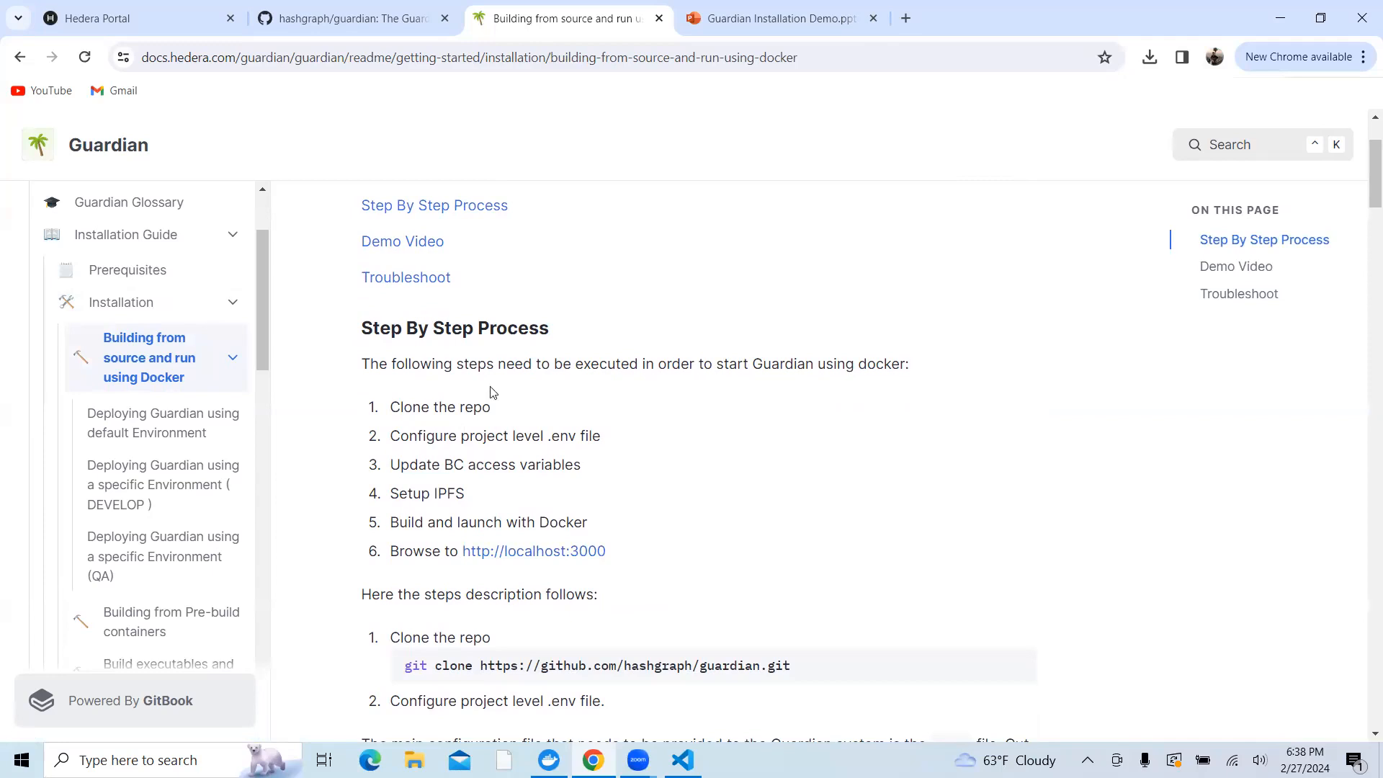
mouse_move(657, 490)
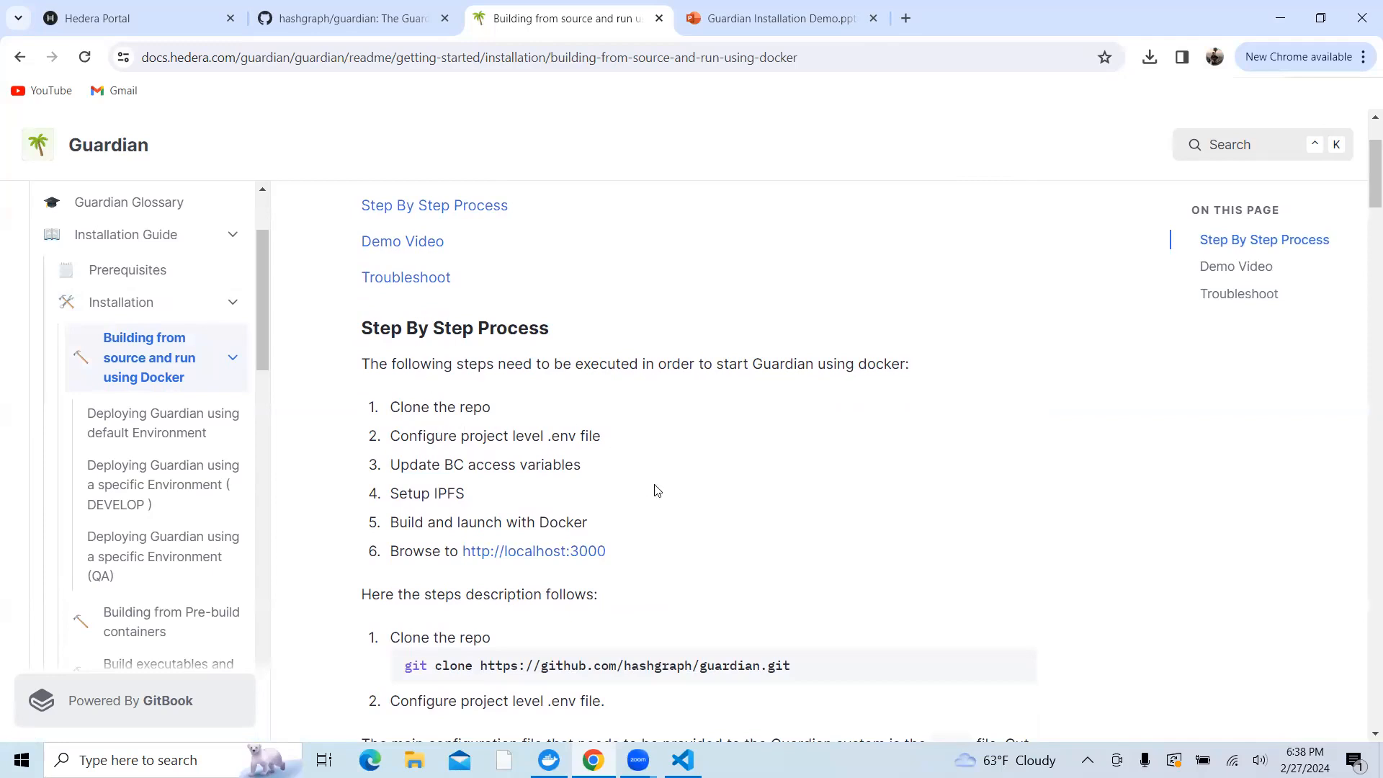
scroll("down", 3)
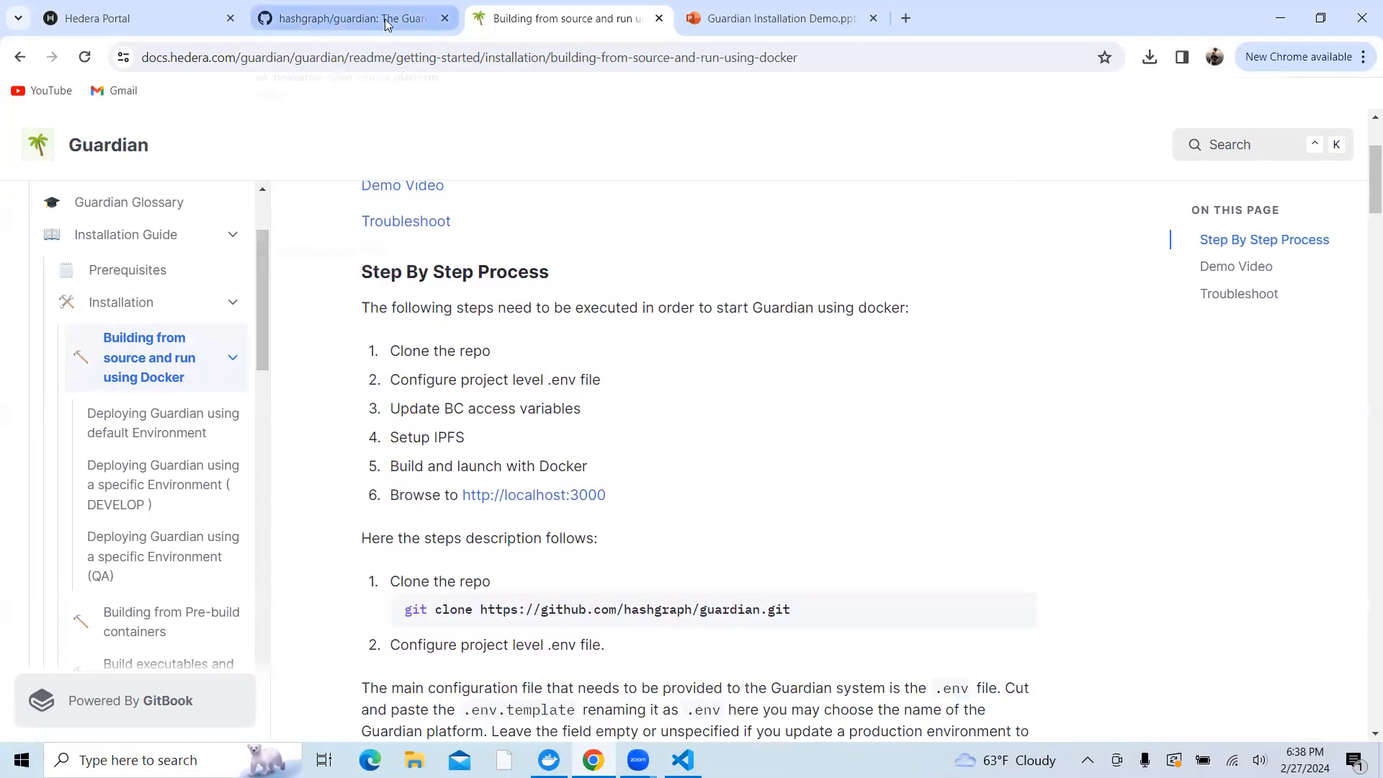
Copy the HTTPS clone URL of hashgraph/guardian from the Code dropdown
left_click(344, 17)
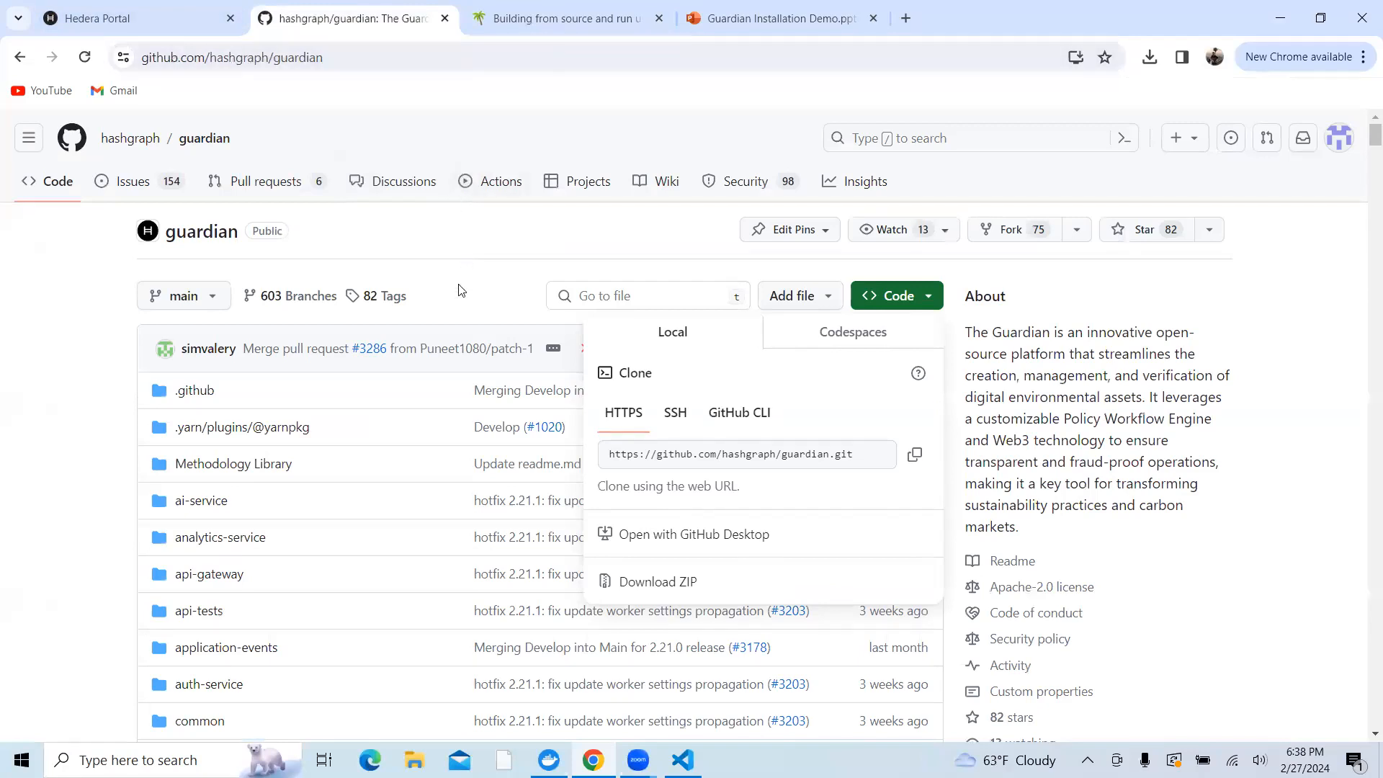
left_click(895, 295)
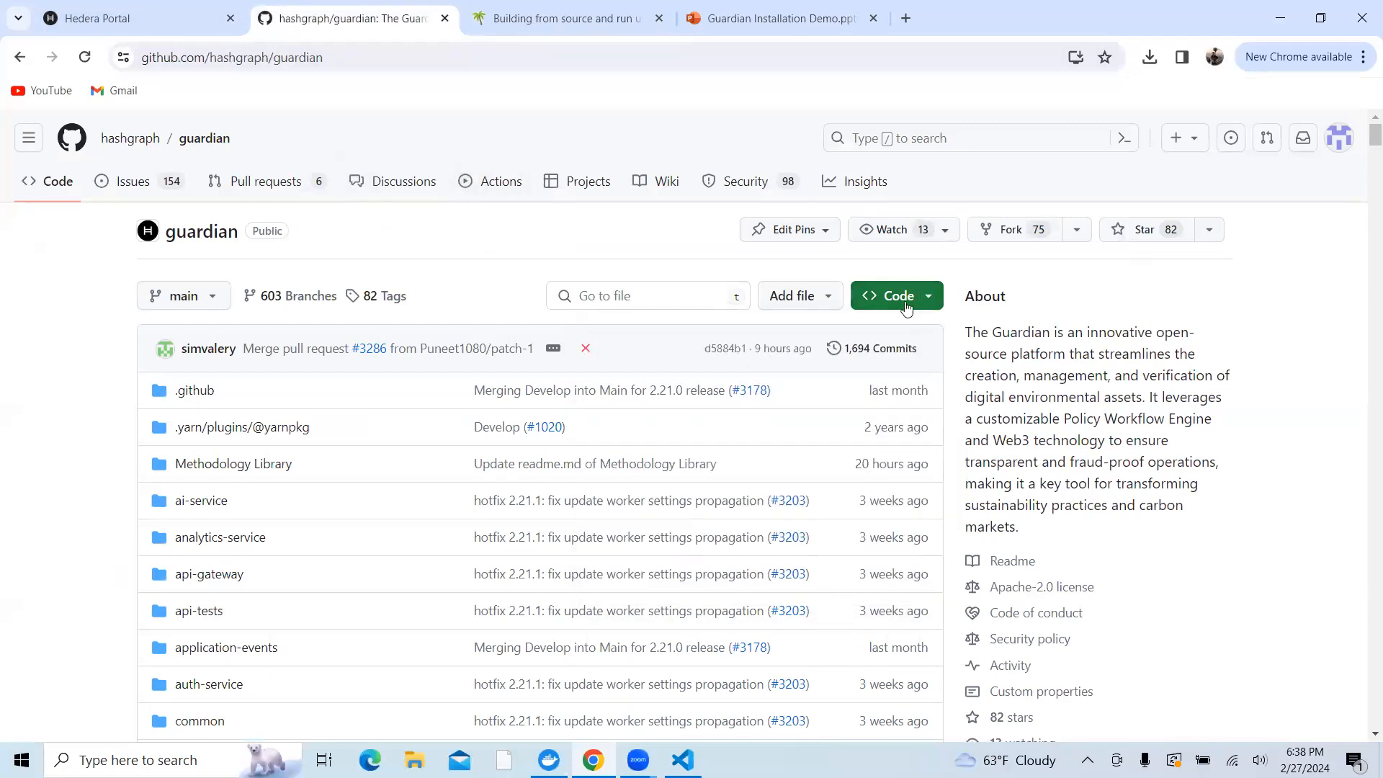
mouse_move(926, 304)
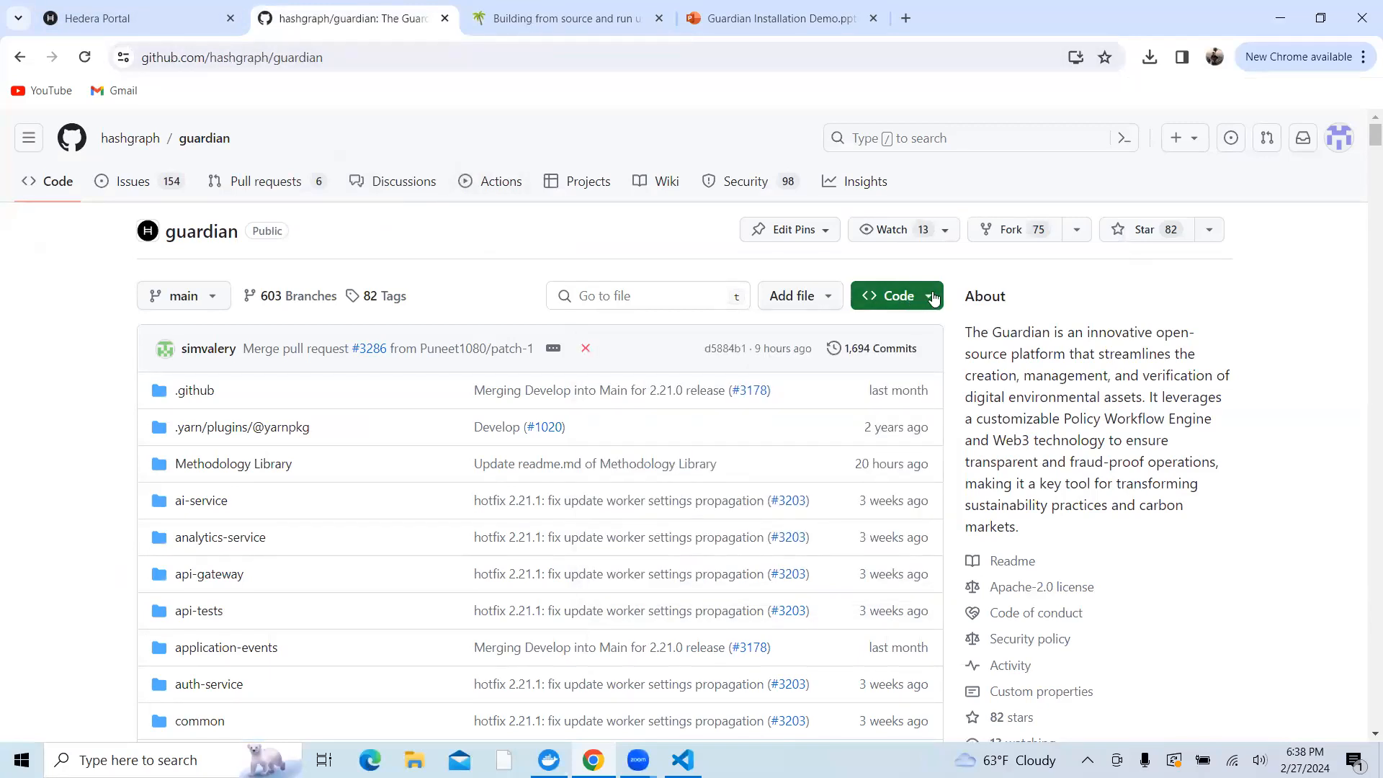
left_click(891, 296)
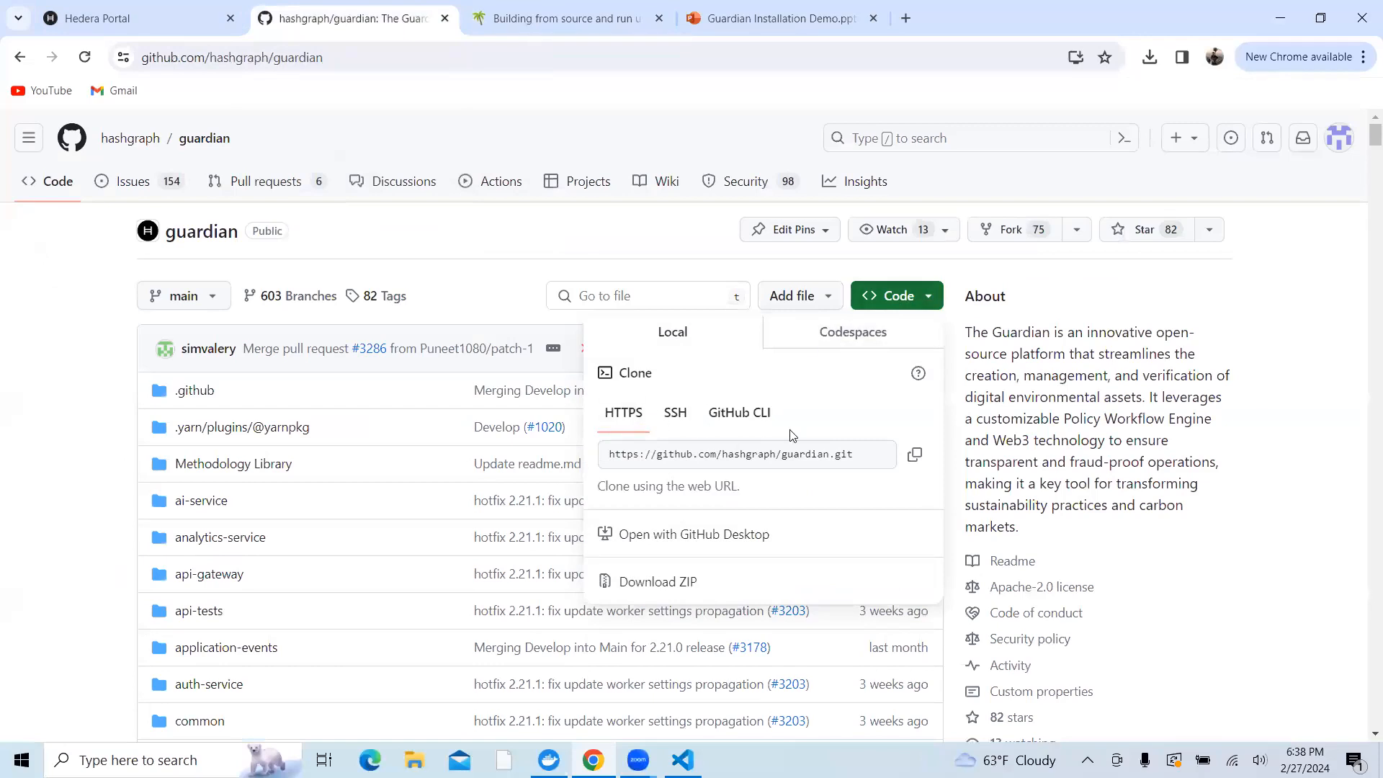
mouse_move(787, 420)
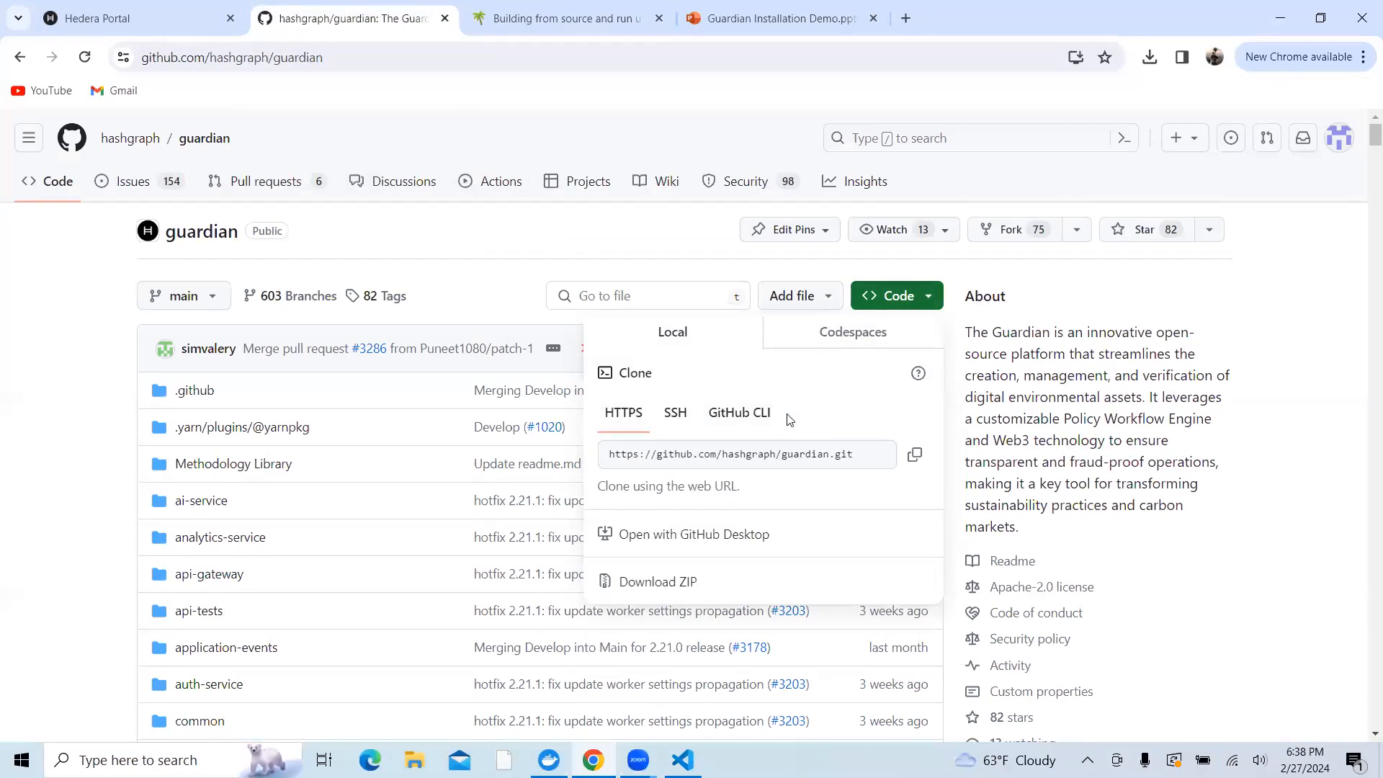
mouse_move(675, 412)
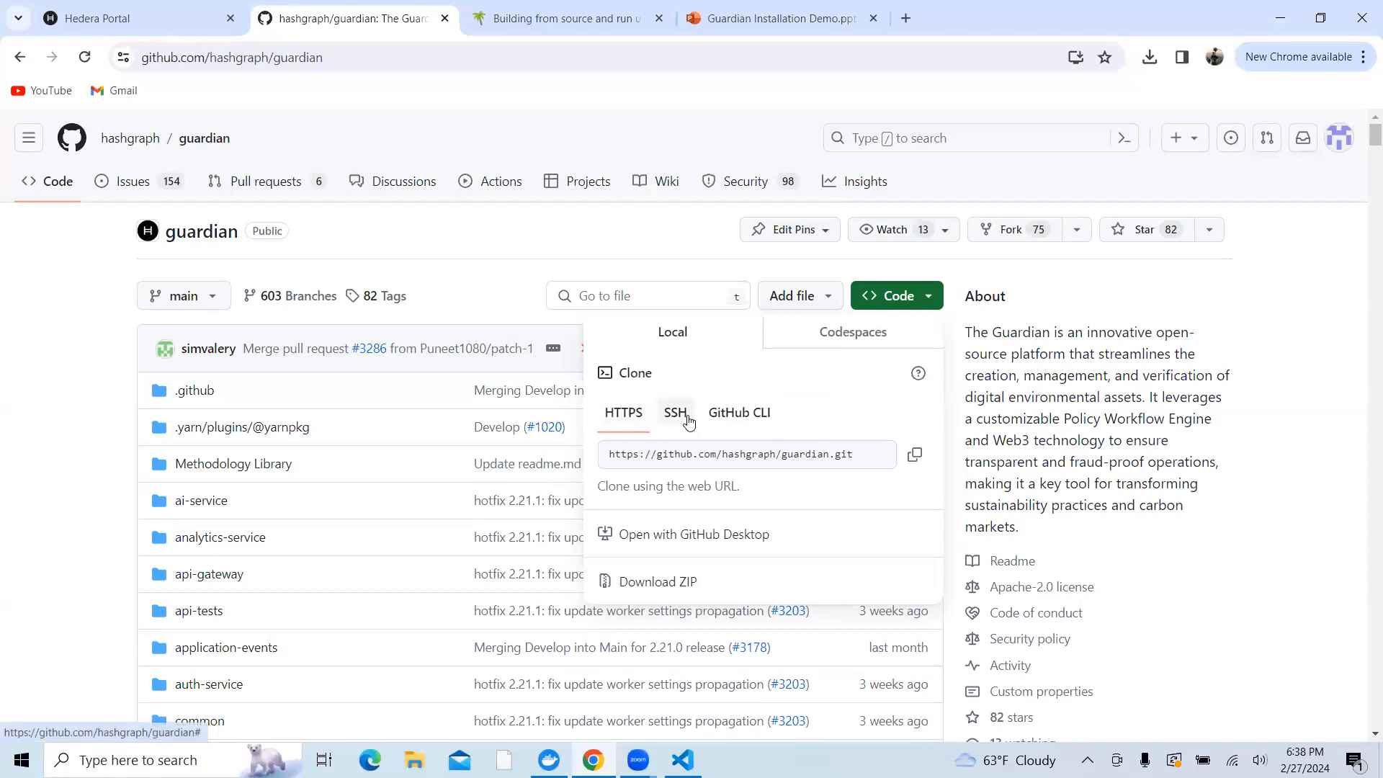
mouse_move(622, 500)
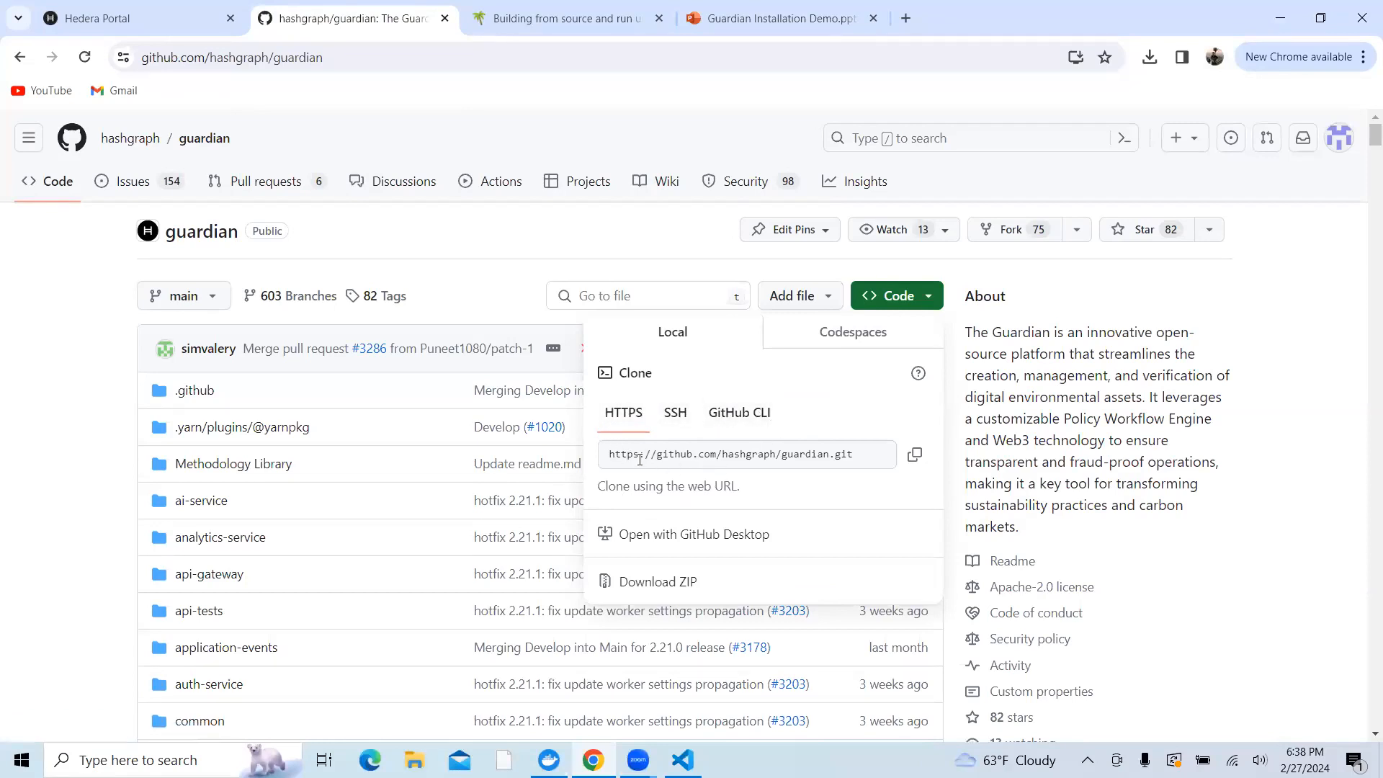
mouse_move(869, 456)
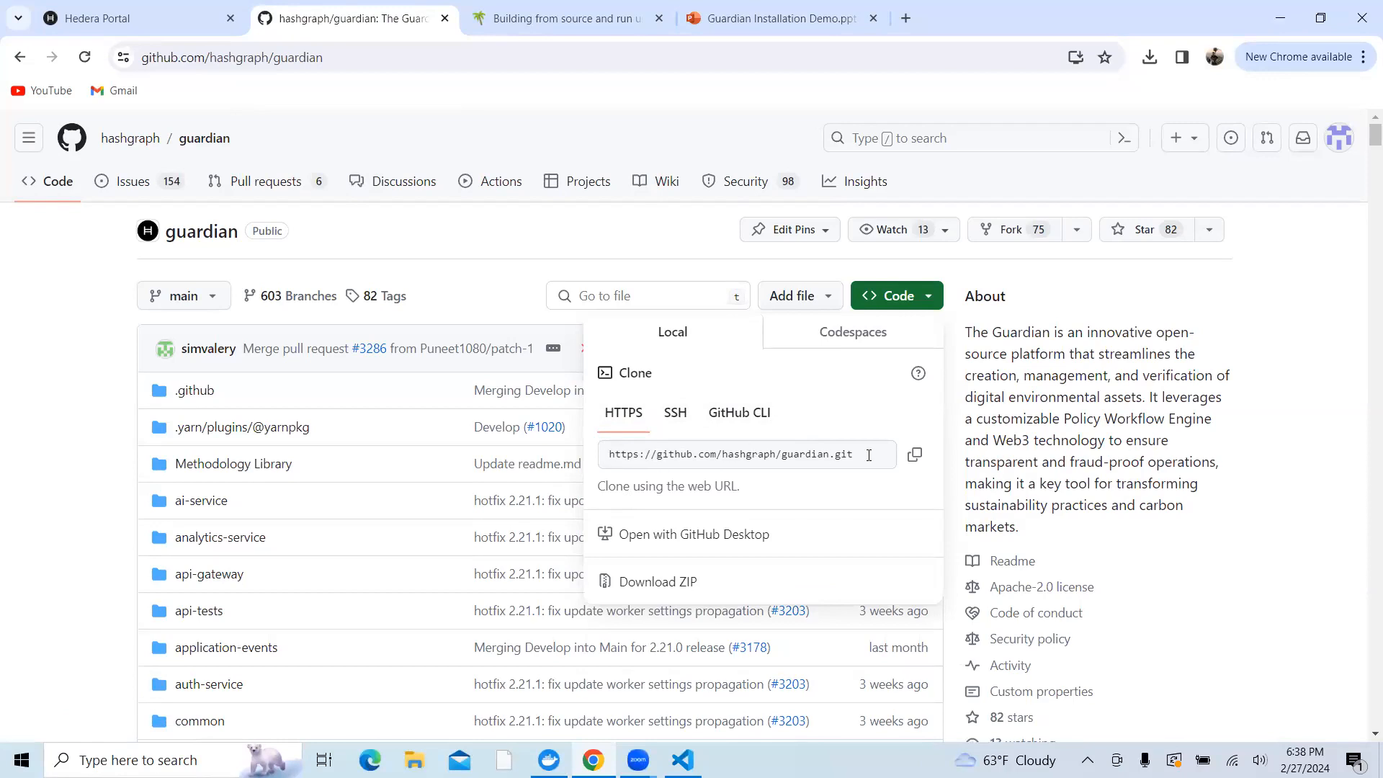
mouse_move(915, 456)
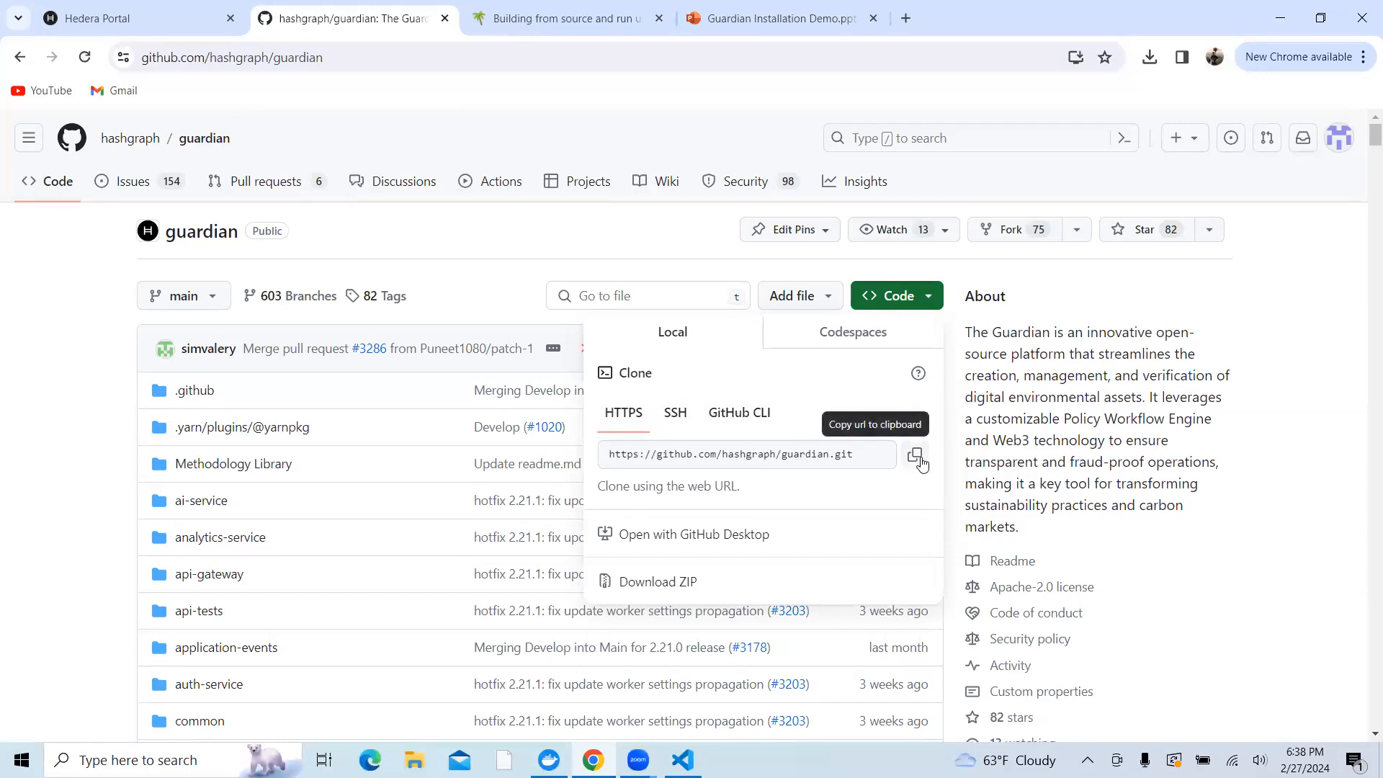
left_click(916, 454)
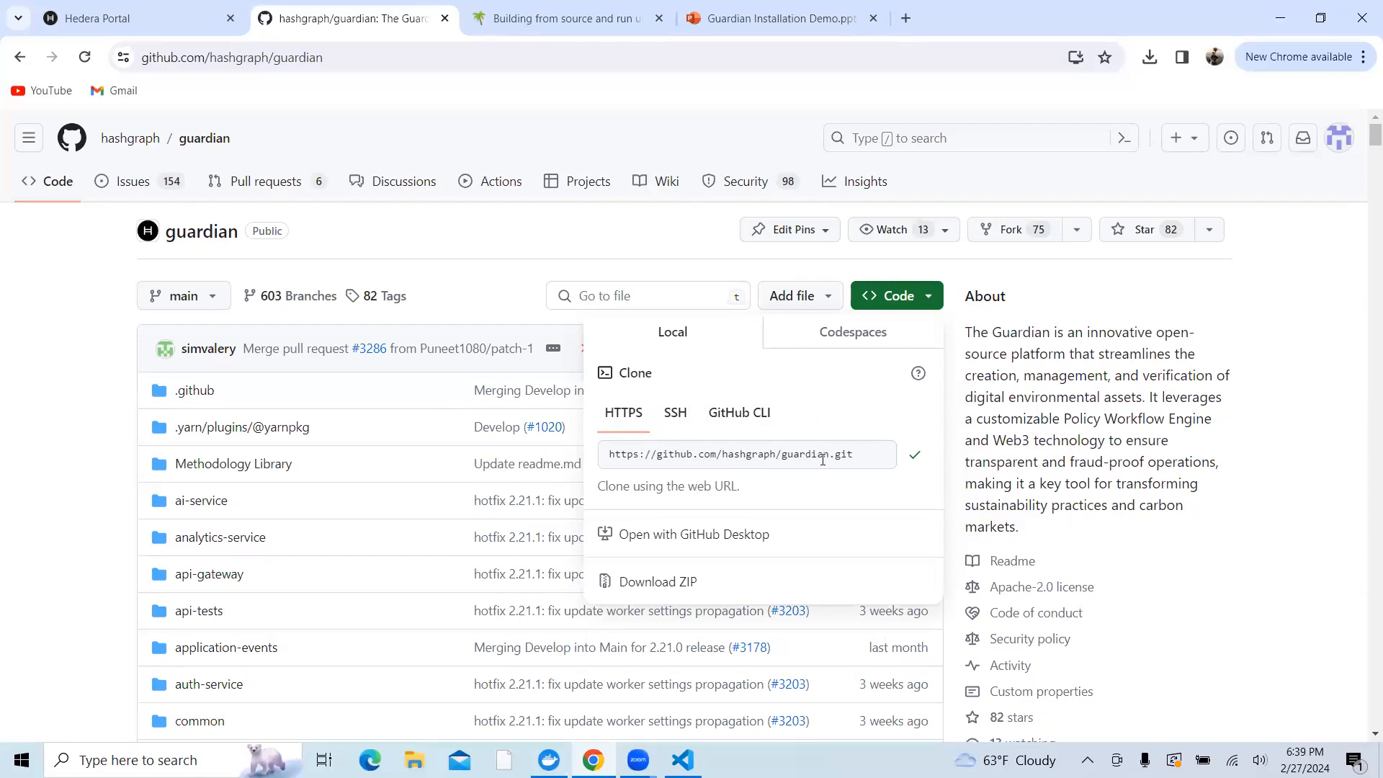
Launch Command Prompt and move into the Desktop folder
left_click(132, 760)
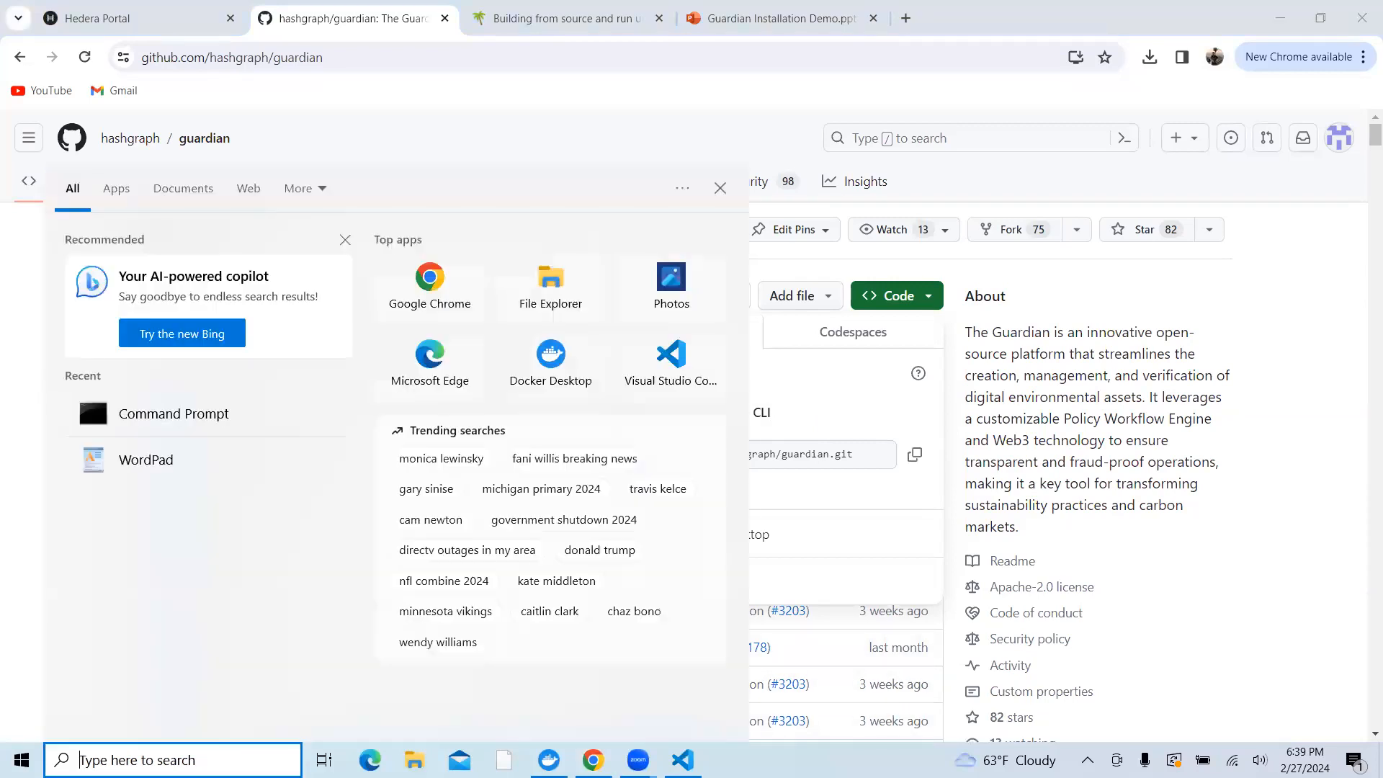
type("cmd")
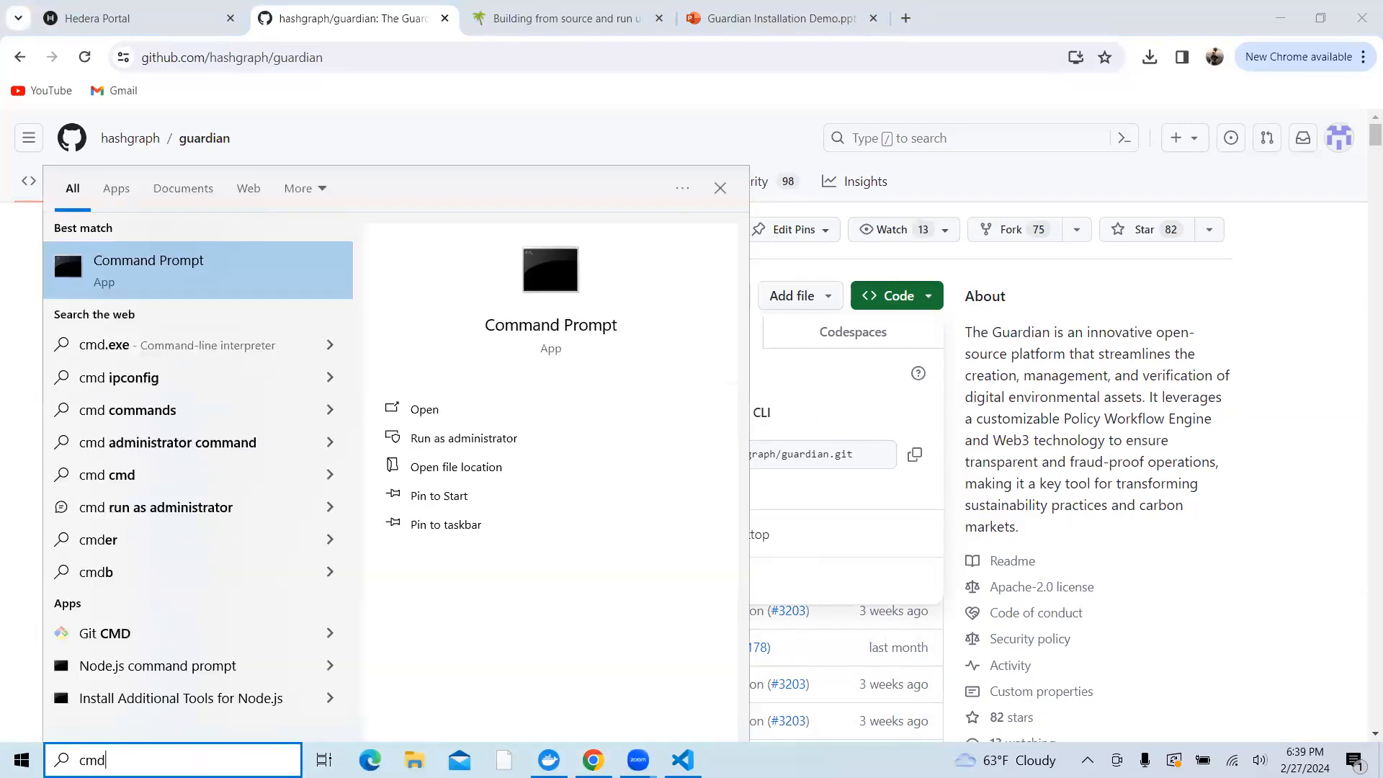
left_click(424, 409)
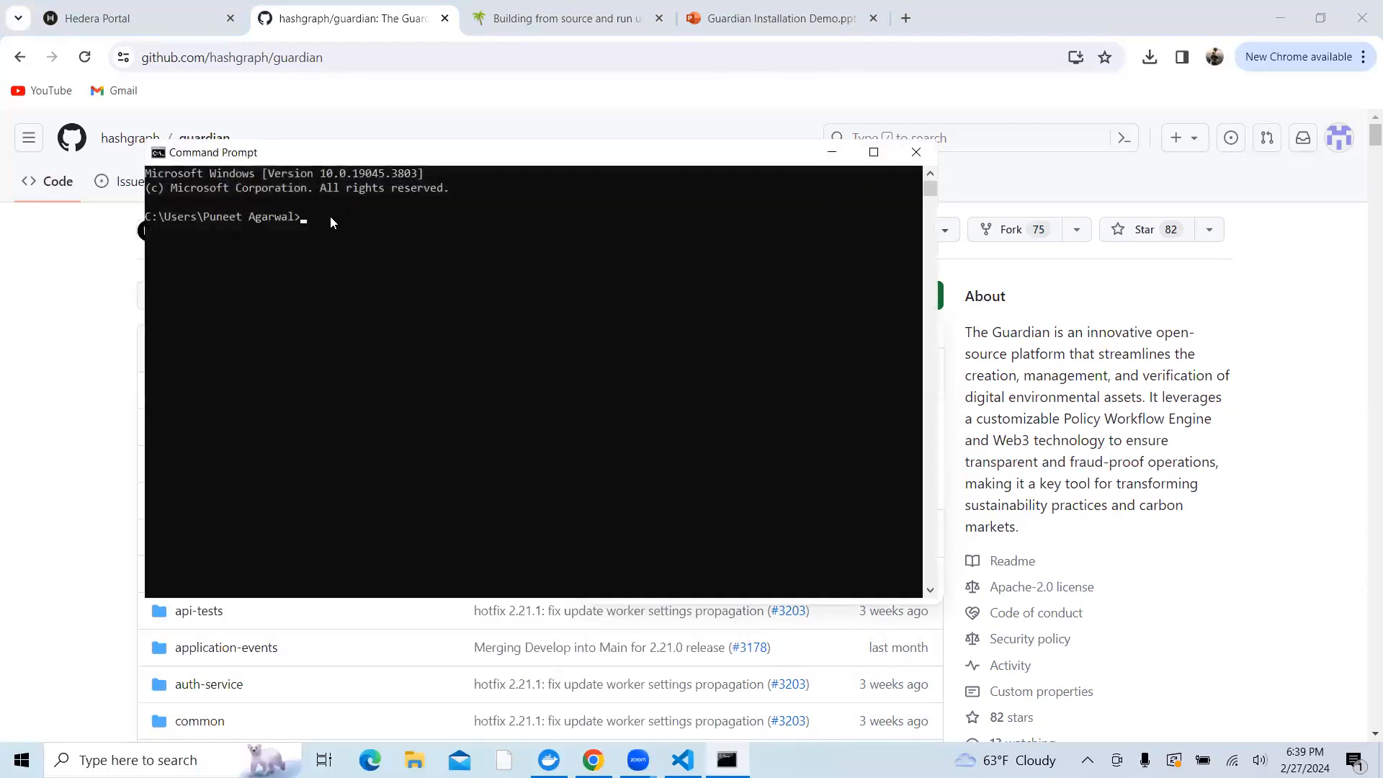
type("cd")
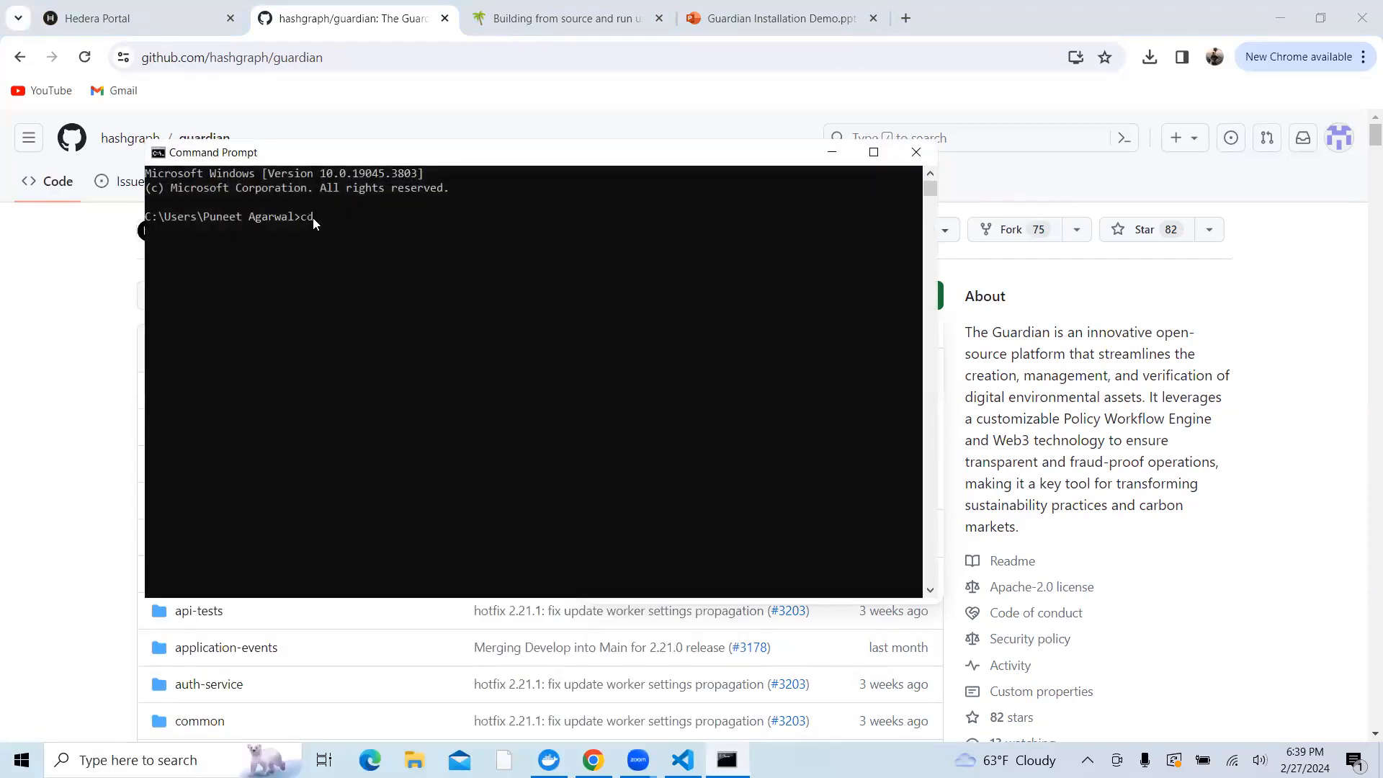
key("Return")
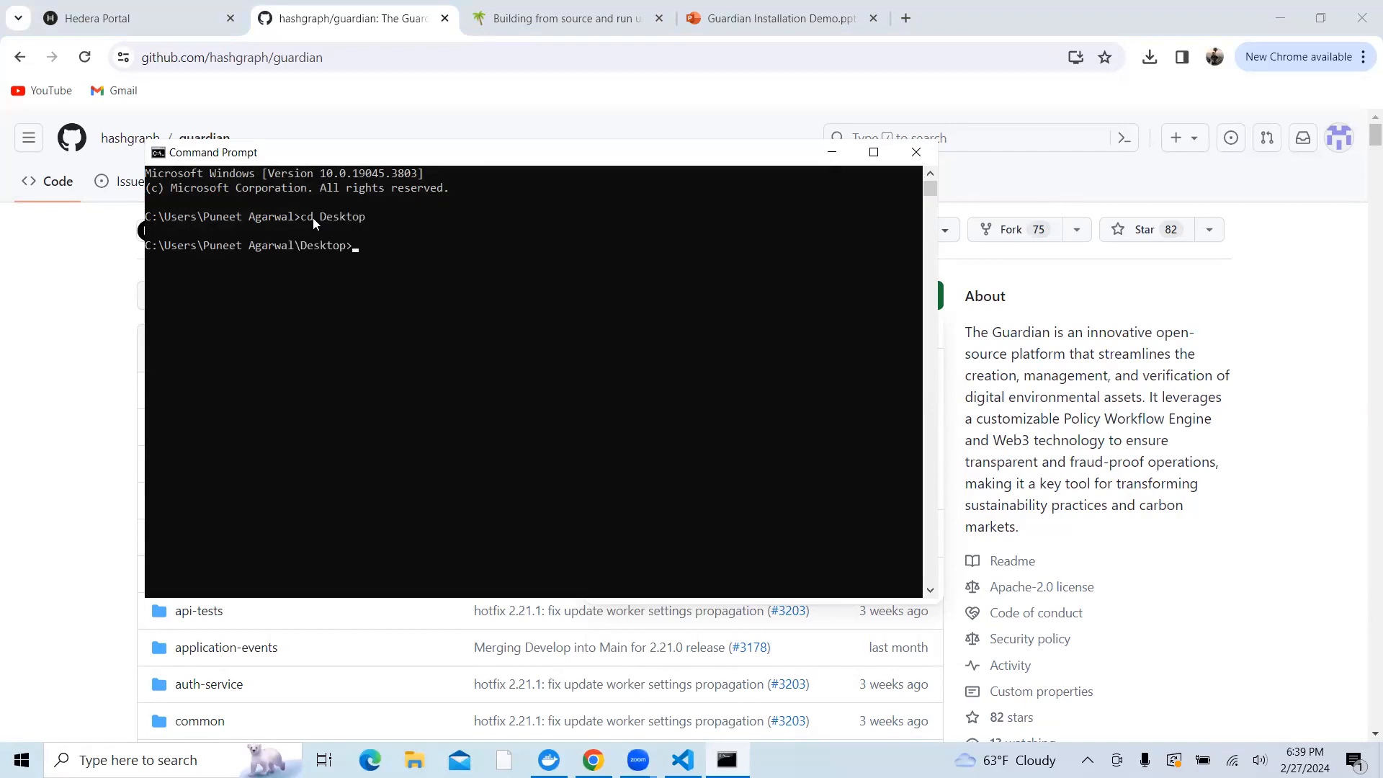
mouse_move(340, 255)
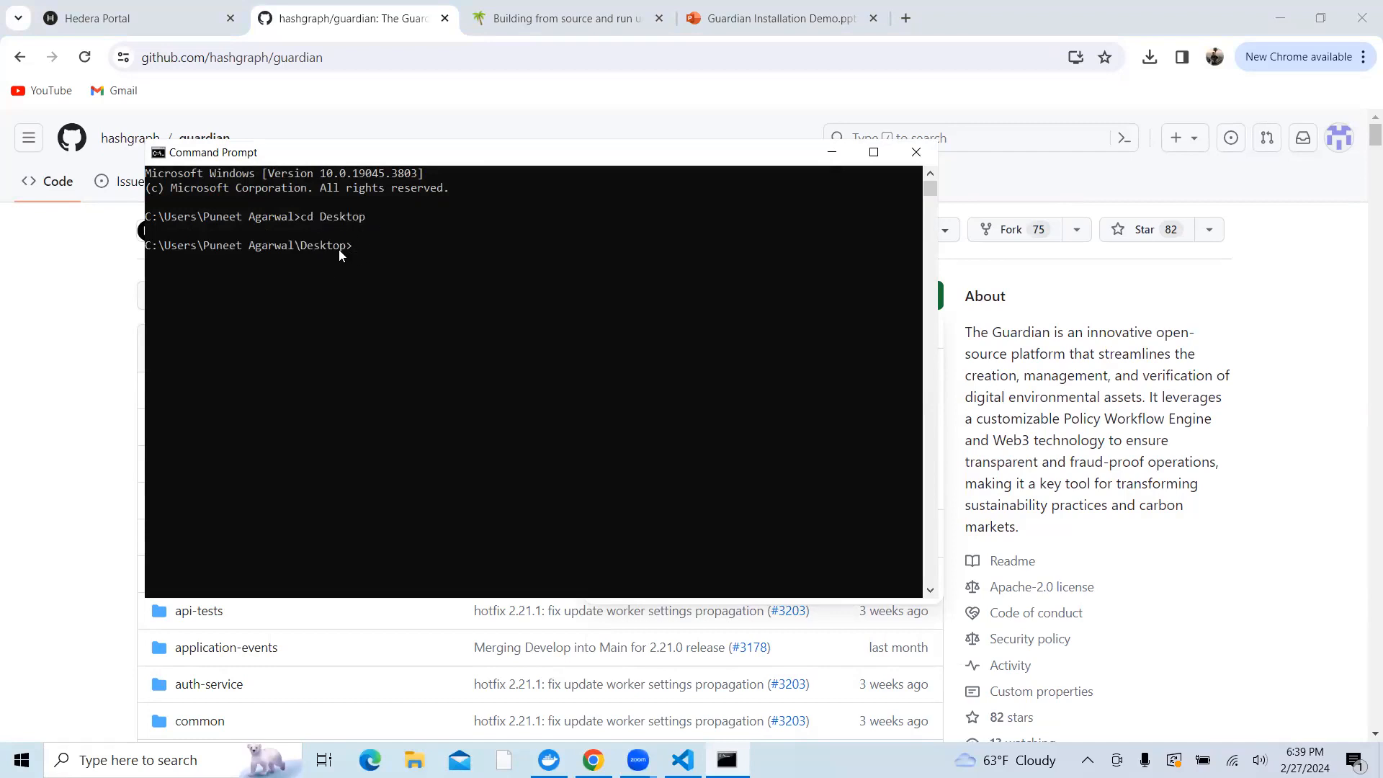
type("git")
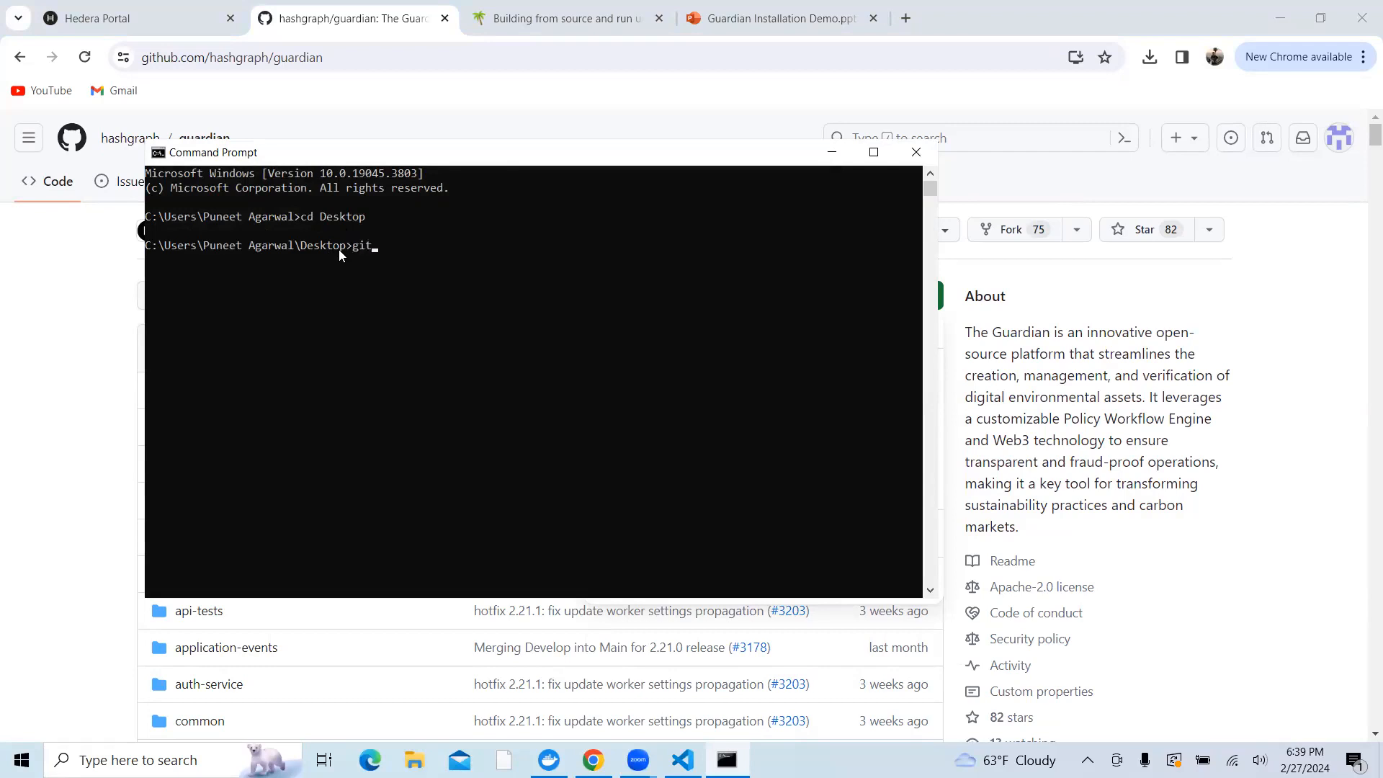
type("clone")
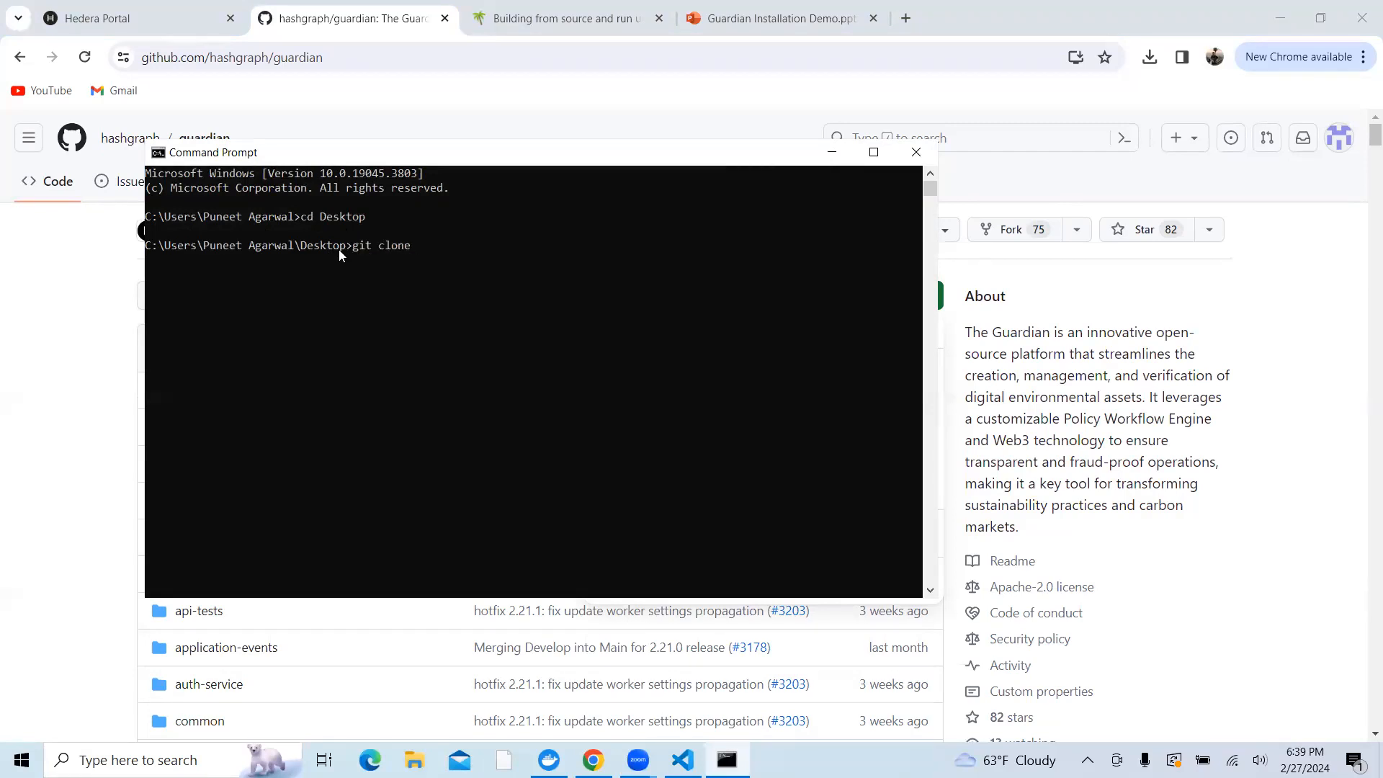
type("https://github.com/hashgraph/guardian.git")
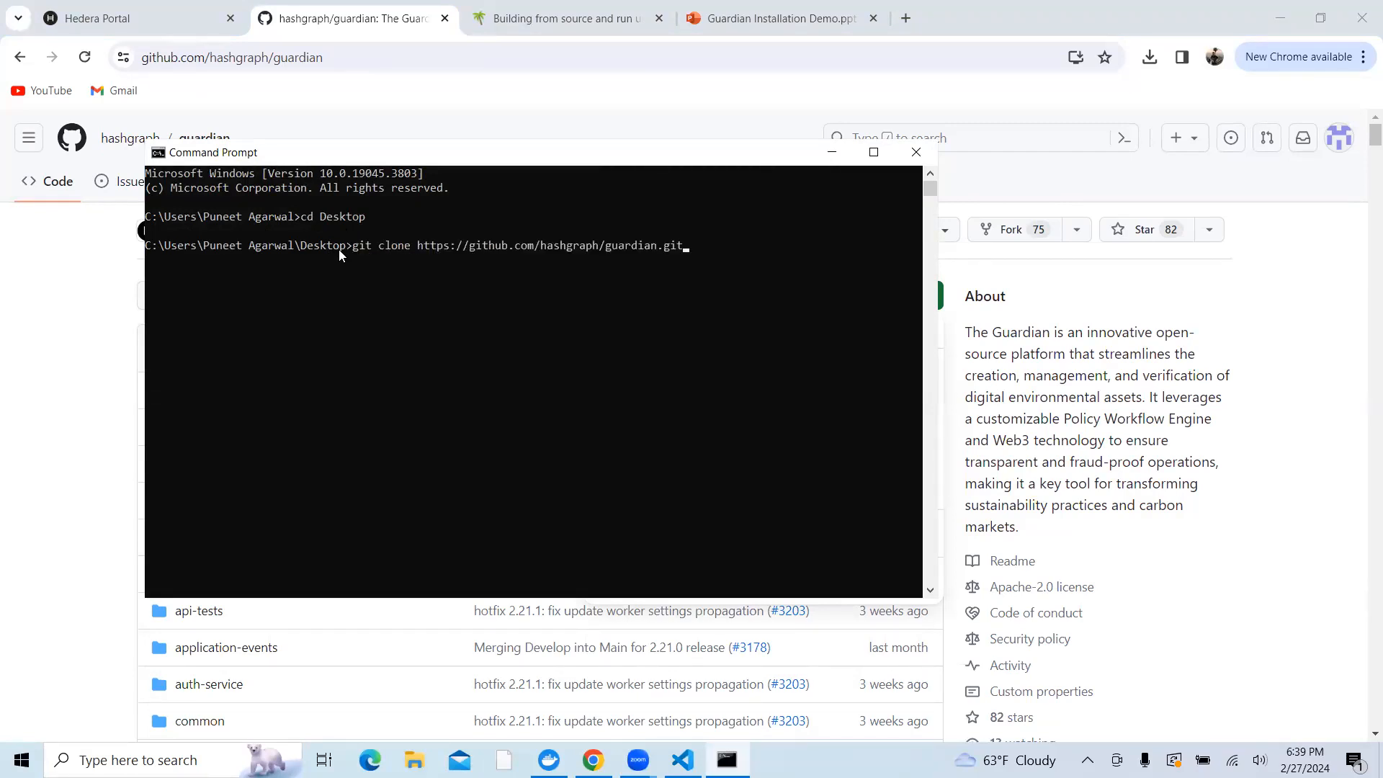
key("Return")
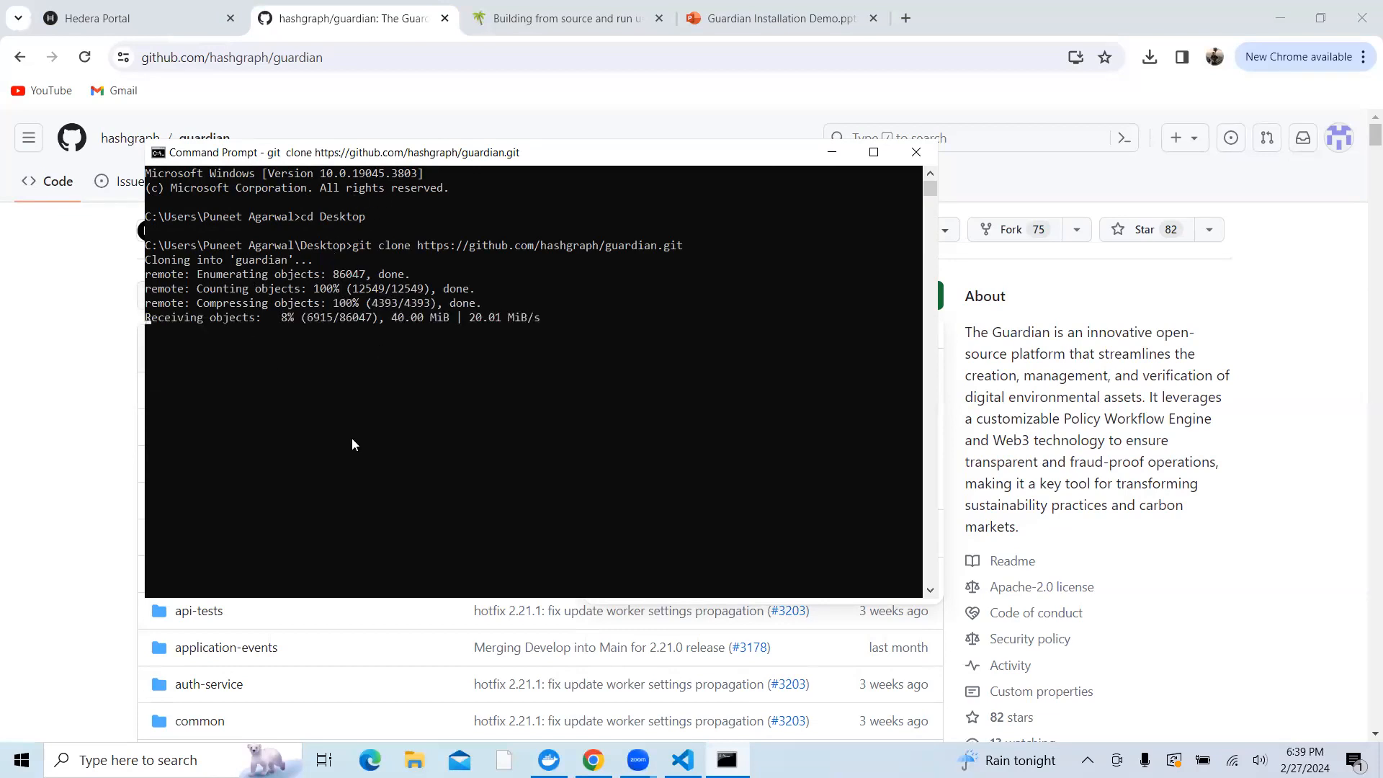
mouse_move(416, 394)
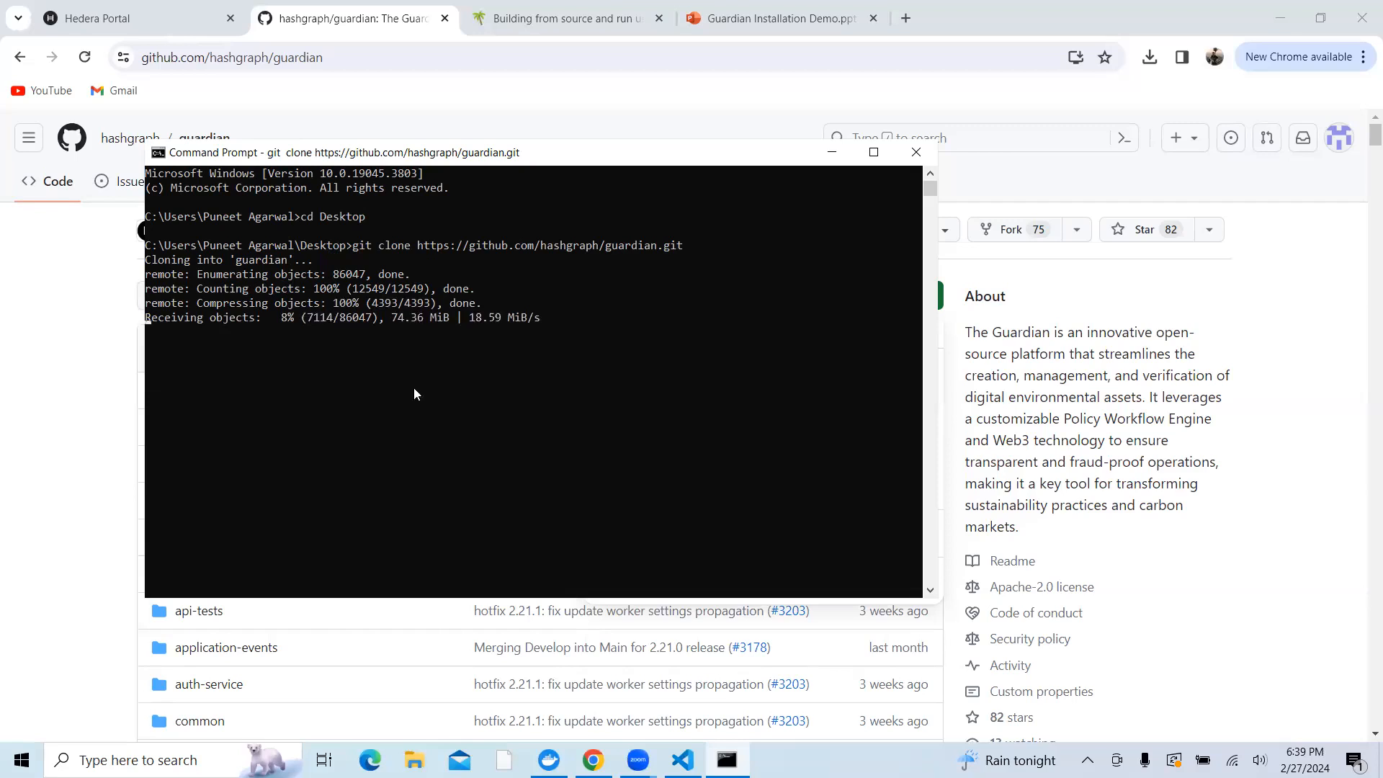
mouse_move(944, 134)
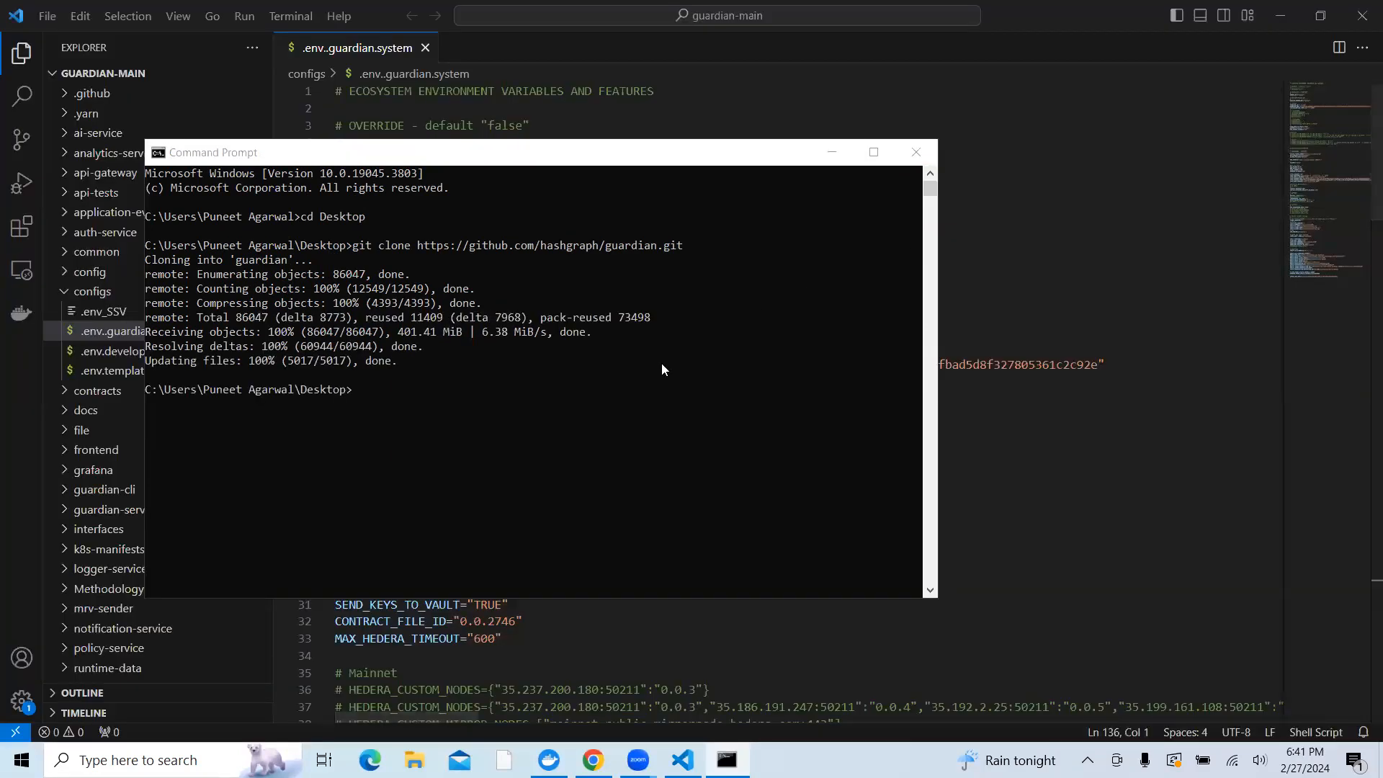
mouse_move(369, 428)
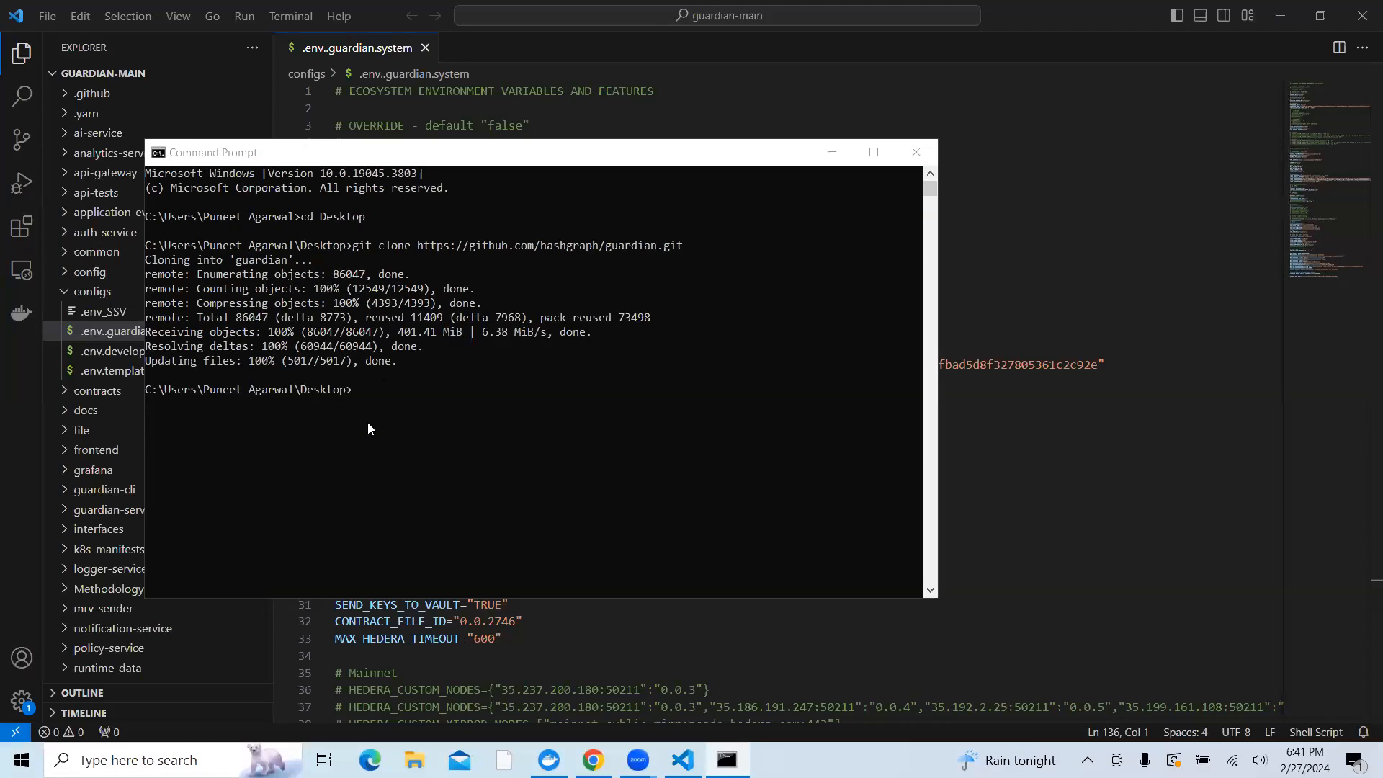
mouse_move(578, 122)
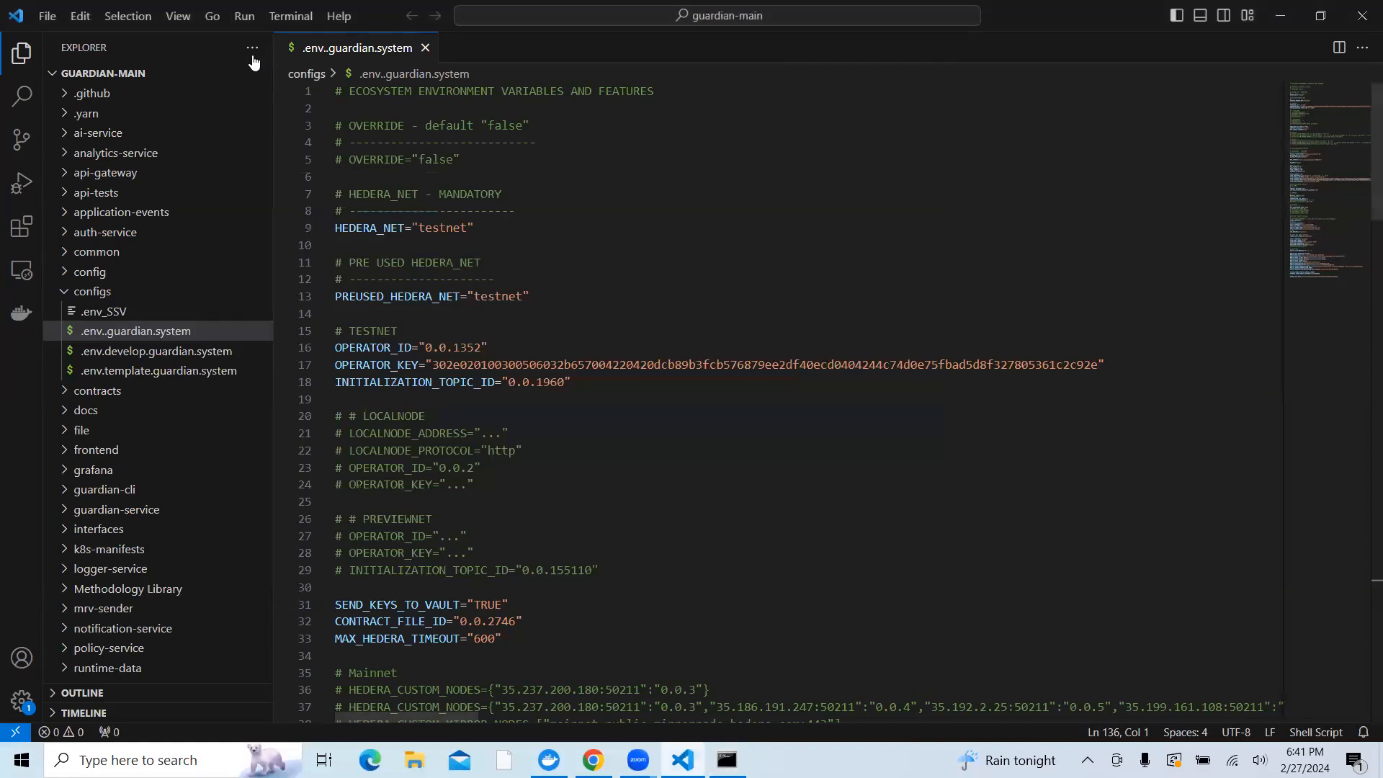
mouse_move(699, 172)
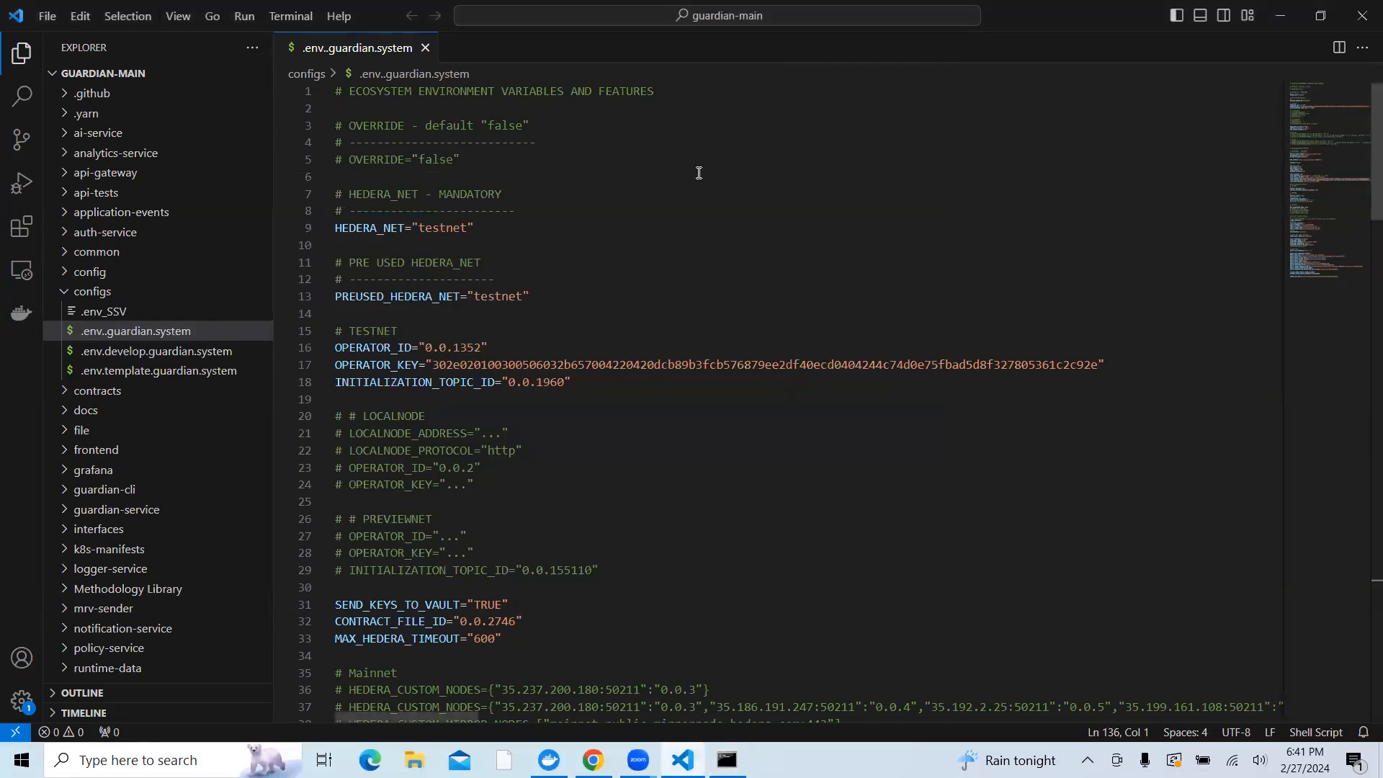
mouse_move(348, 256)
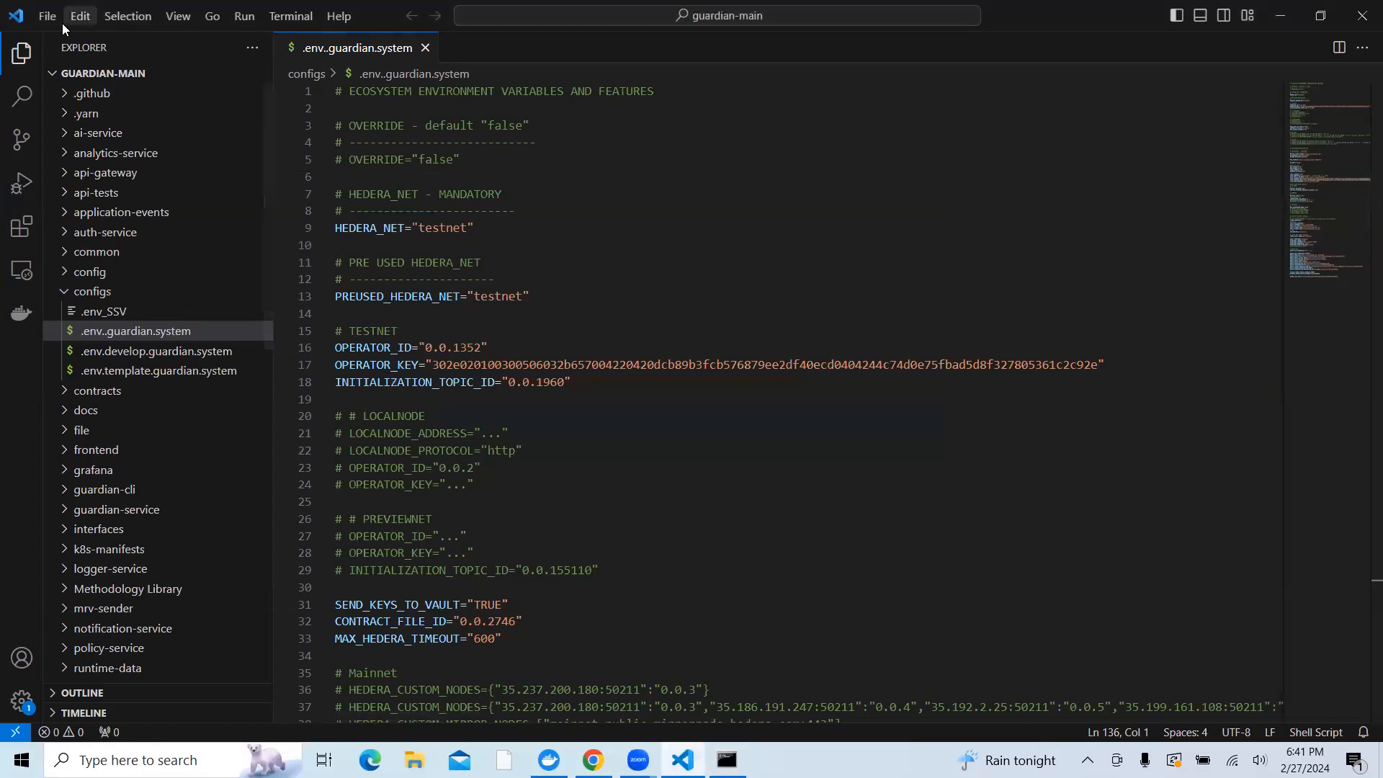
Return to the guardian-main project in VS Code and browse the Explorer folders
left_click(46, 16)
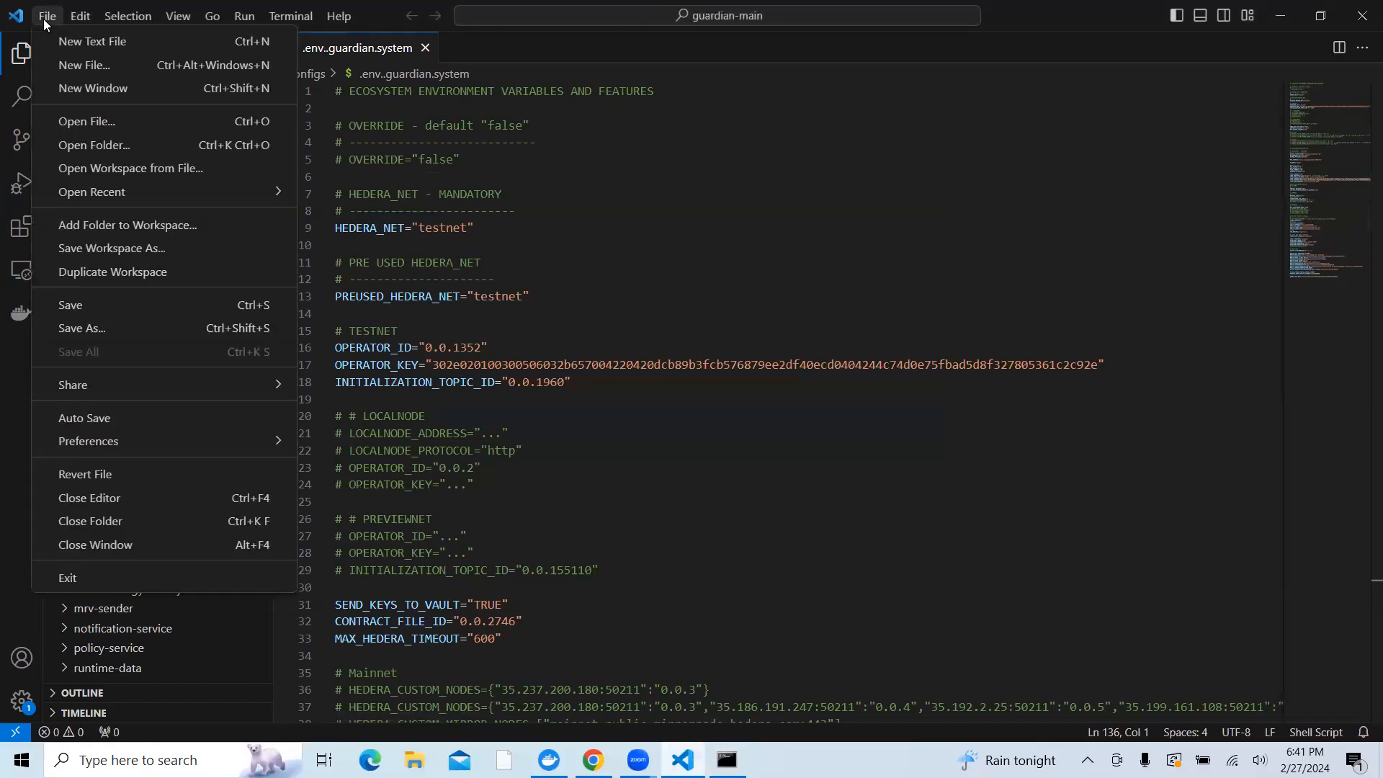
mouse_move(72, 122)
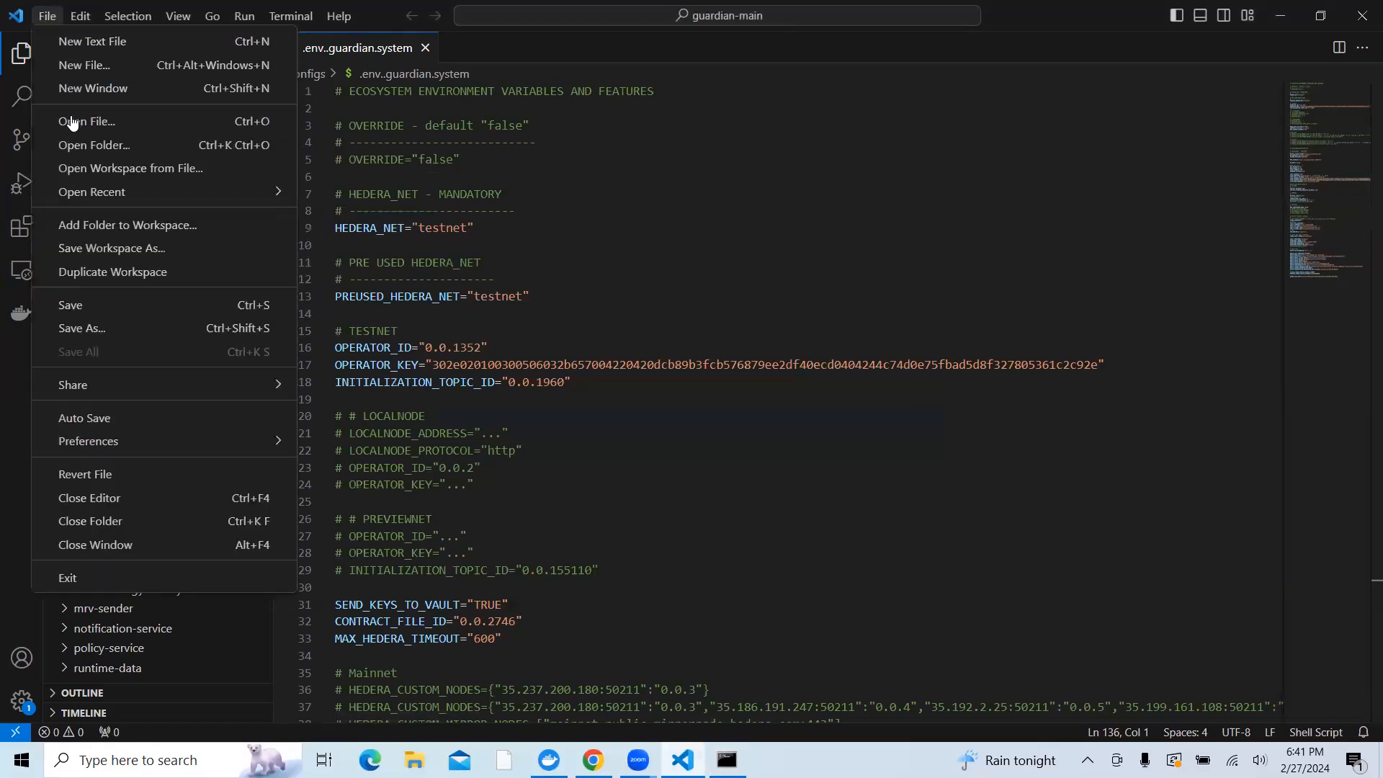
mouse_move(86, 121)
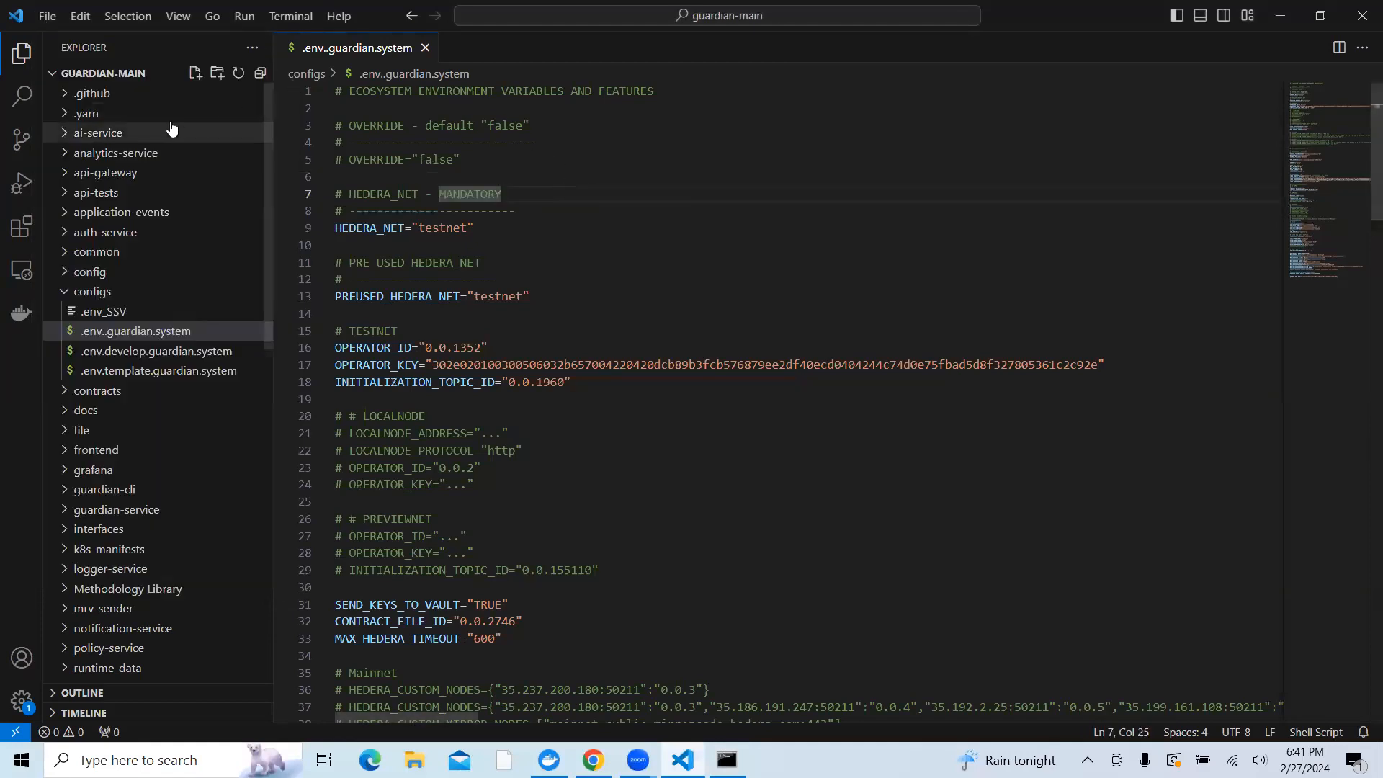
mouse_move(198, 123)
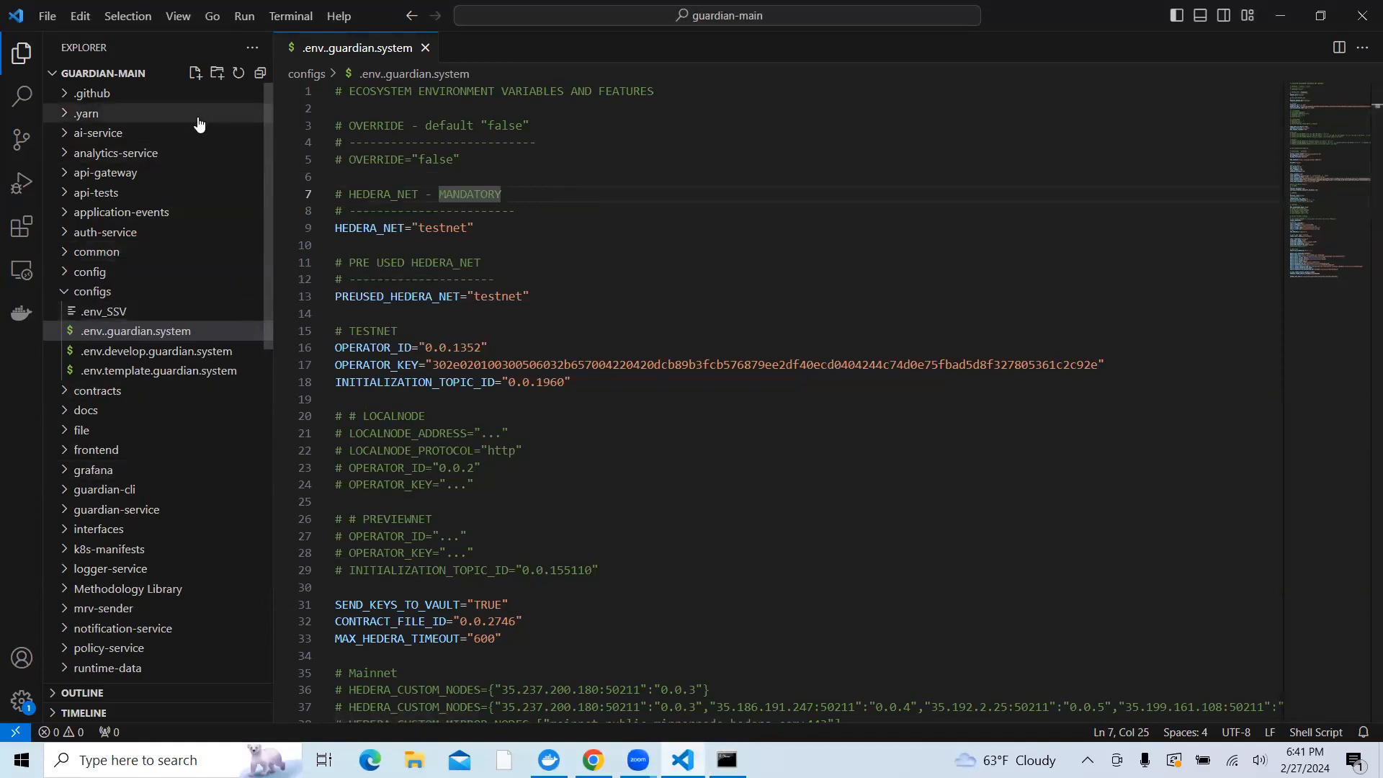
scroll("down", 3)
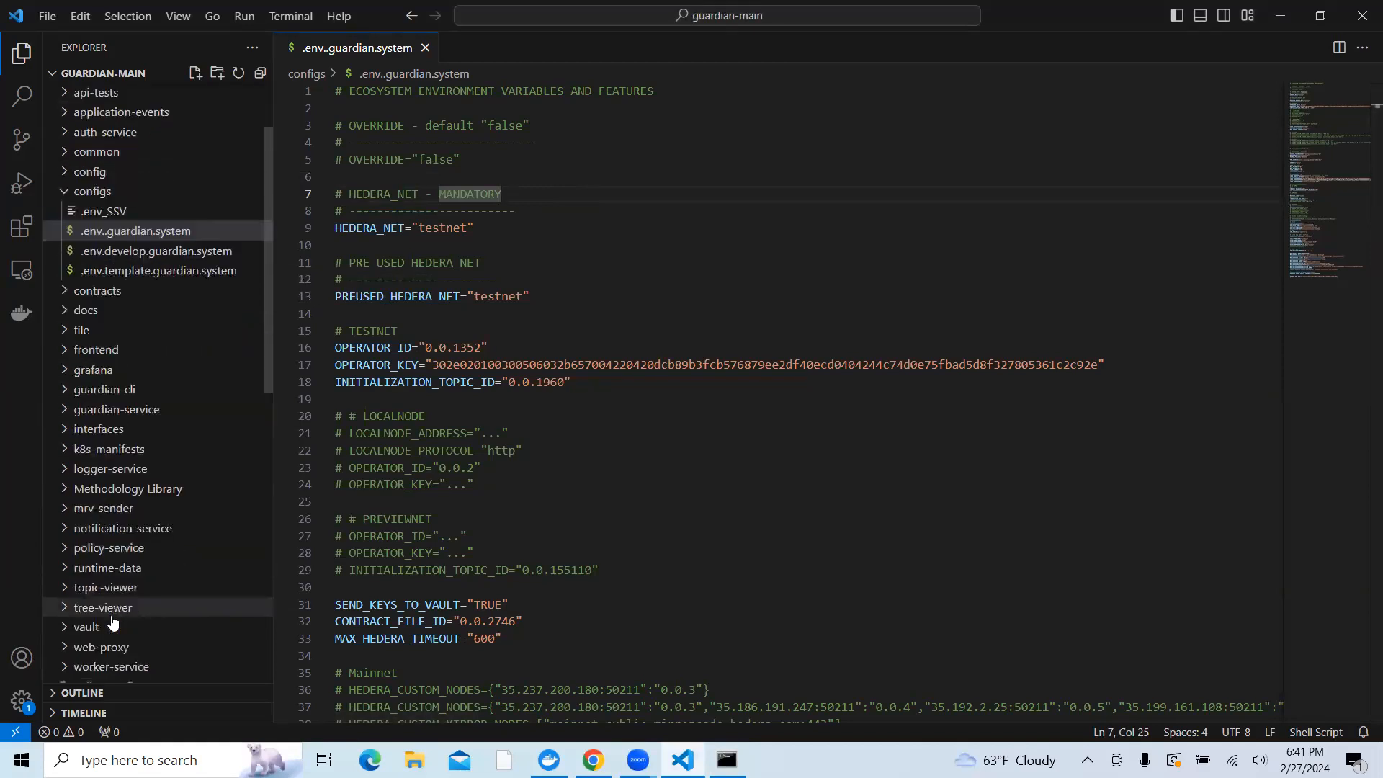
scroll("up", 3)
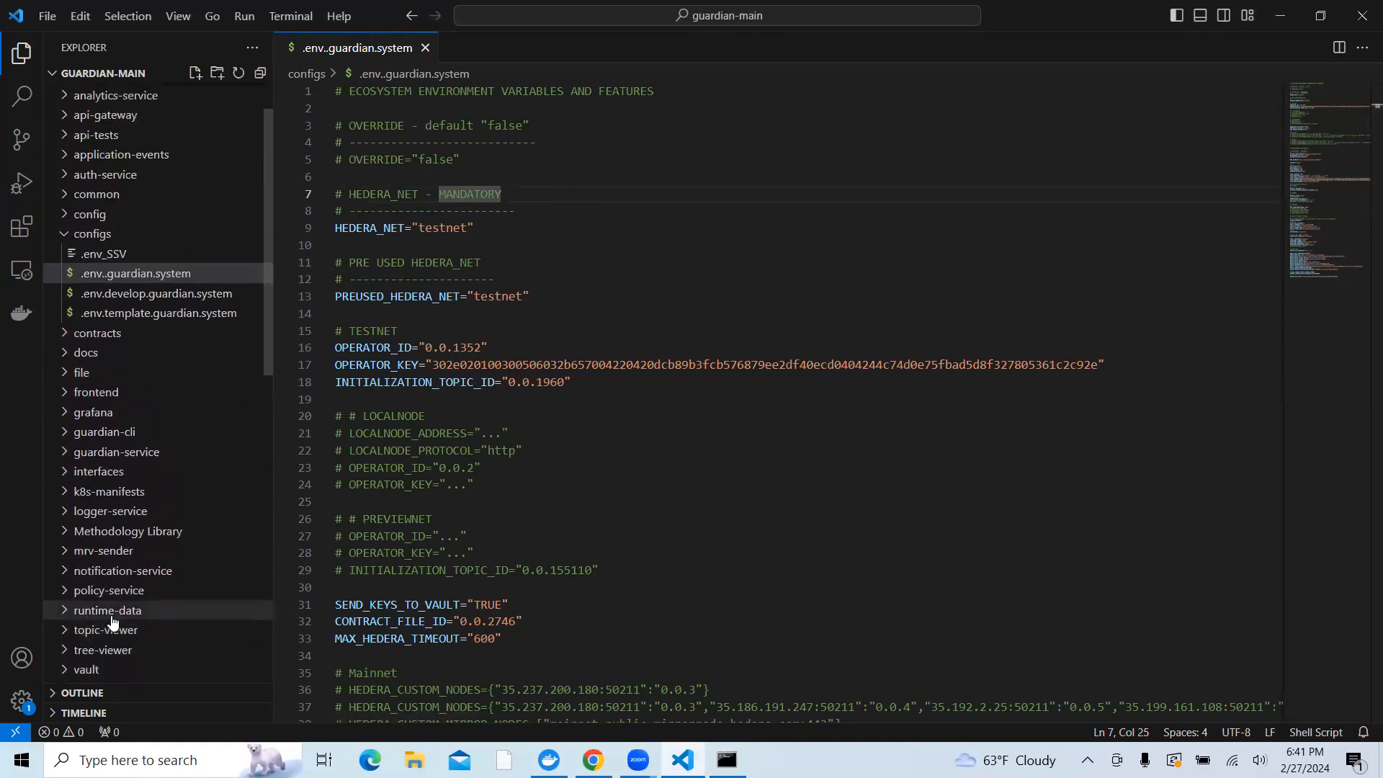
Review docs step 3 on adding Hedera testnet account details, then return to the config file
left_click(593, 759)
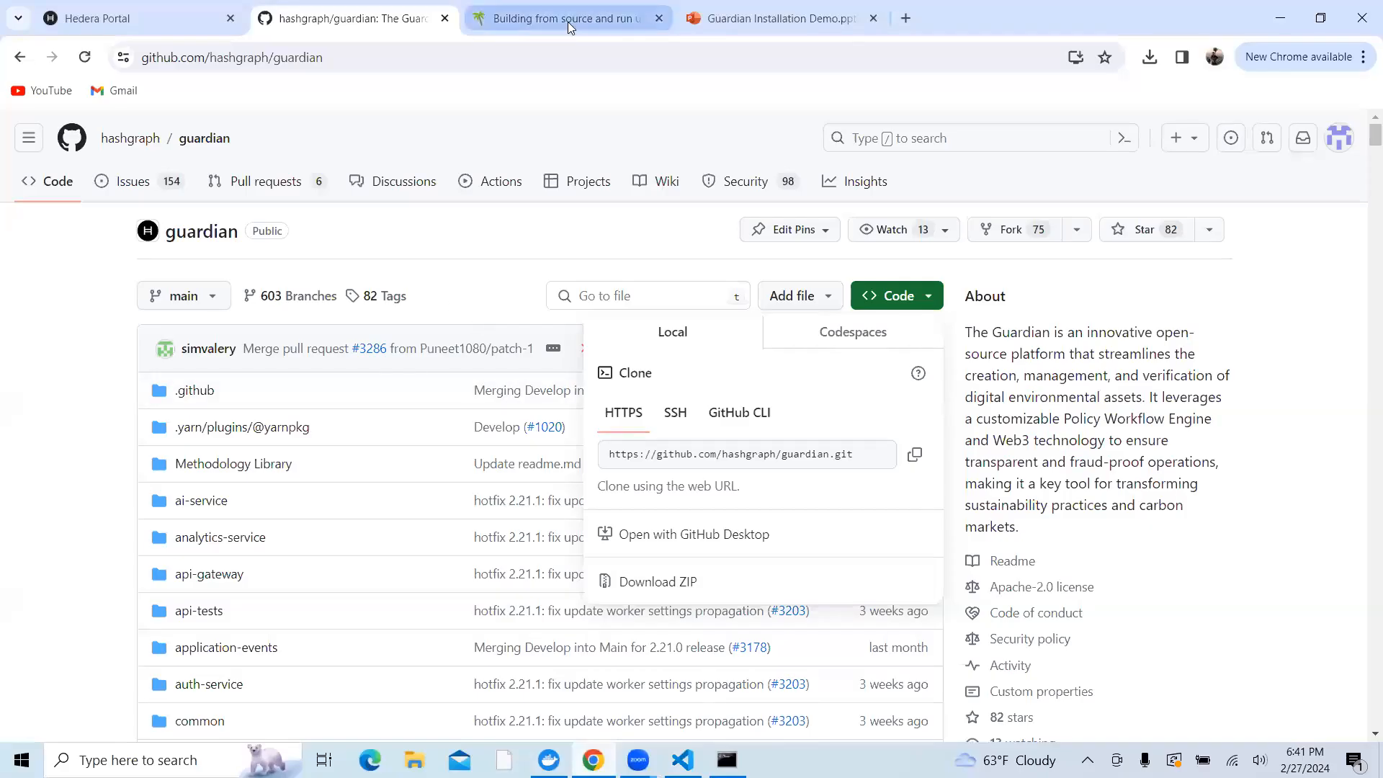
left_click(565, 17)
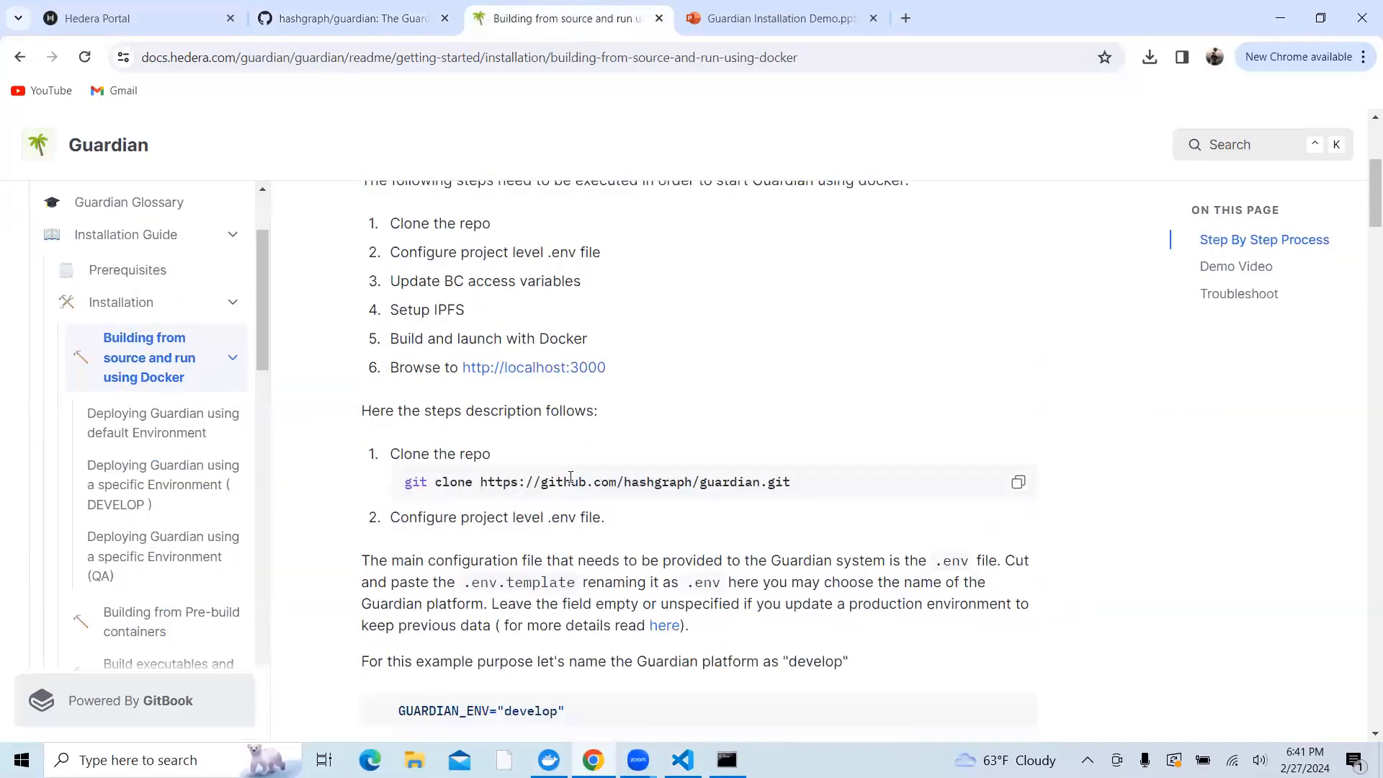
scroll("down", 3)
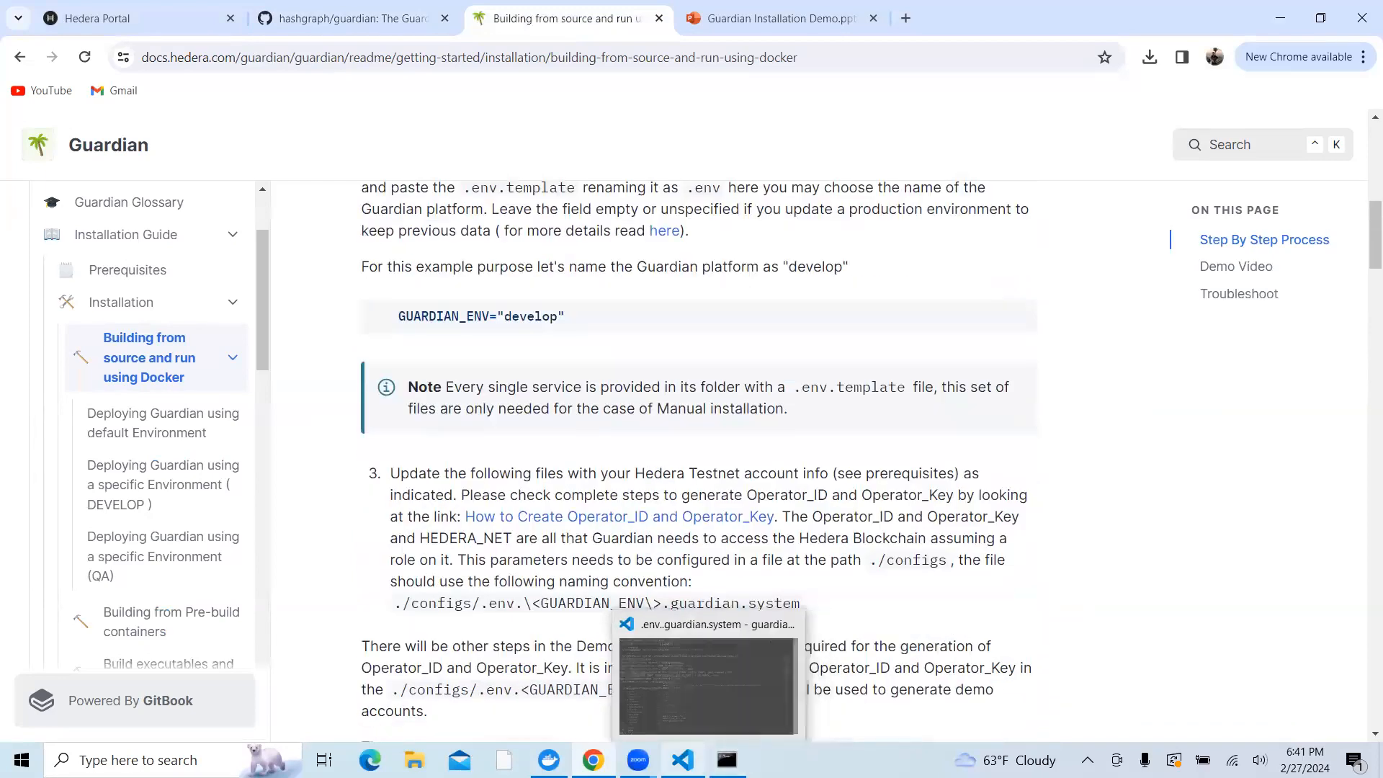
left_click(707, 683)
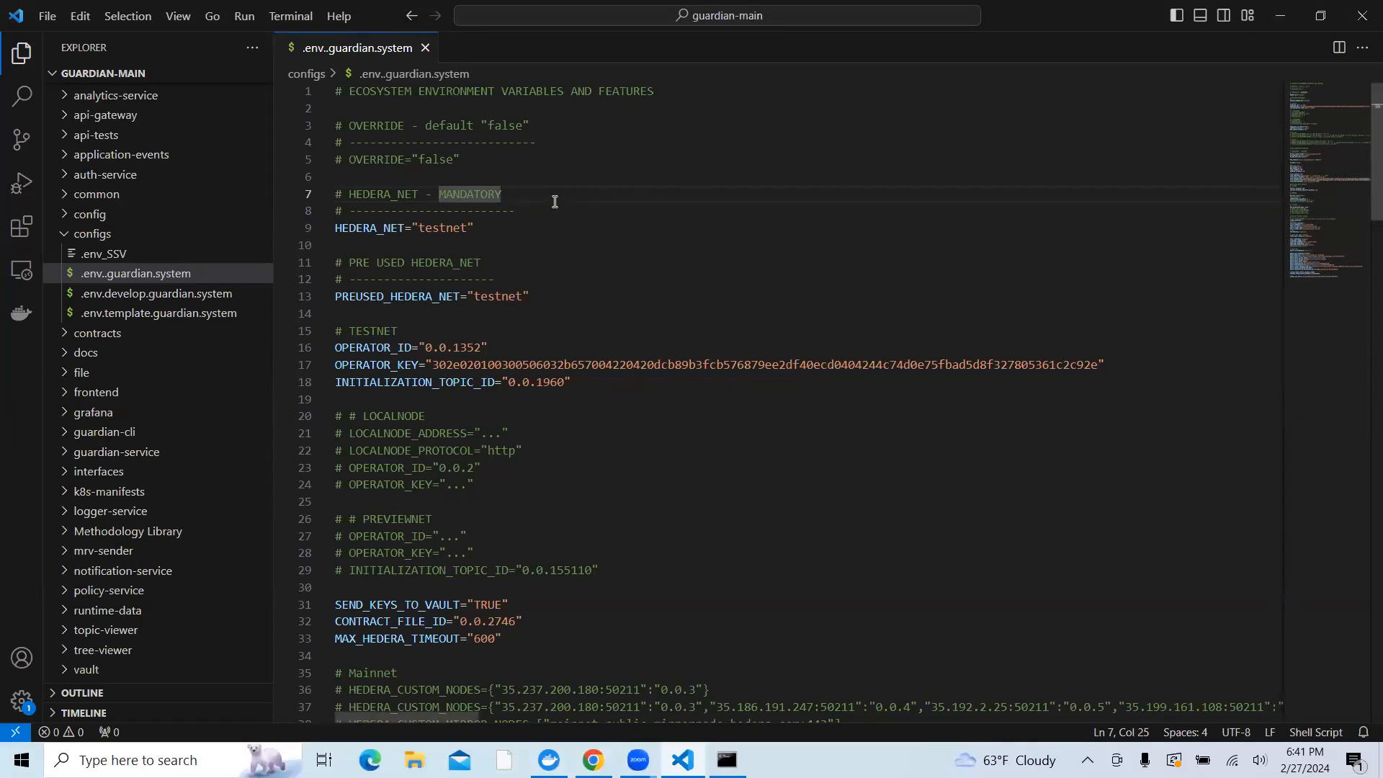
mouse_move(216, 188)
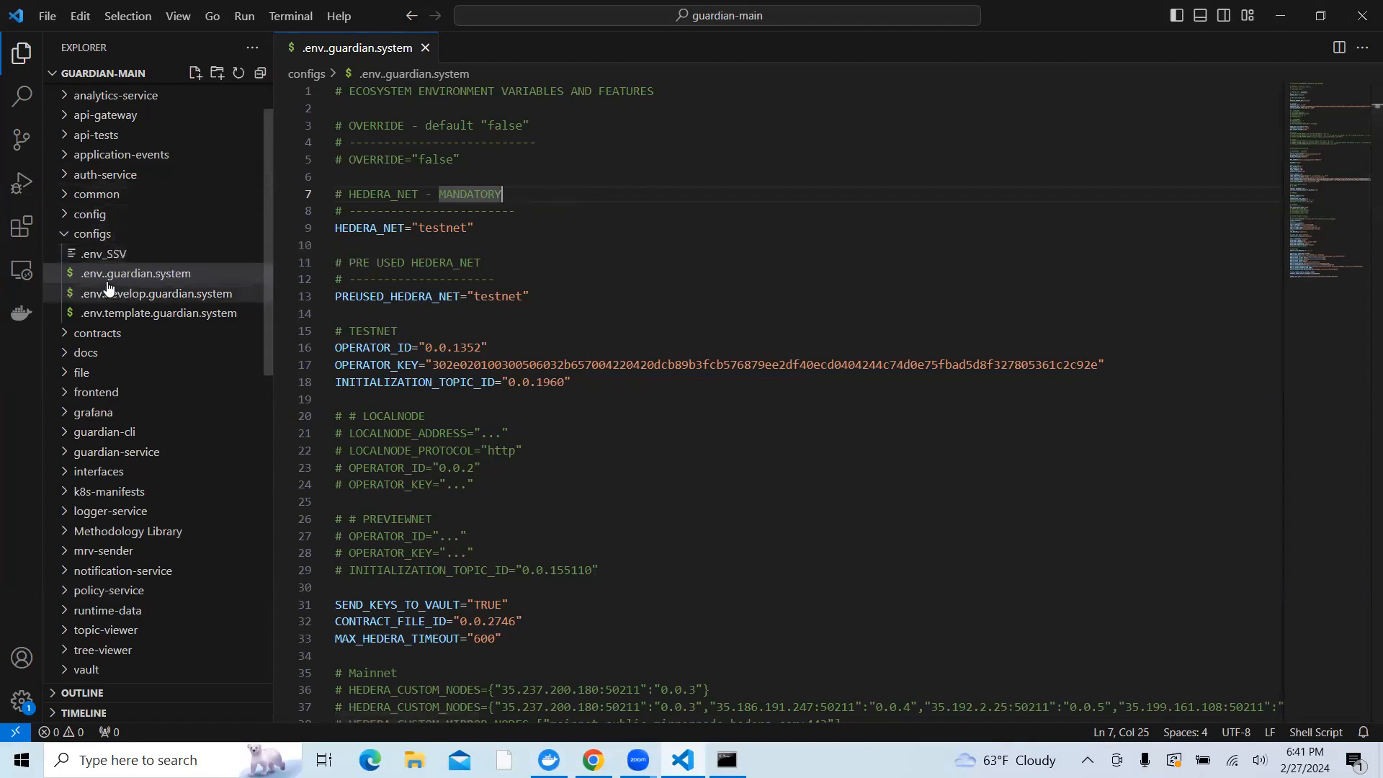
mouse_move(121, 280)
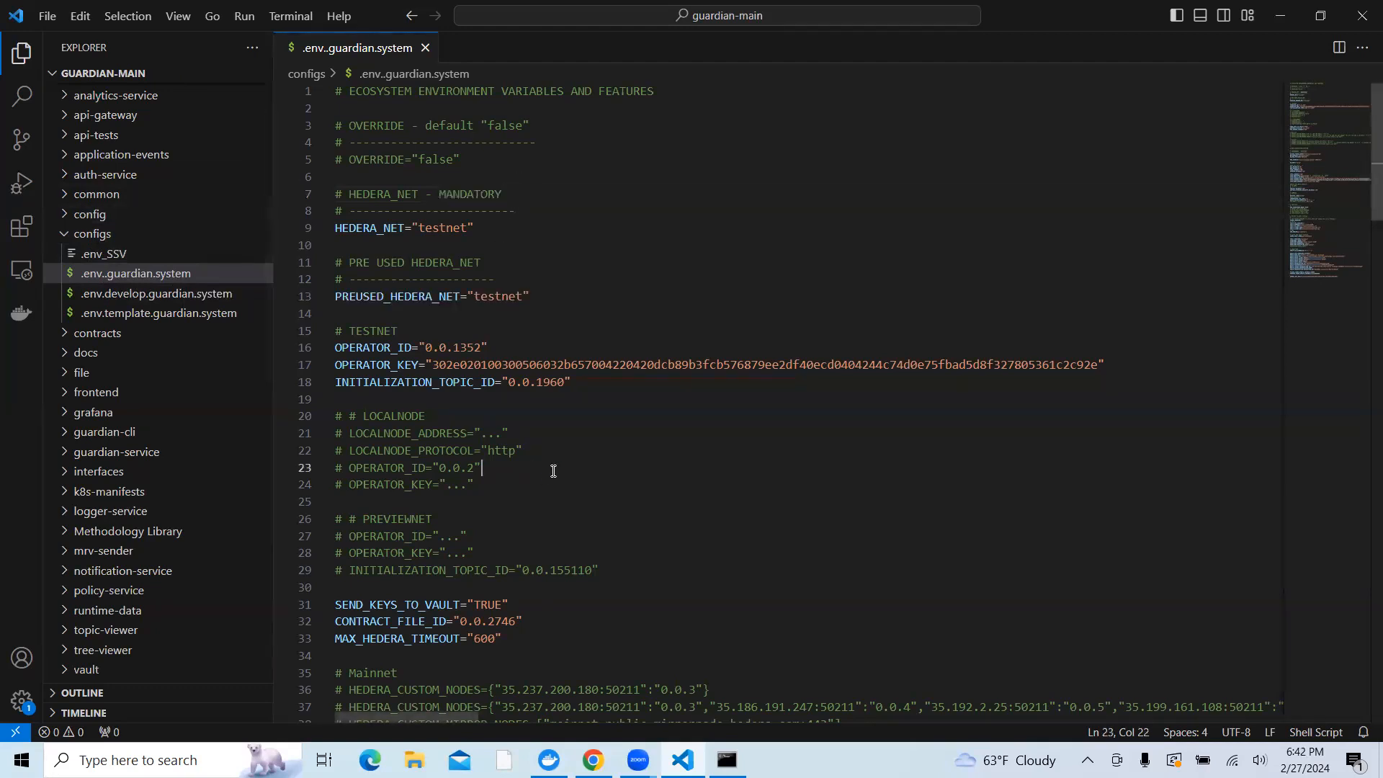
mouse_move(535, 556)
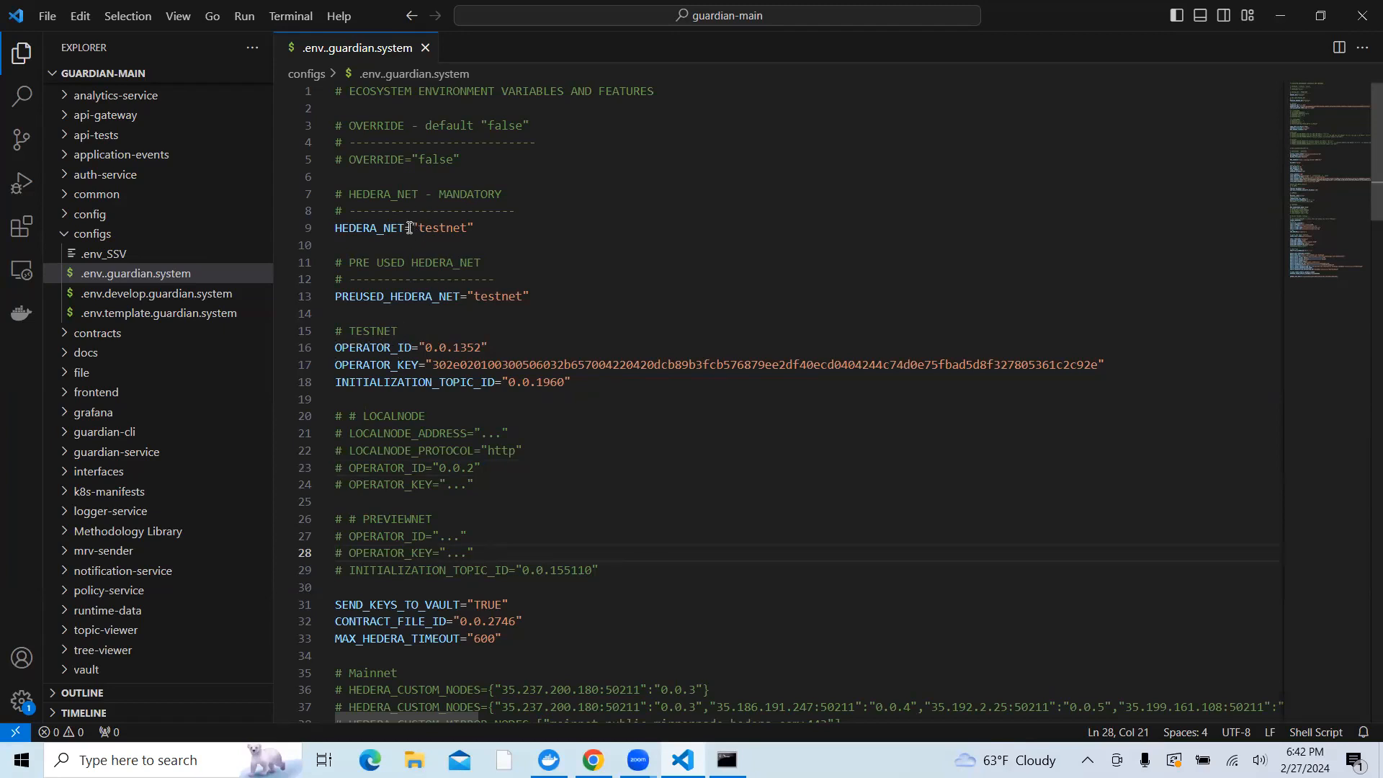
mouse_move(463, 288)
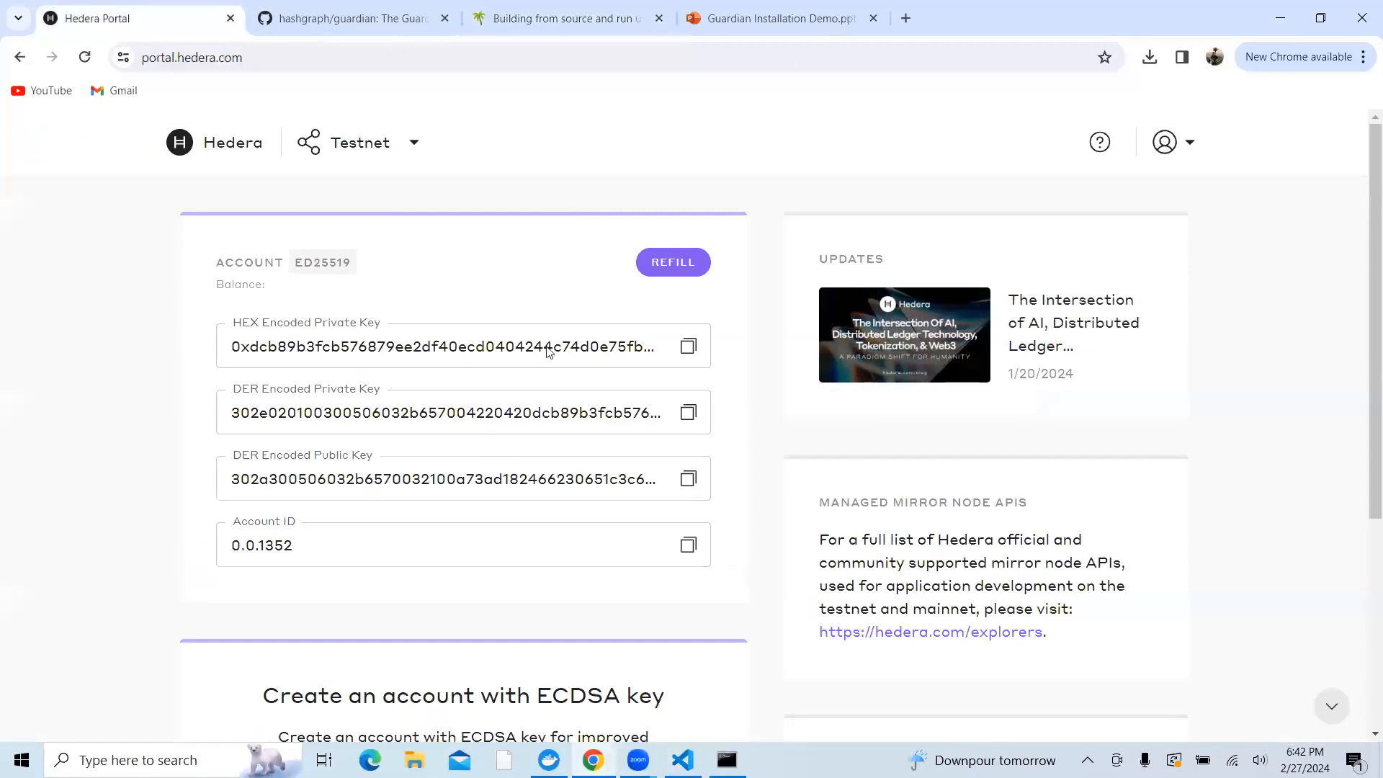
mouse_move(441, 296)
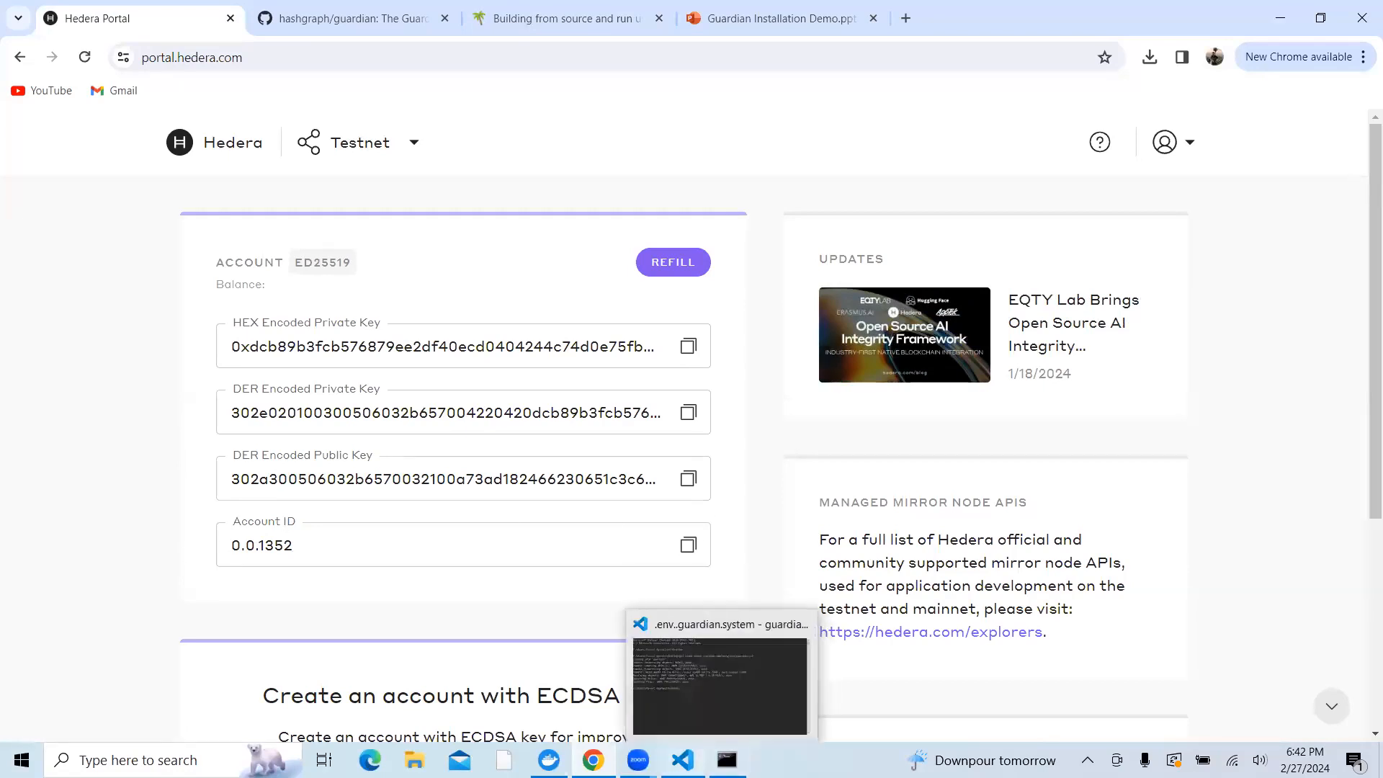
Compare Hedera Portal testnet account 0.0.1352 keys with OPERATOR_ID and OPERATOR_KEY
left_click(719, 684)
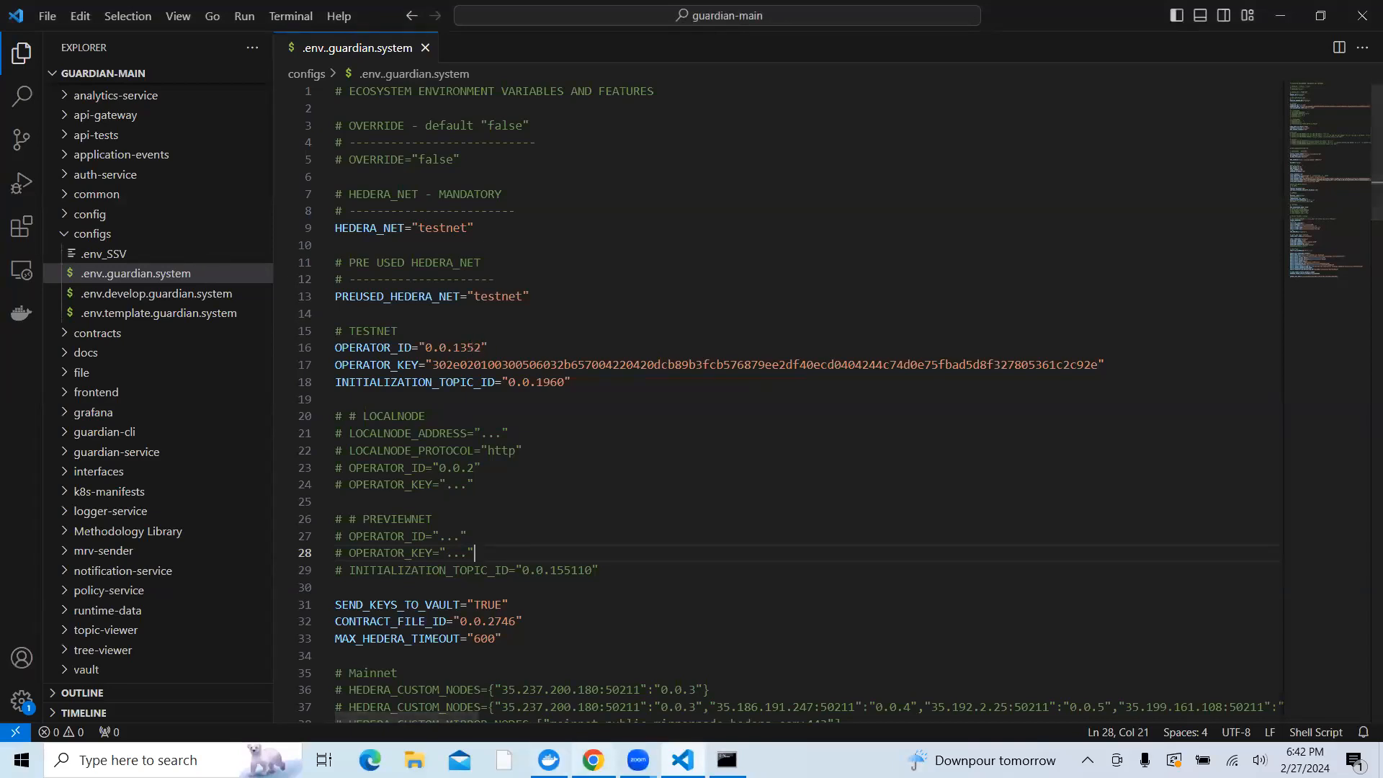
left_click(593, 759)
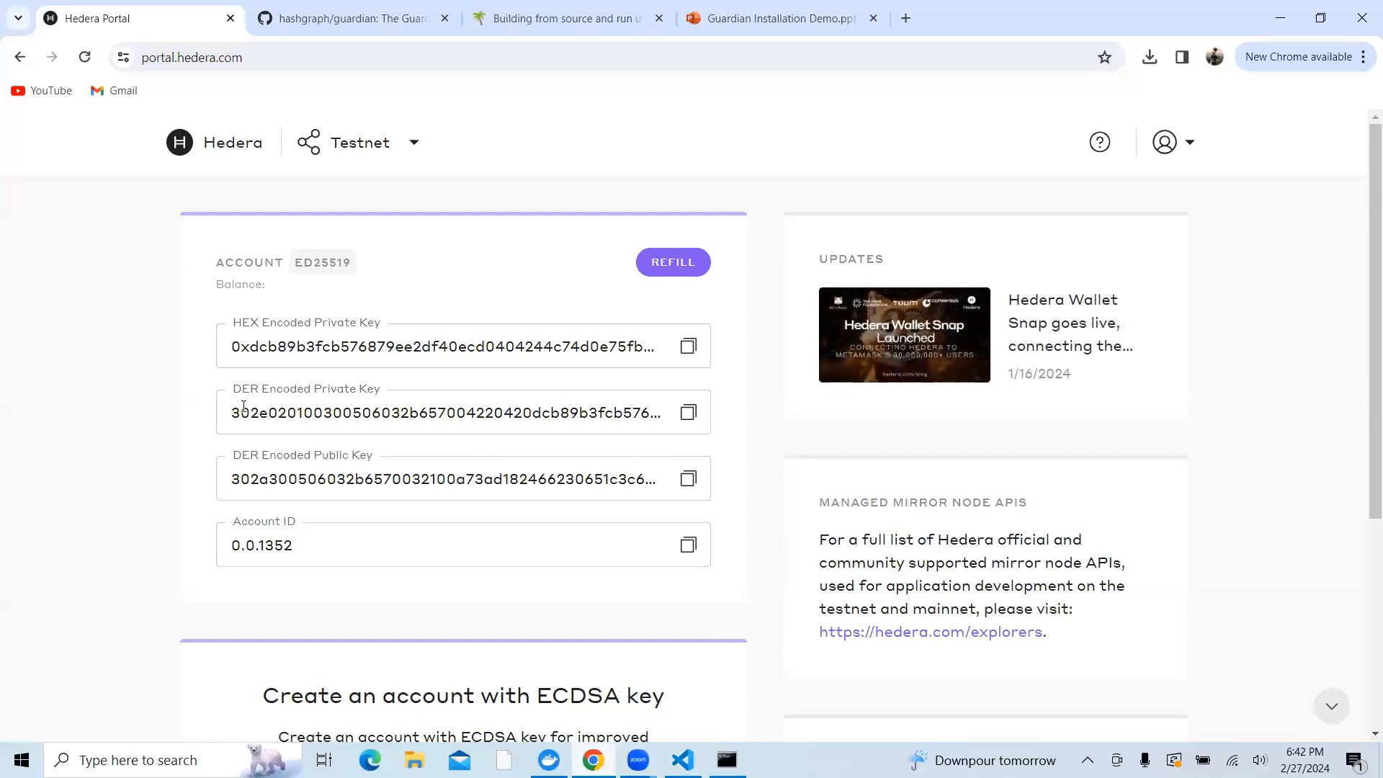
mouse_move(253, 370)
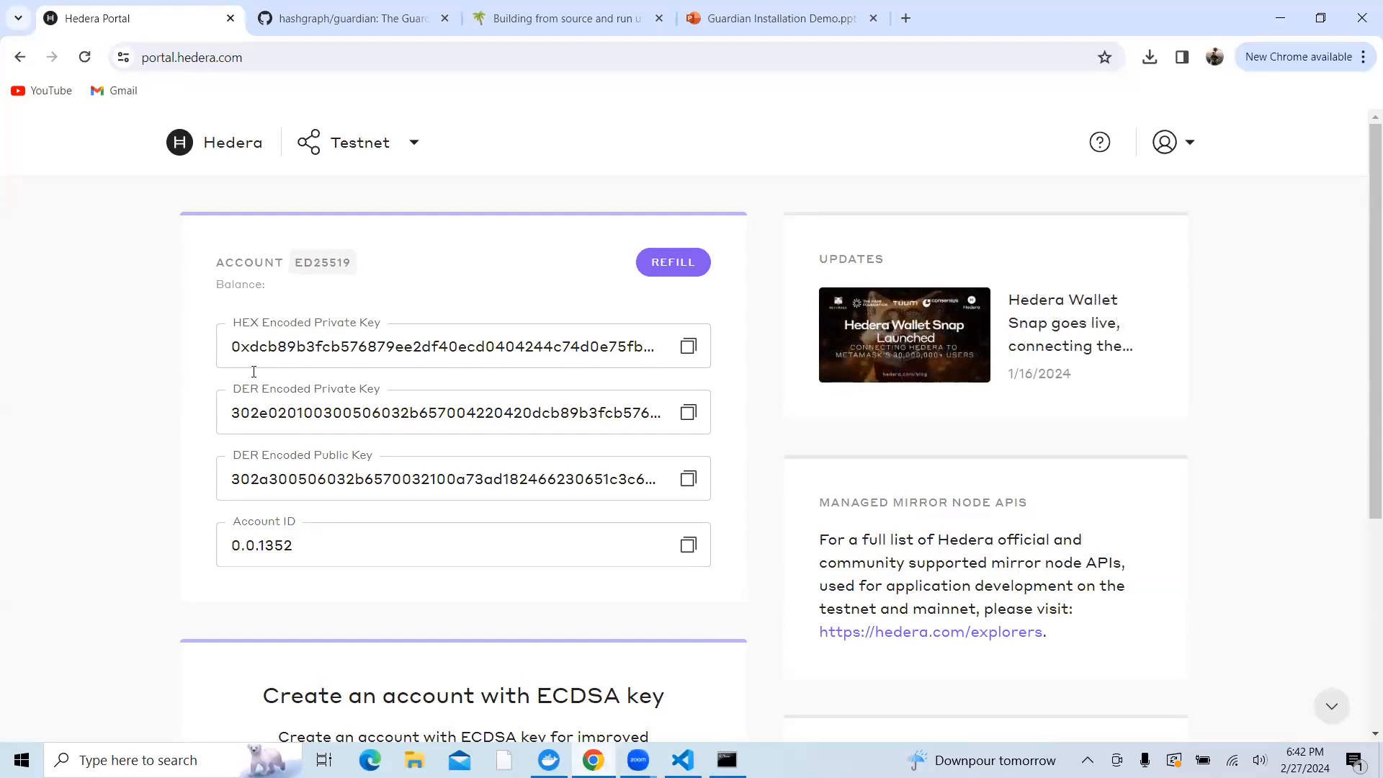
mouse_move(240, 402)
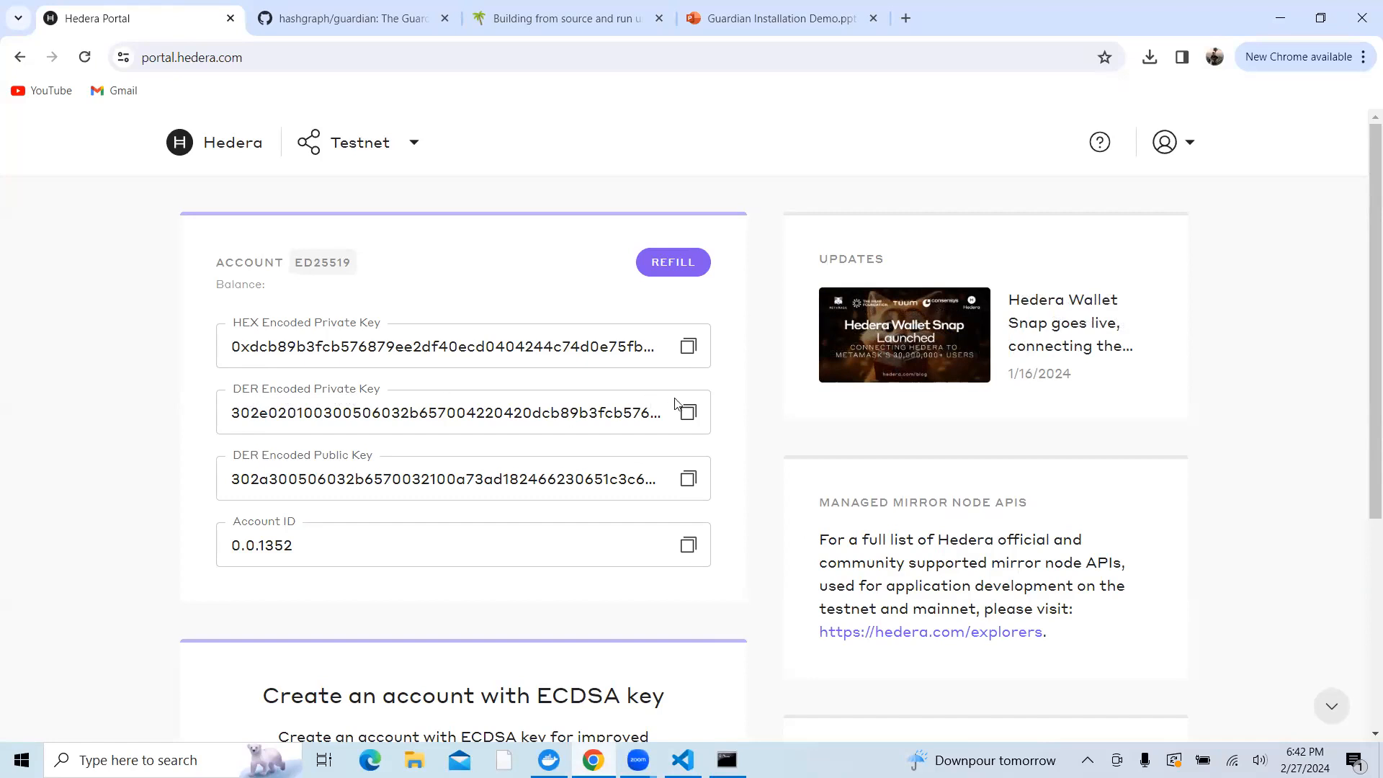
mouse_move(624, 428)
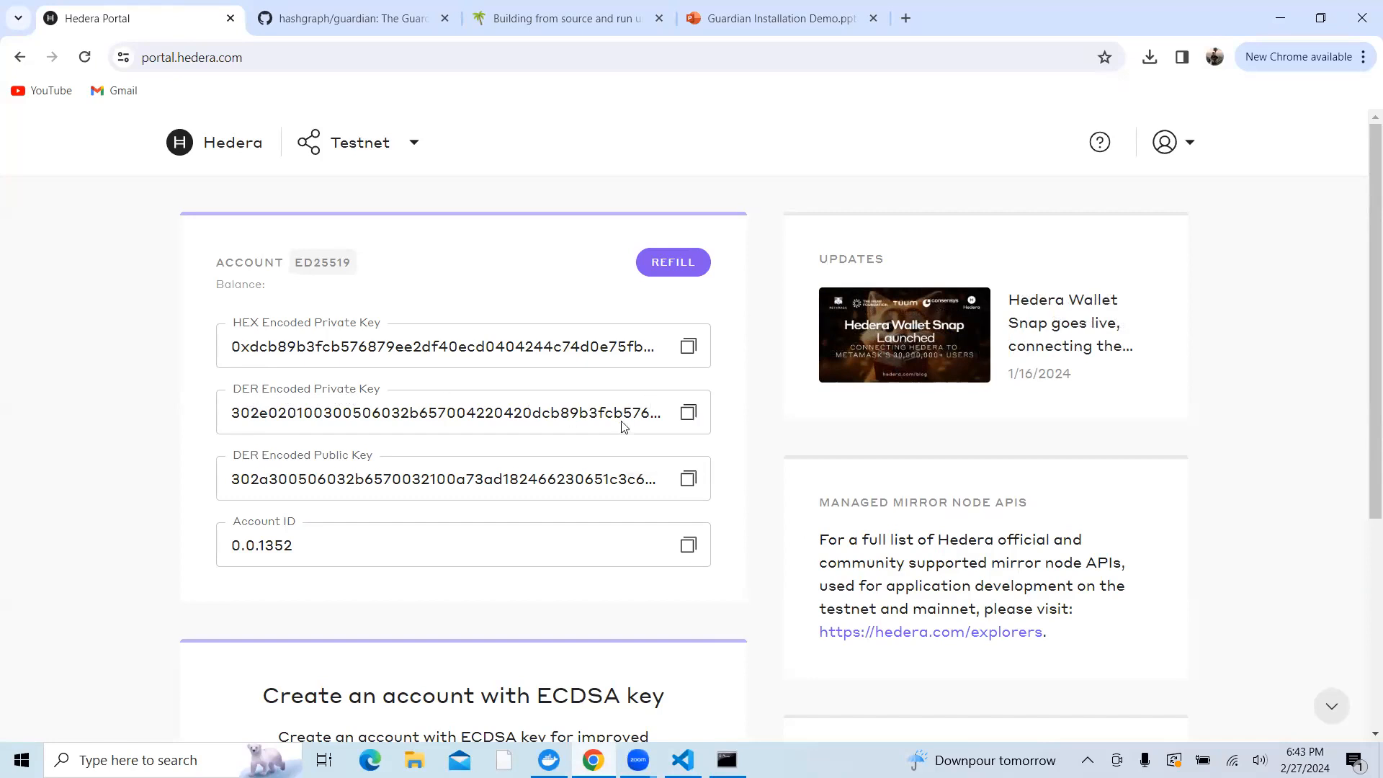
left_click(726, 759)
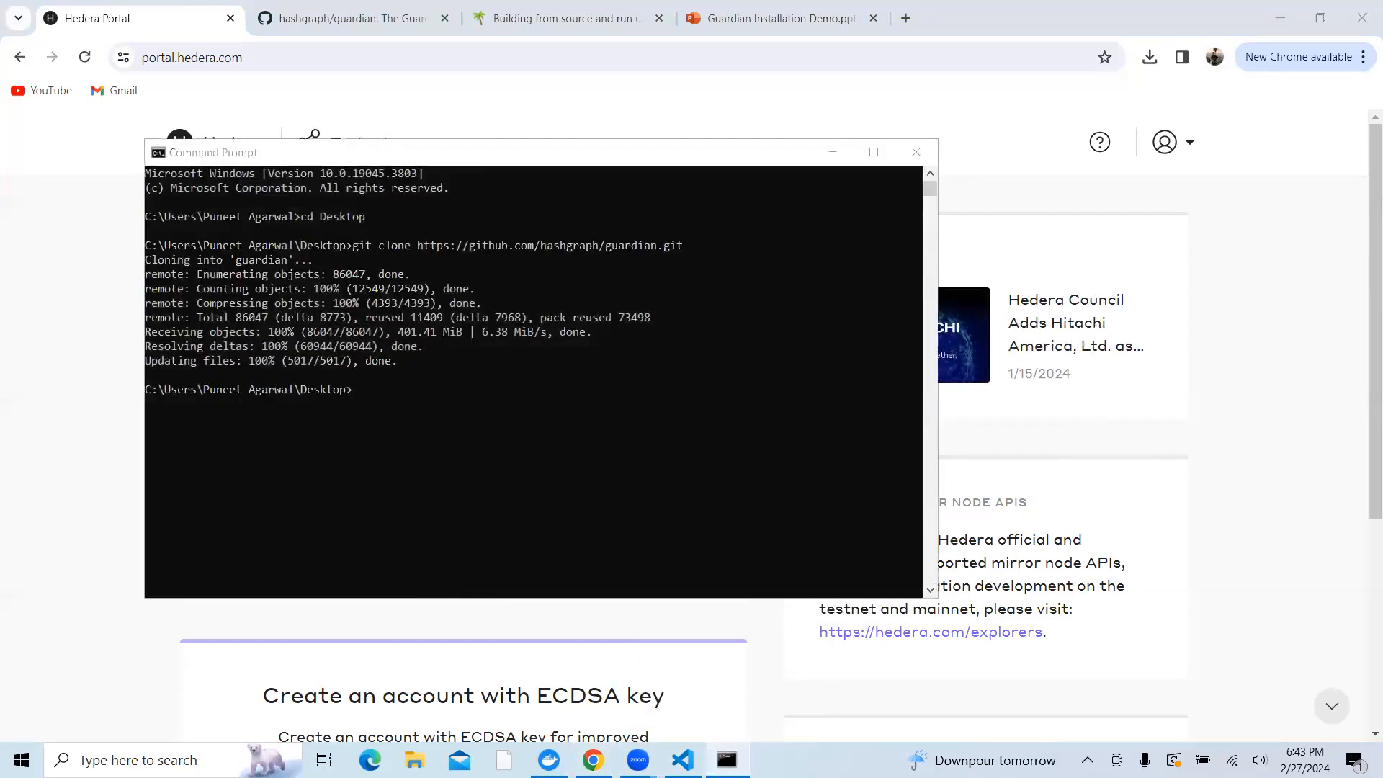
left_click(681, 759)
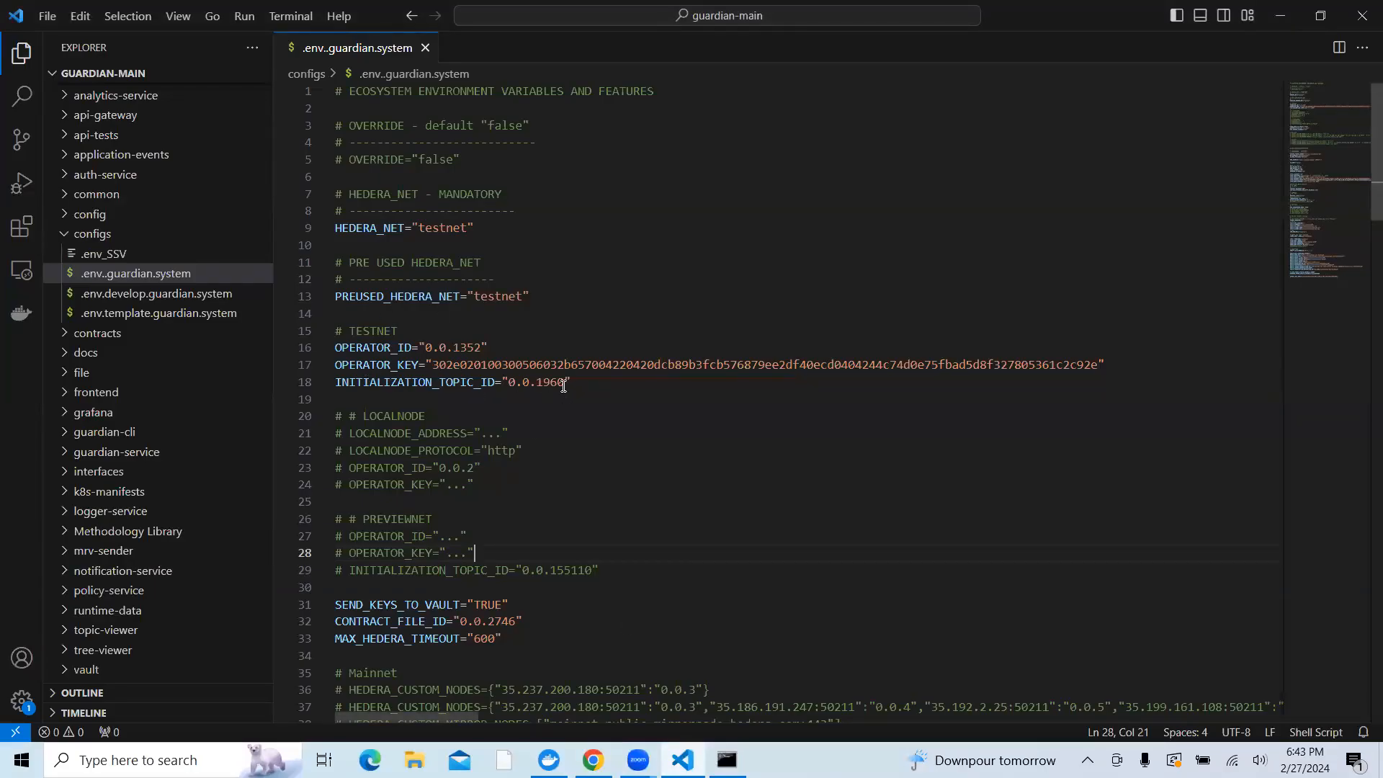
mouse_move(605, 392)
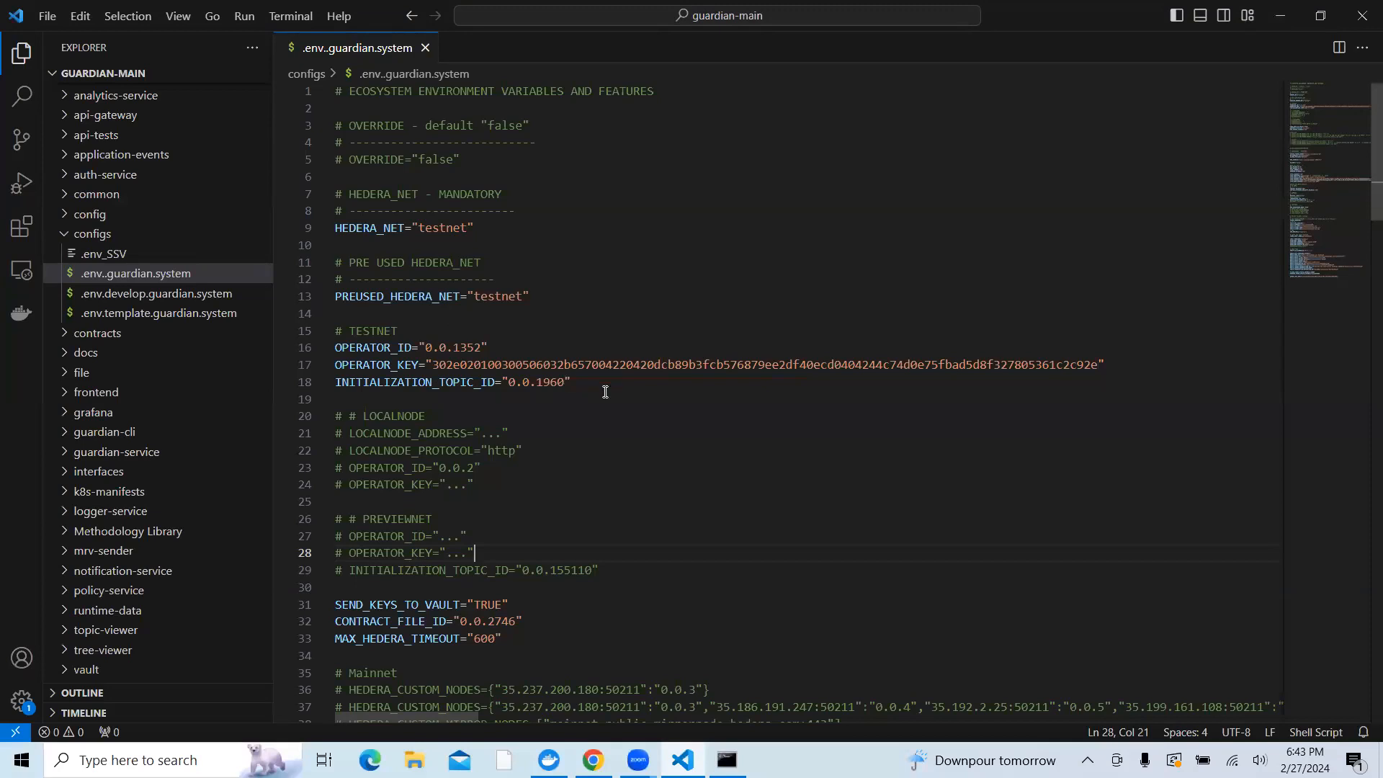
mouse_move(558, 432)
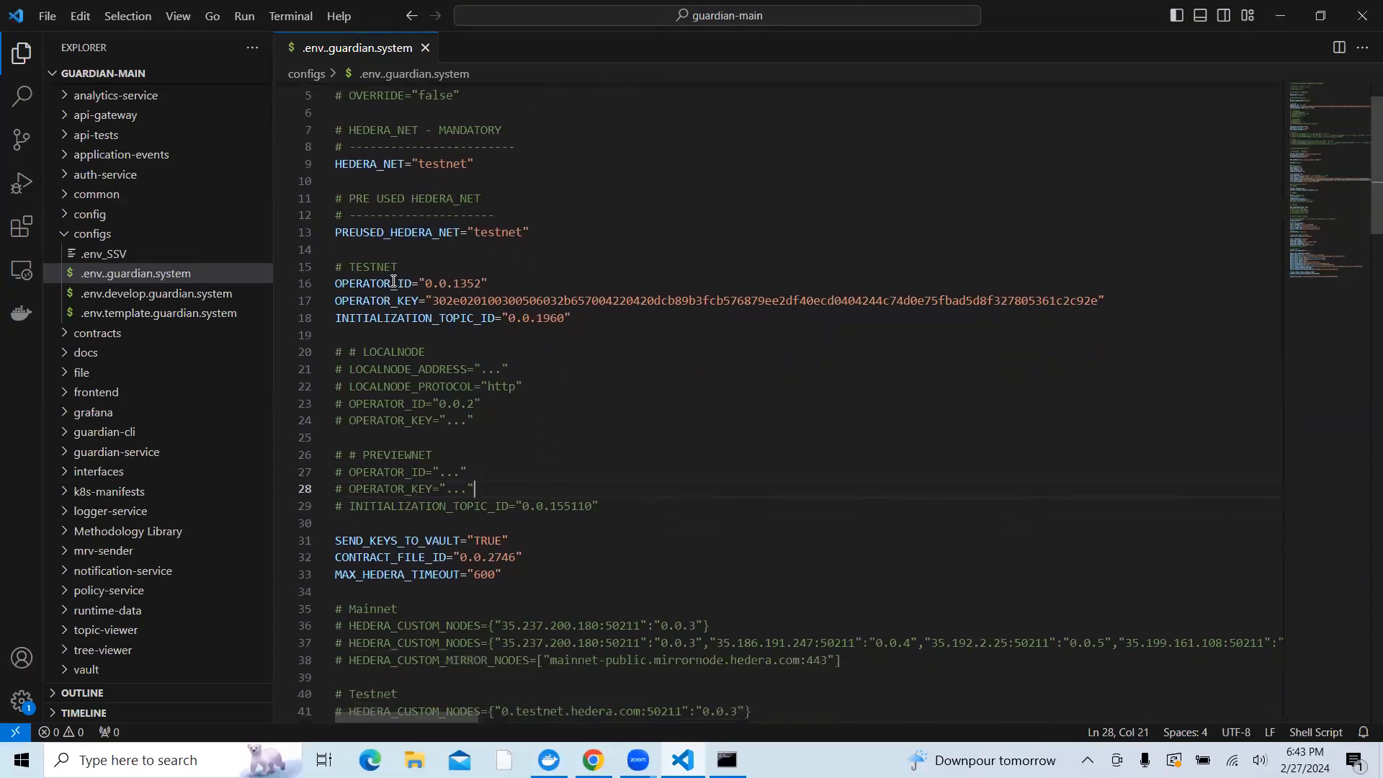
Verify OPERATOR_ID, OPERATOR_KEY and IPFS values in configs/.env..guardian.system
scroll("down", 3)
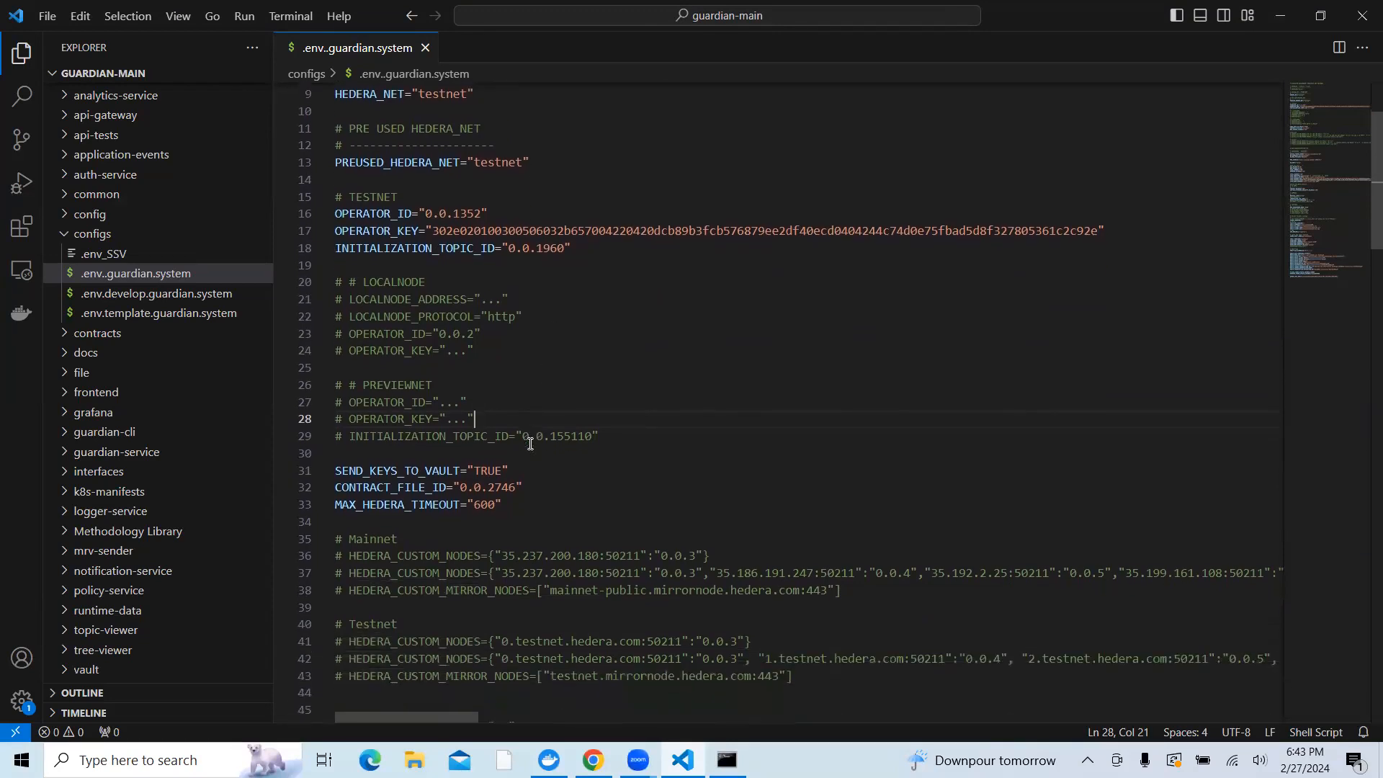
scroll("down", 3)
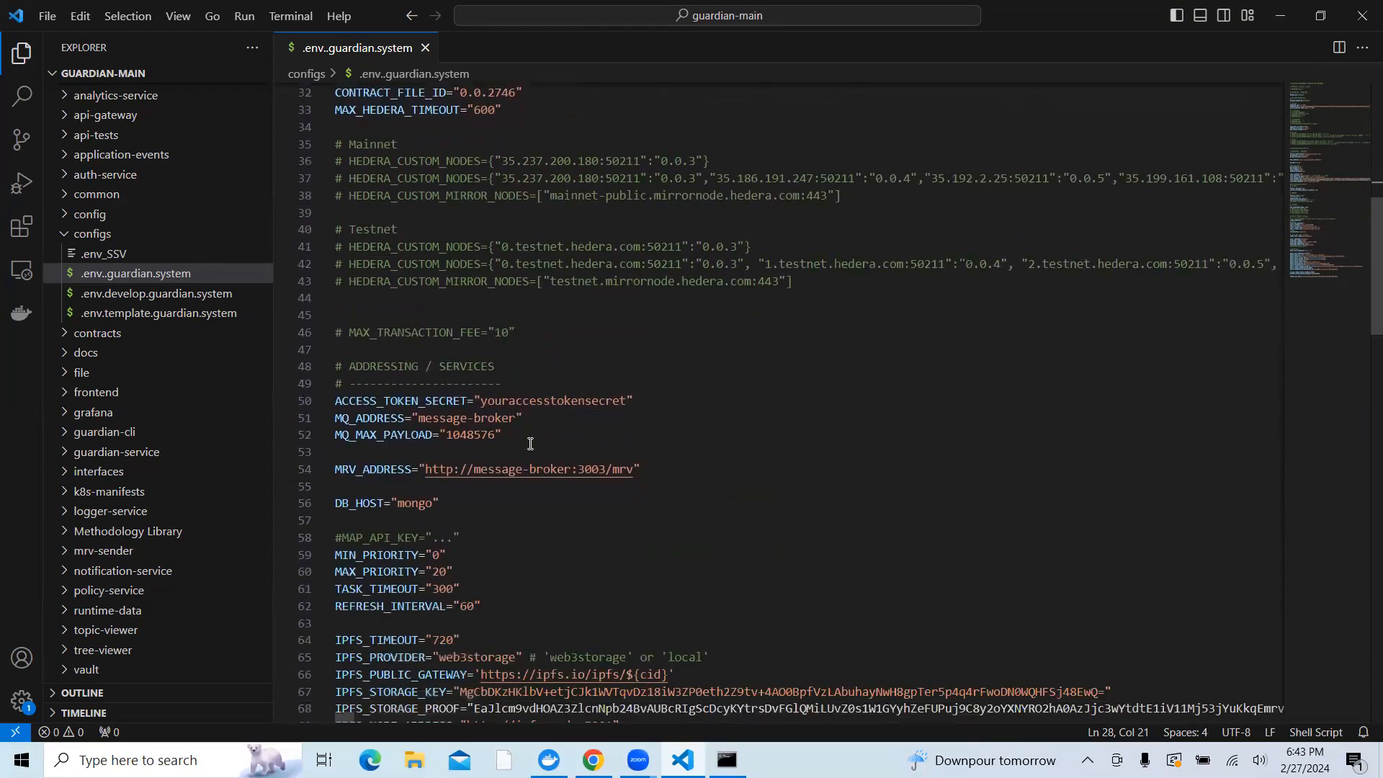
scroll("down", 3)
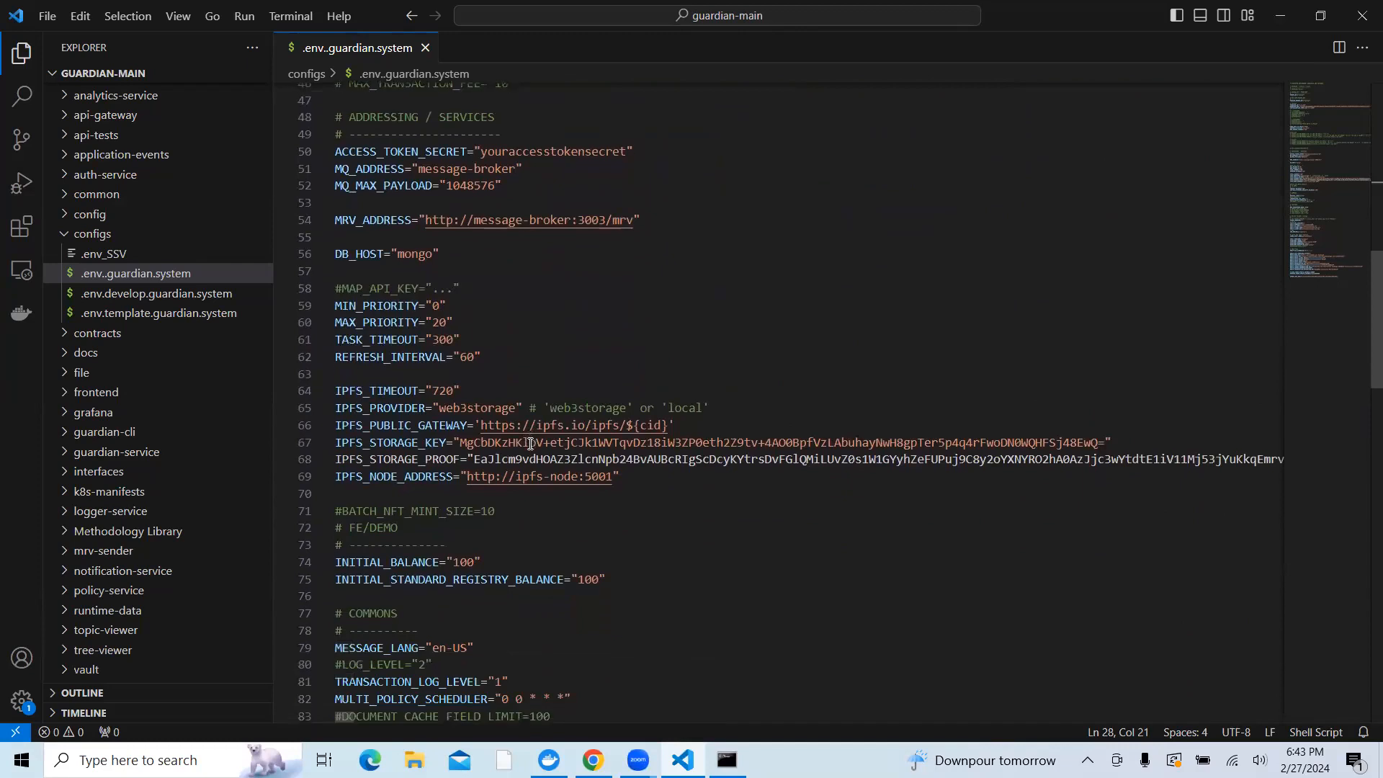
scroll("down", 3)
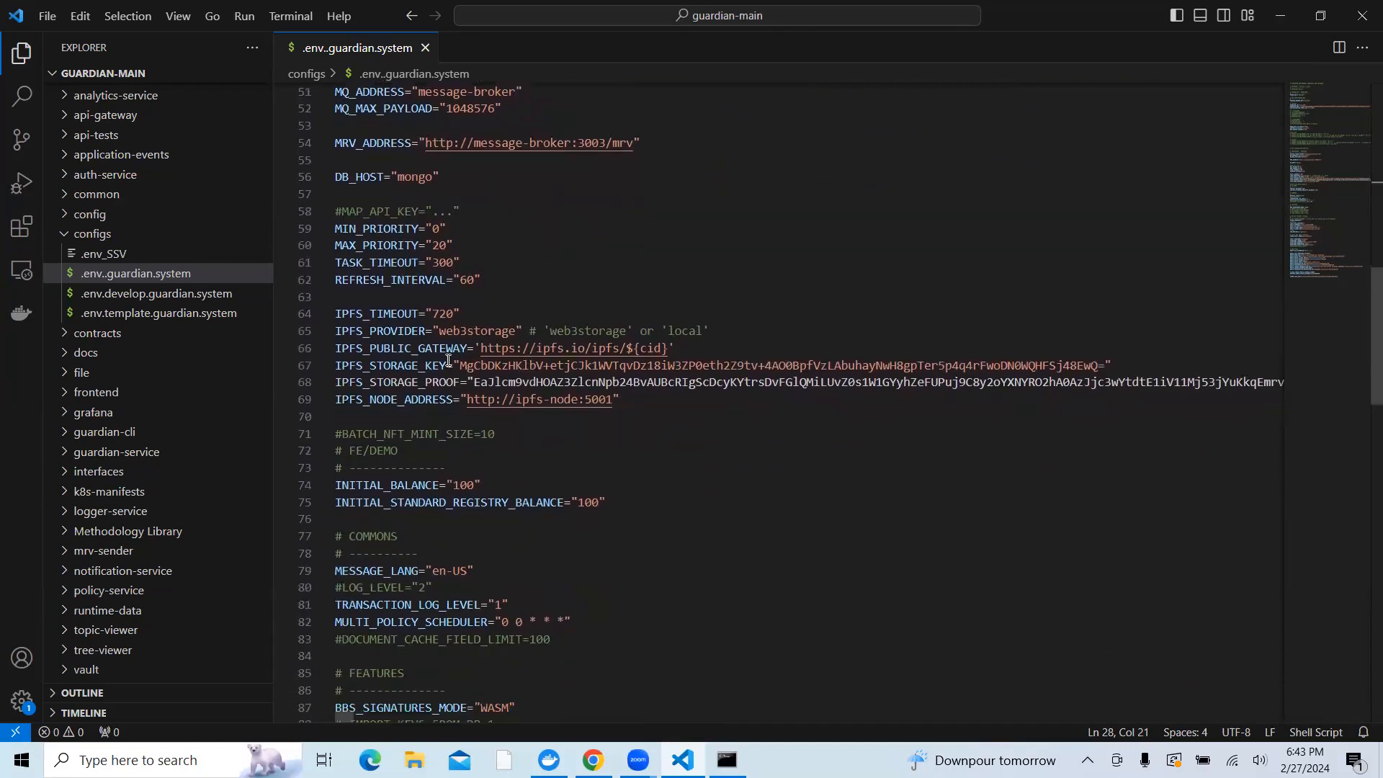
mouse_move(504, 395)
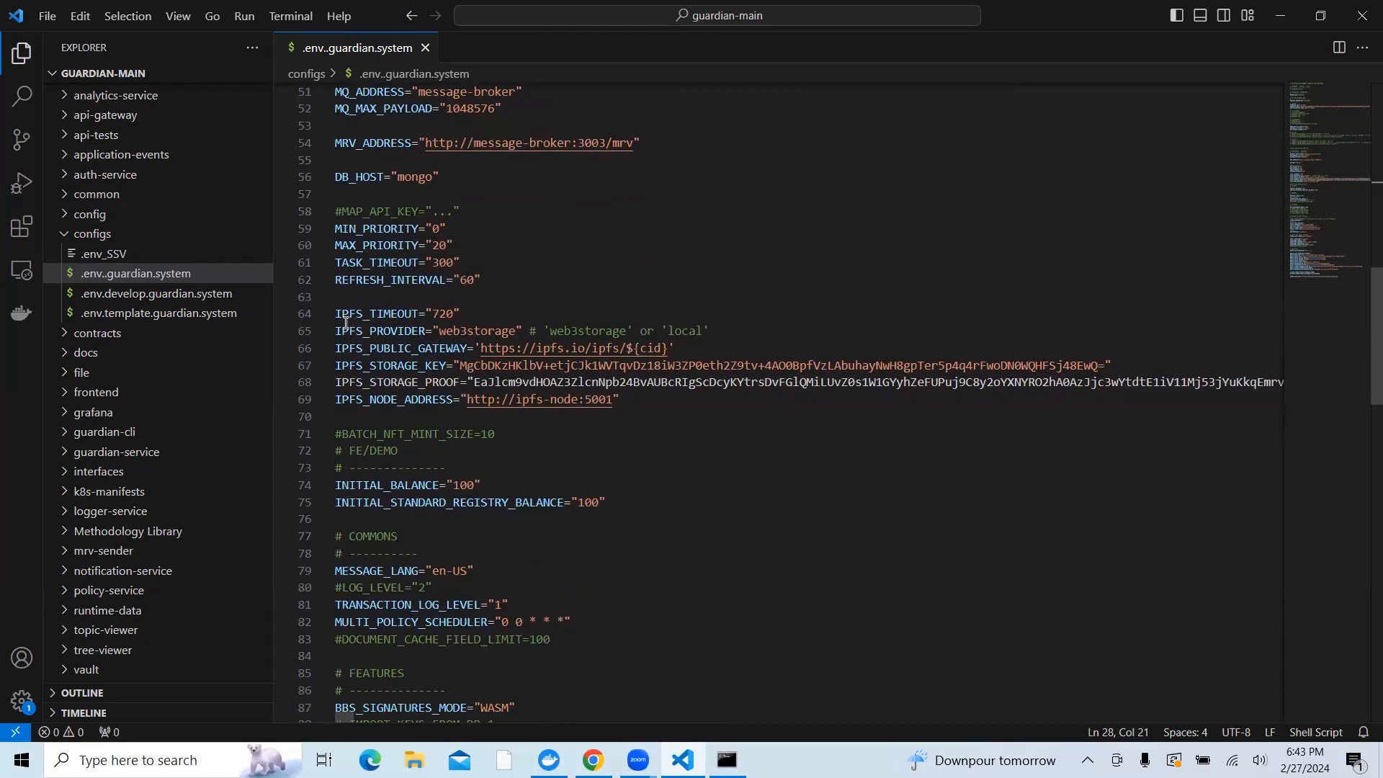
mouse_move(342, 330)
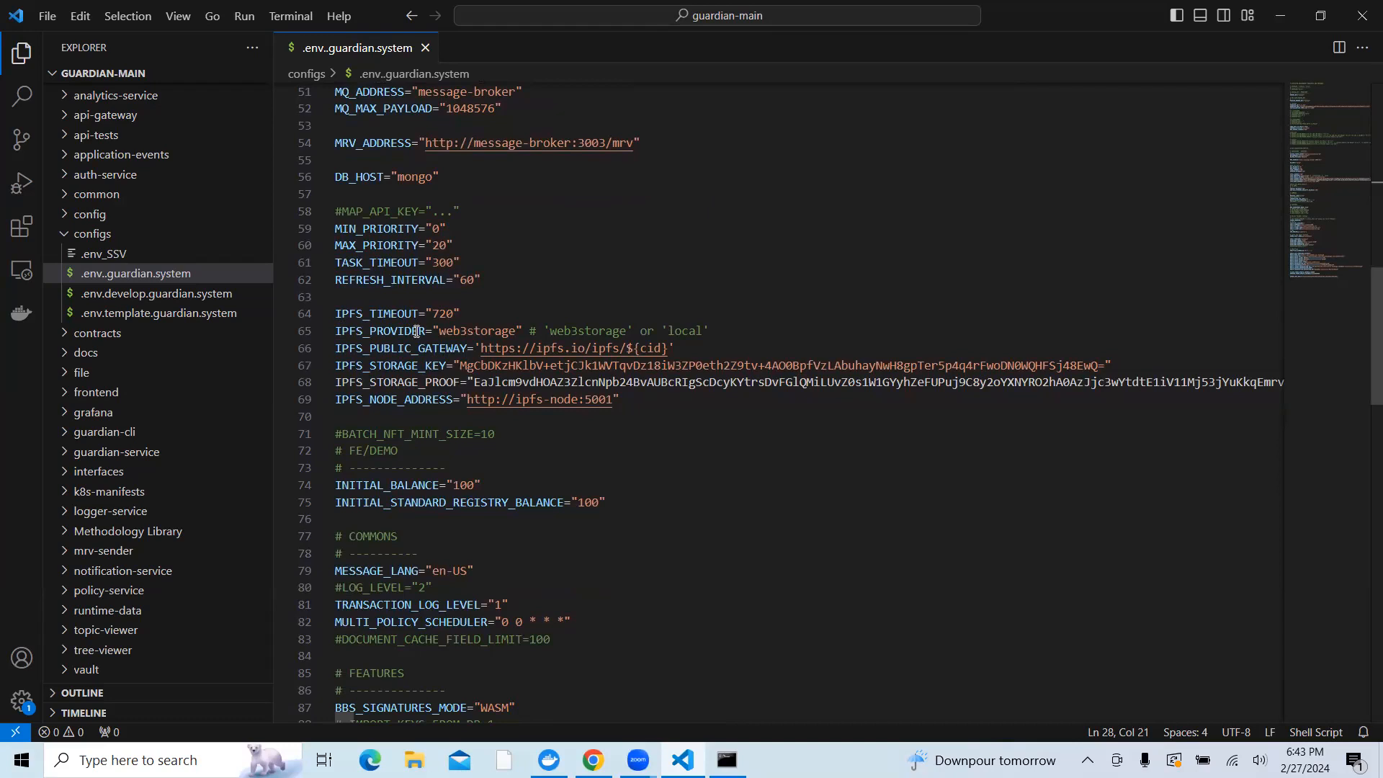
mouse_move(692, 335)
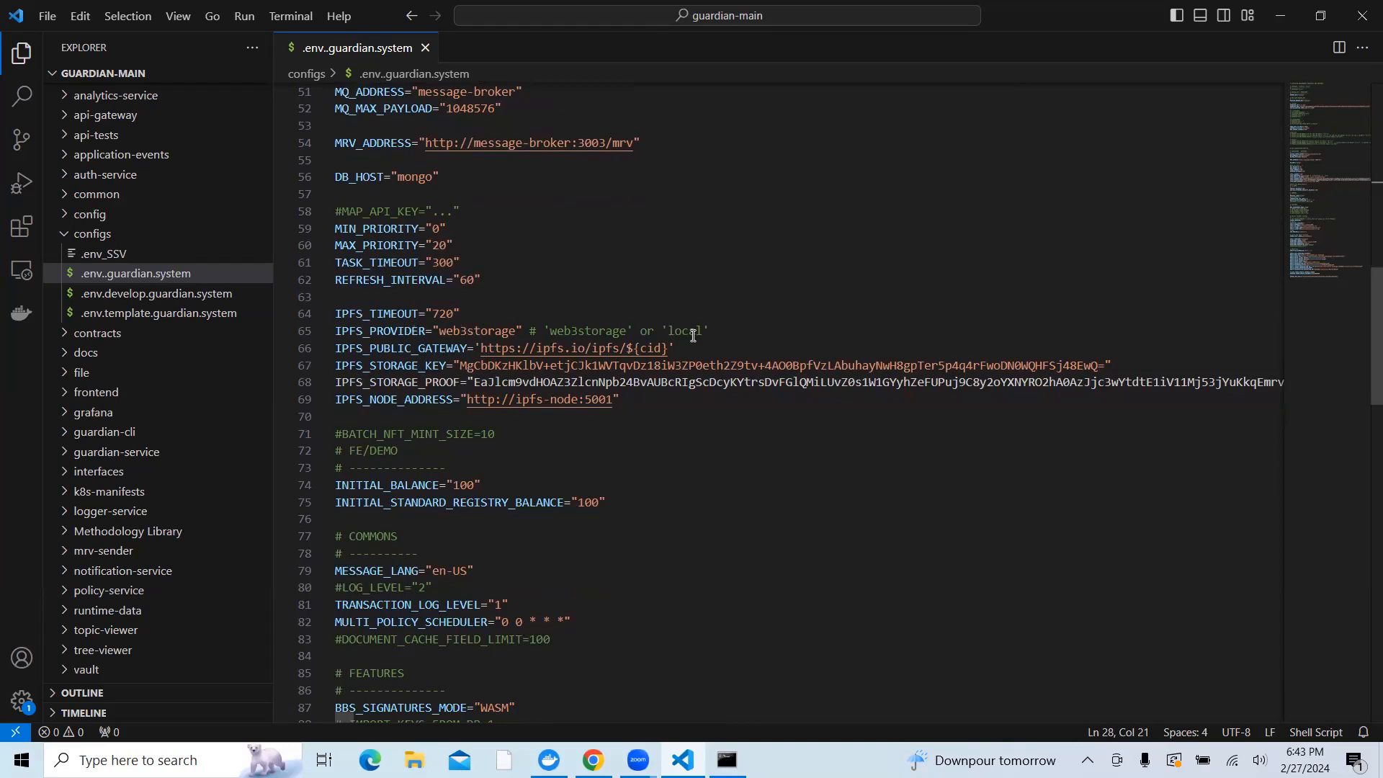
mouse_move(593, 759)
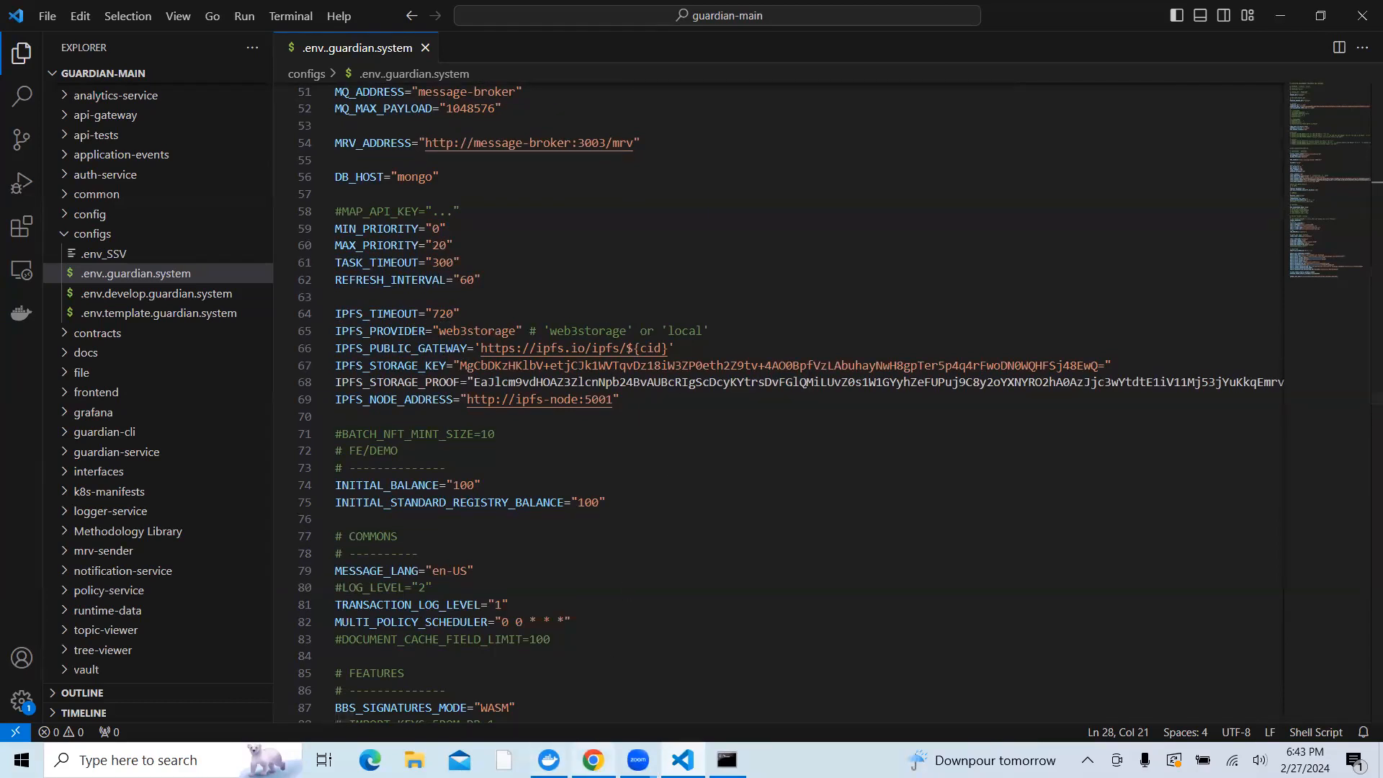
Open the docs guide on generating Web3.Storage API values
left_click(593, 760)
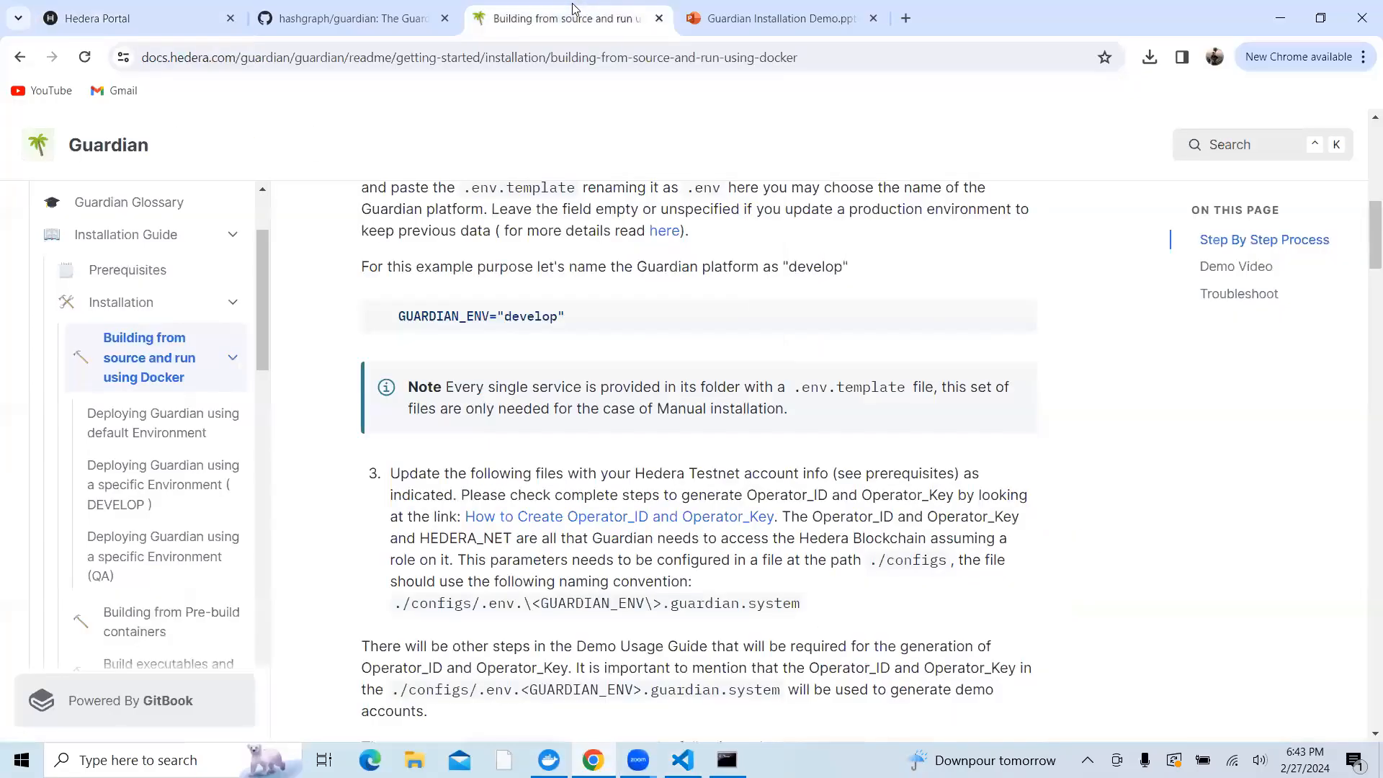
scroll("down", 3)
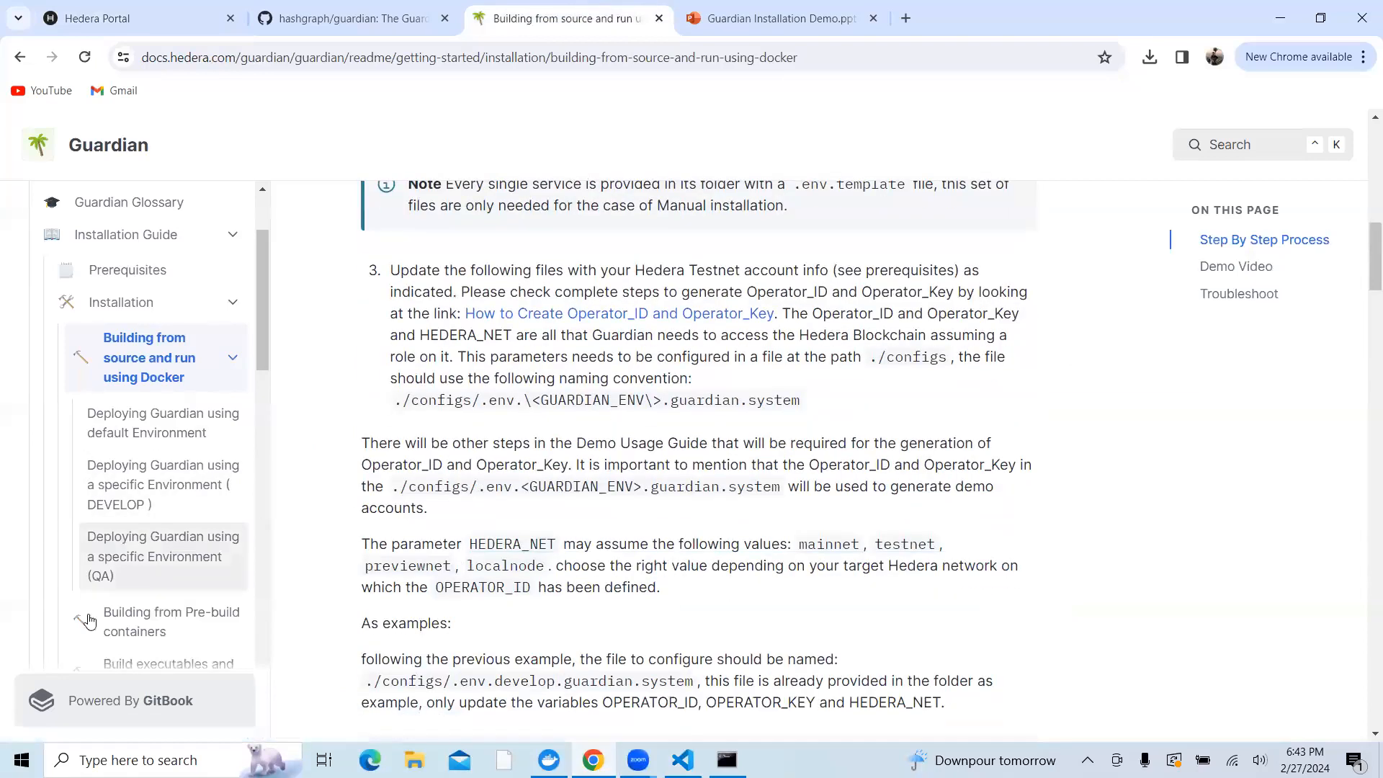
scroll("down", 3)
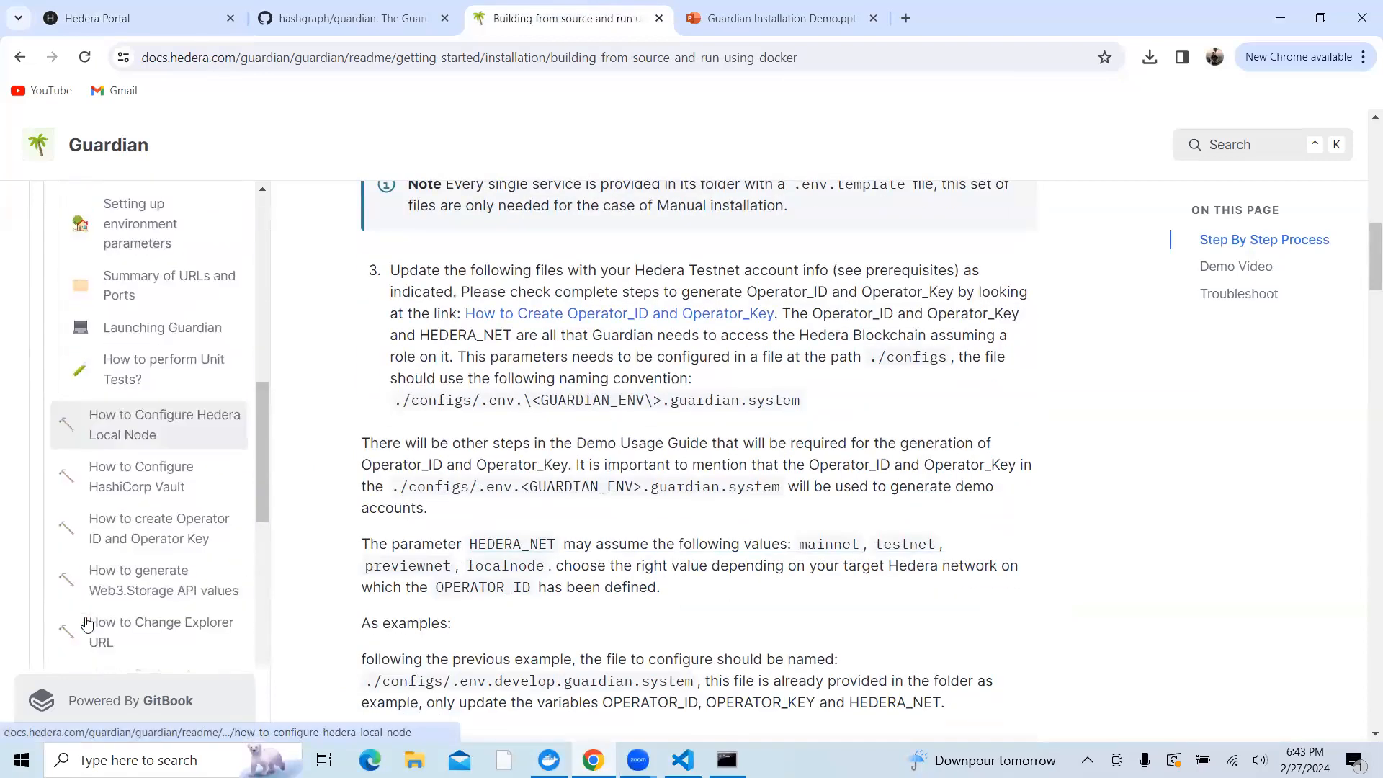
left_click(164, 580)
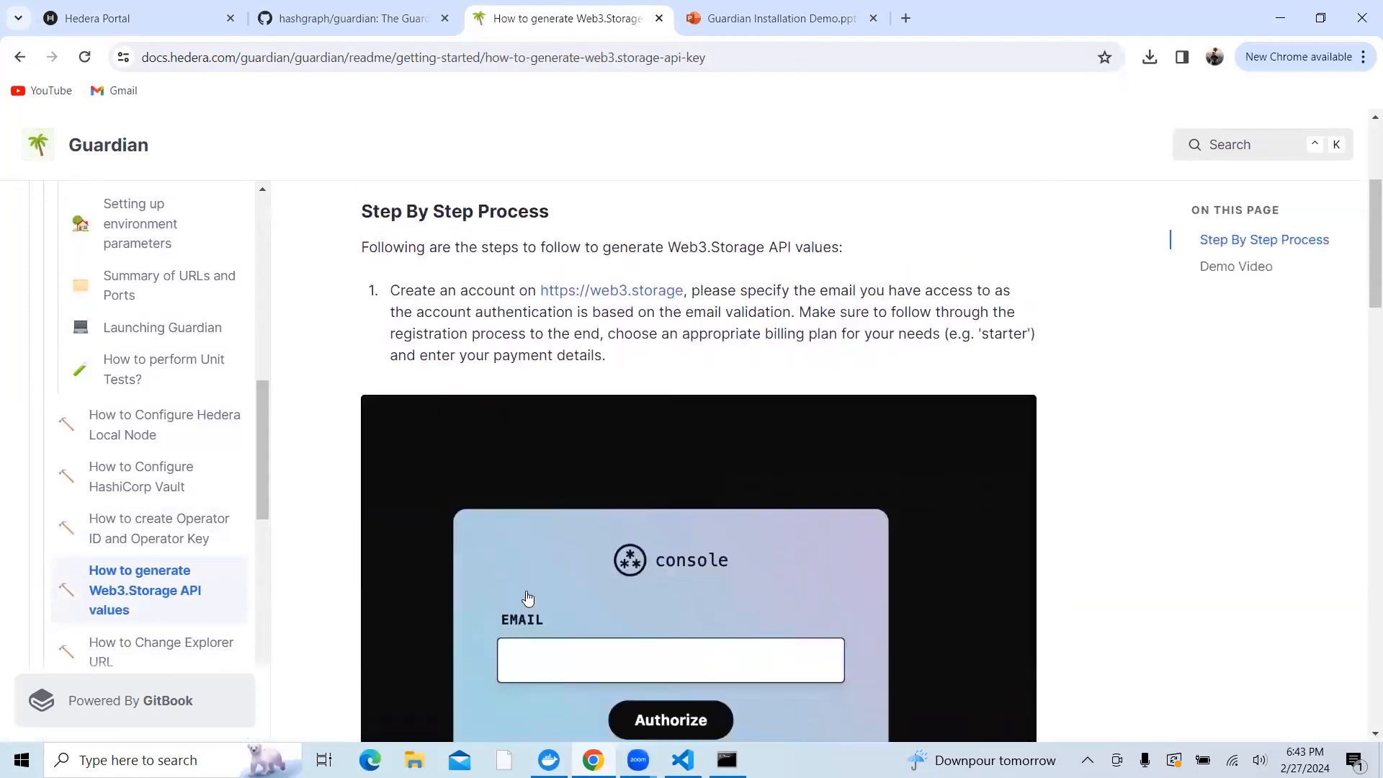
Read through the Web3.Storage guide's space, key and proof commands
scroll("up", 3)
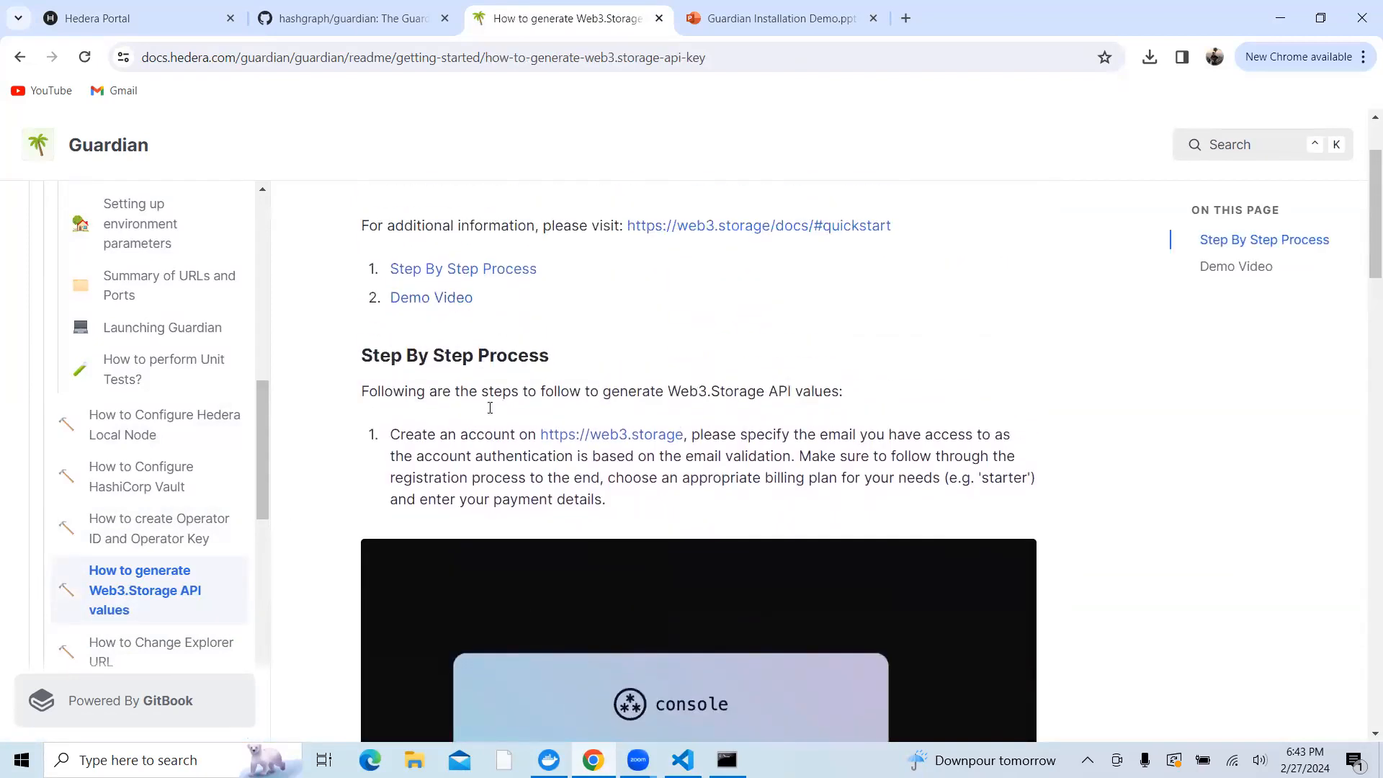
scroll("down", 3)
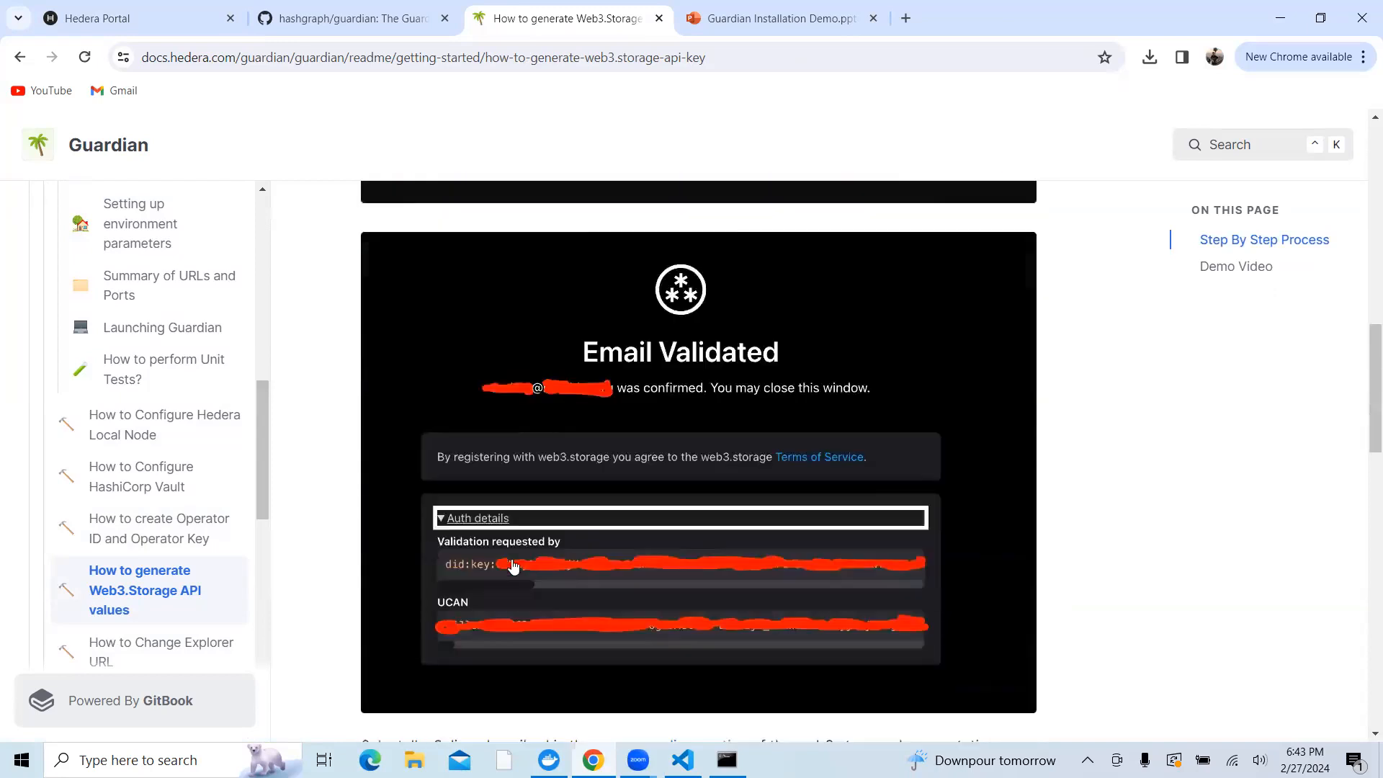
scroll("up", 3)
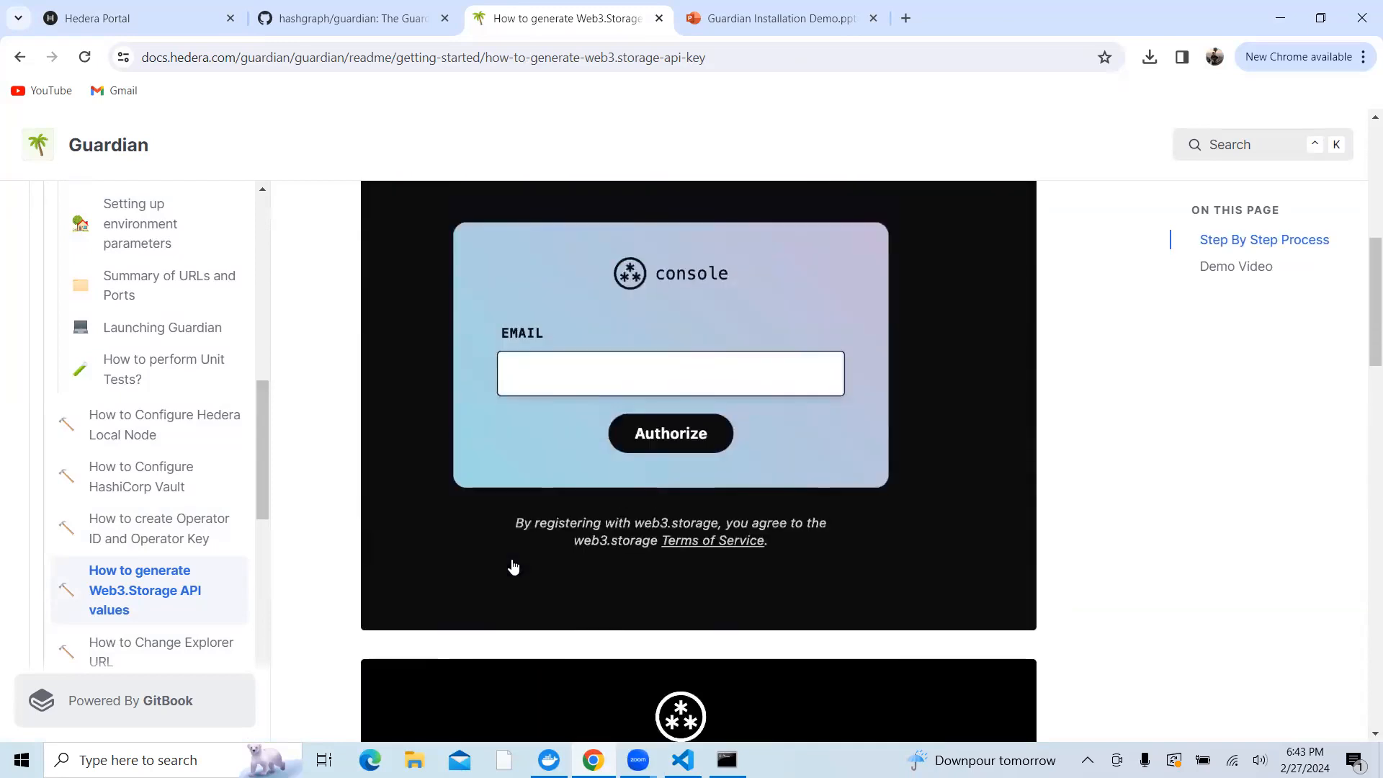
scroll("down", 3)
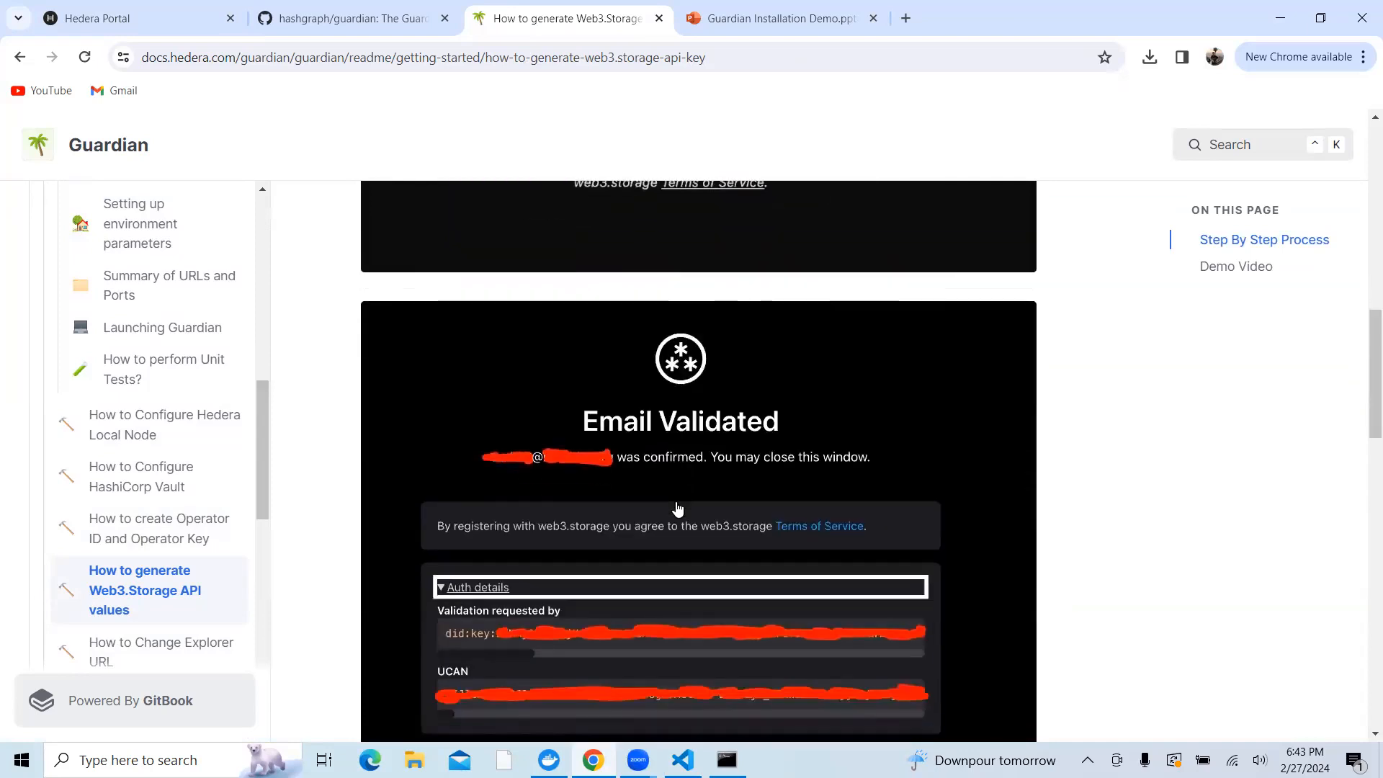
scroll("up", 3)
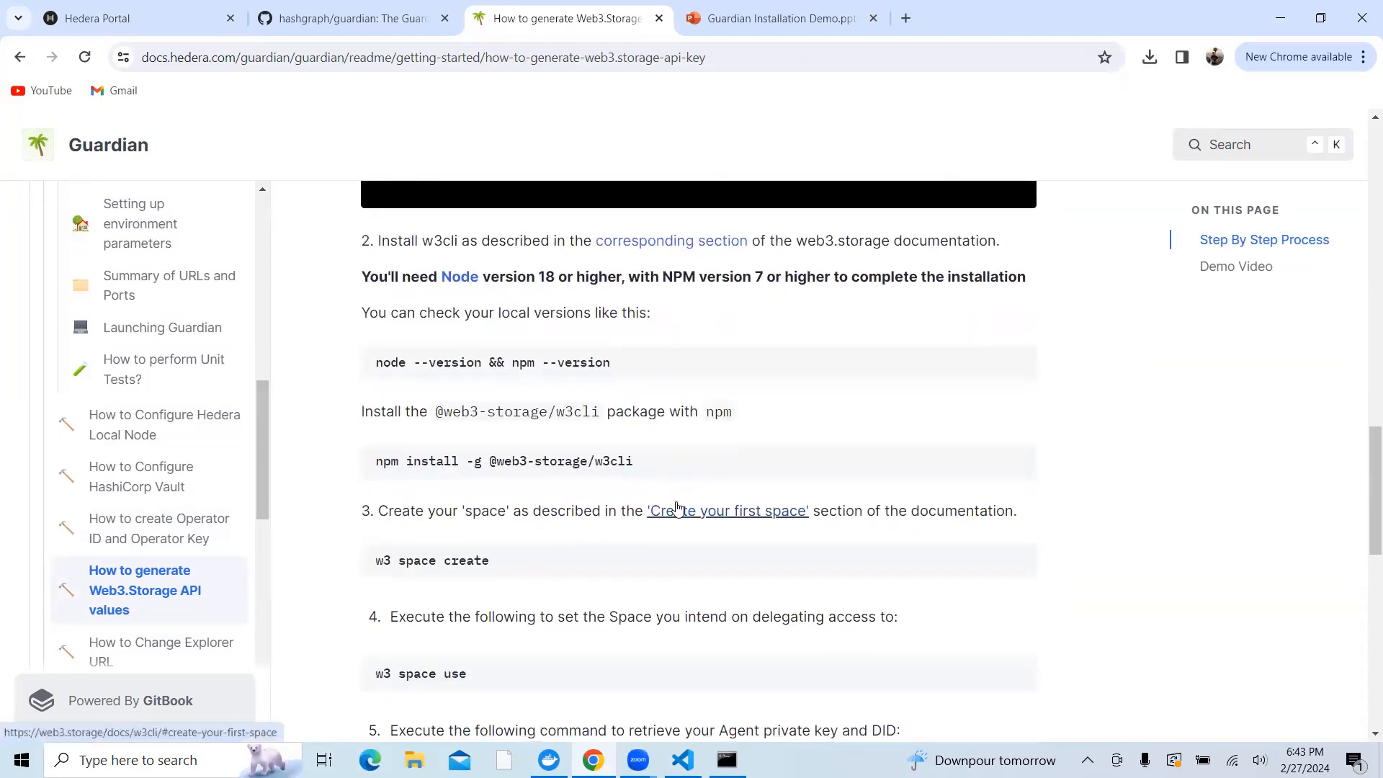
mouse_move(456, 248)
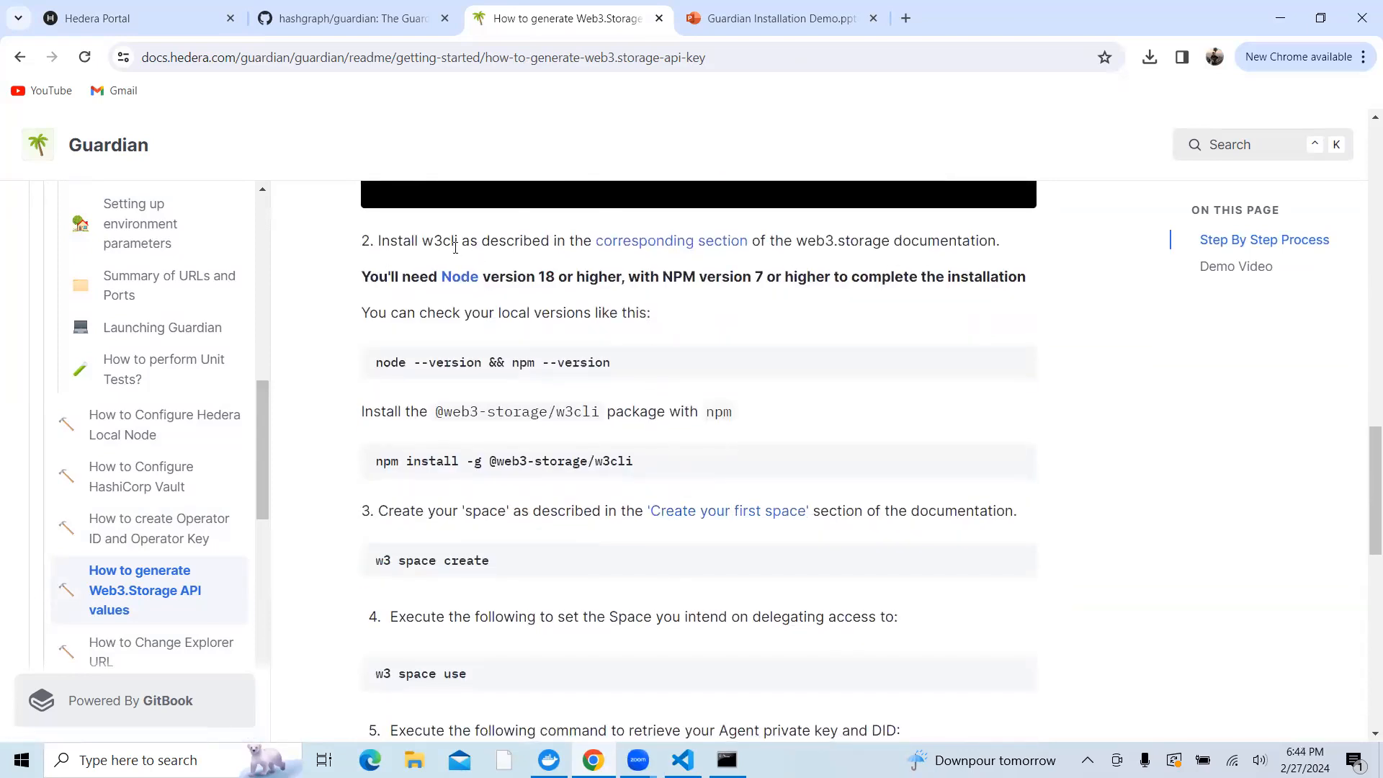
mouse_move(459, 276)
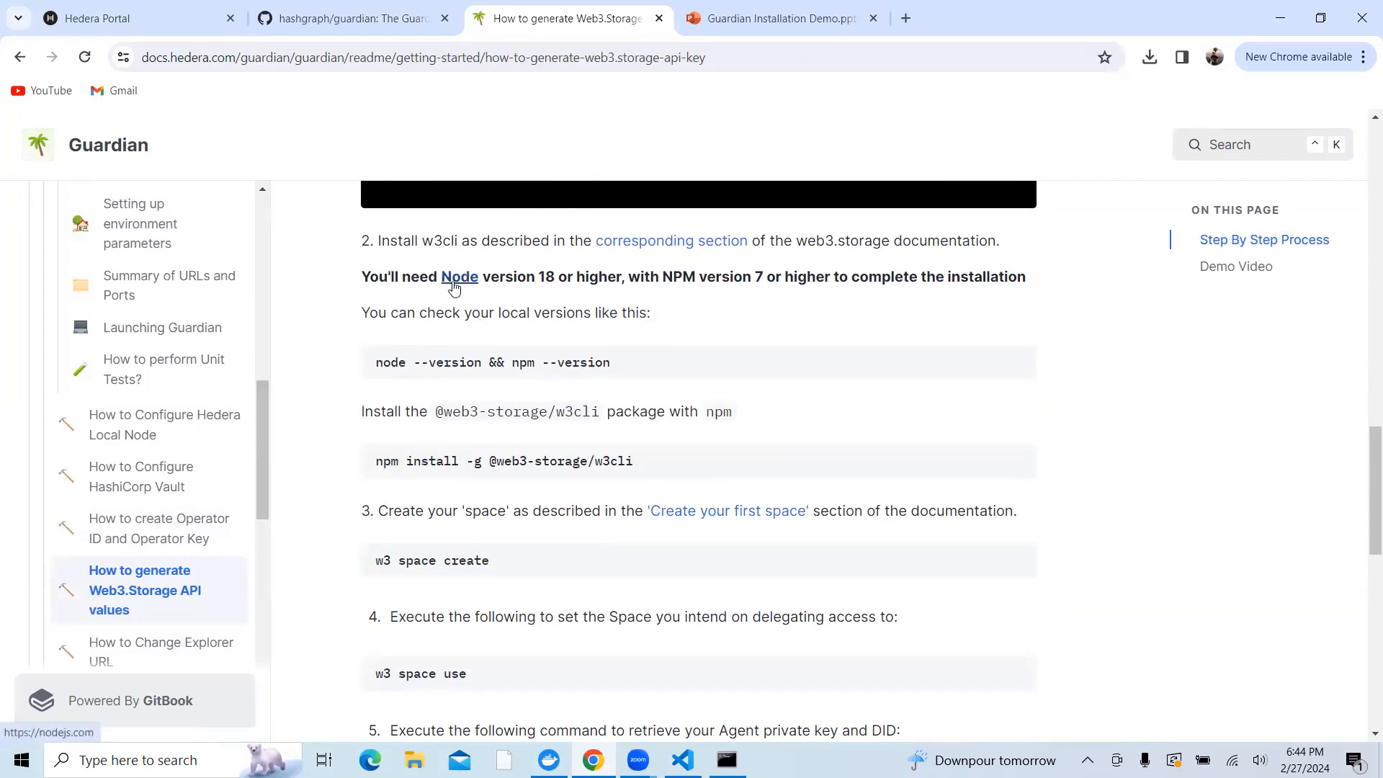
mouse_move(715, 304)
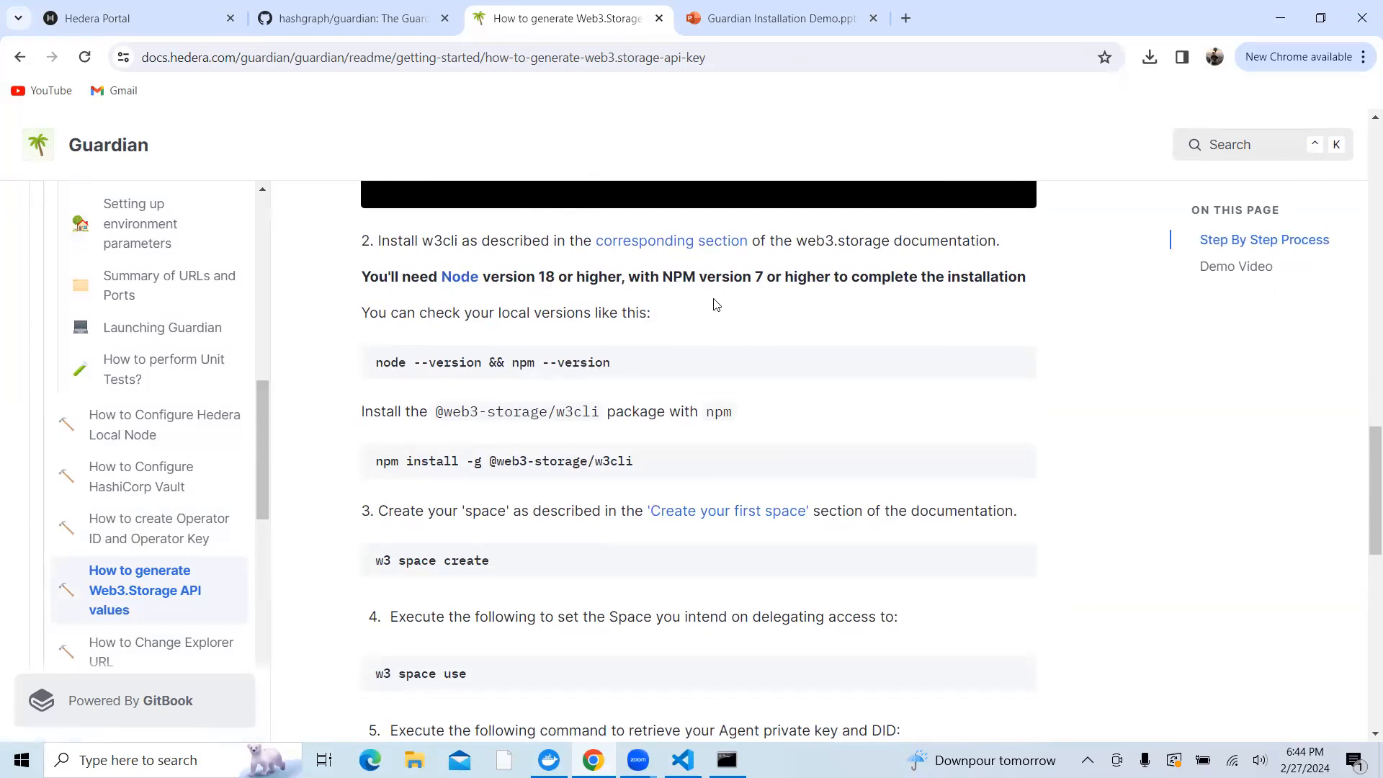
scroll("down", 3)
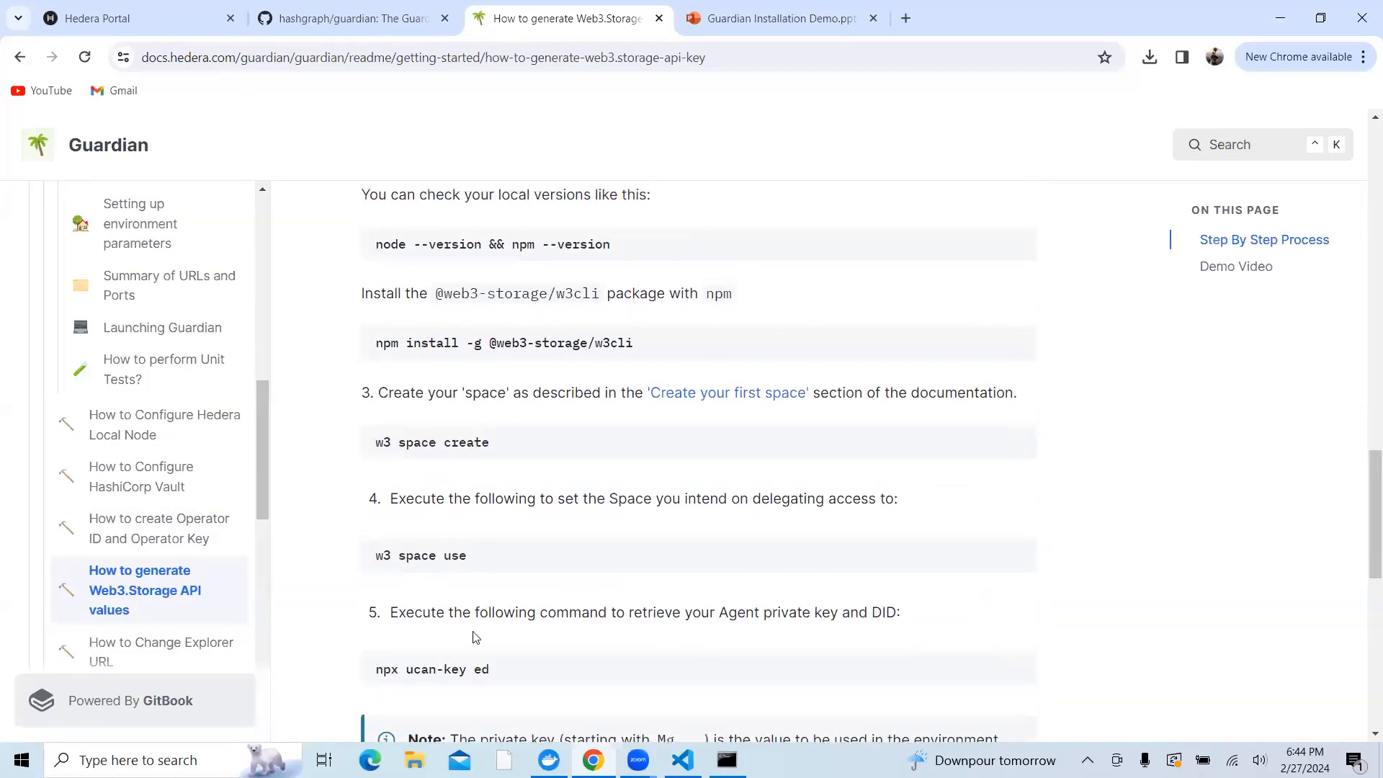
scroll("down", 3)
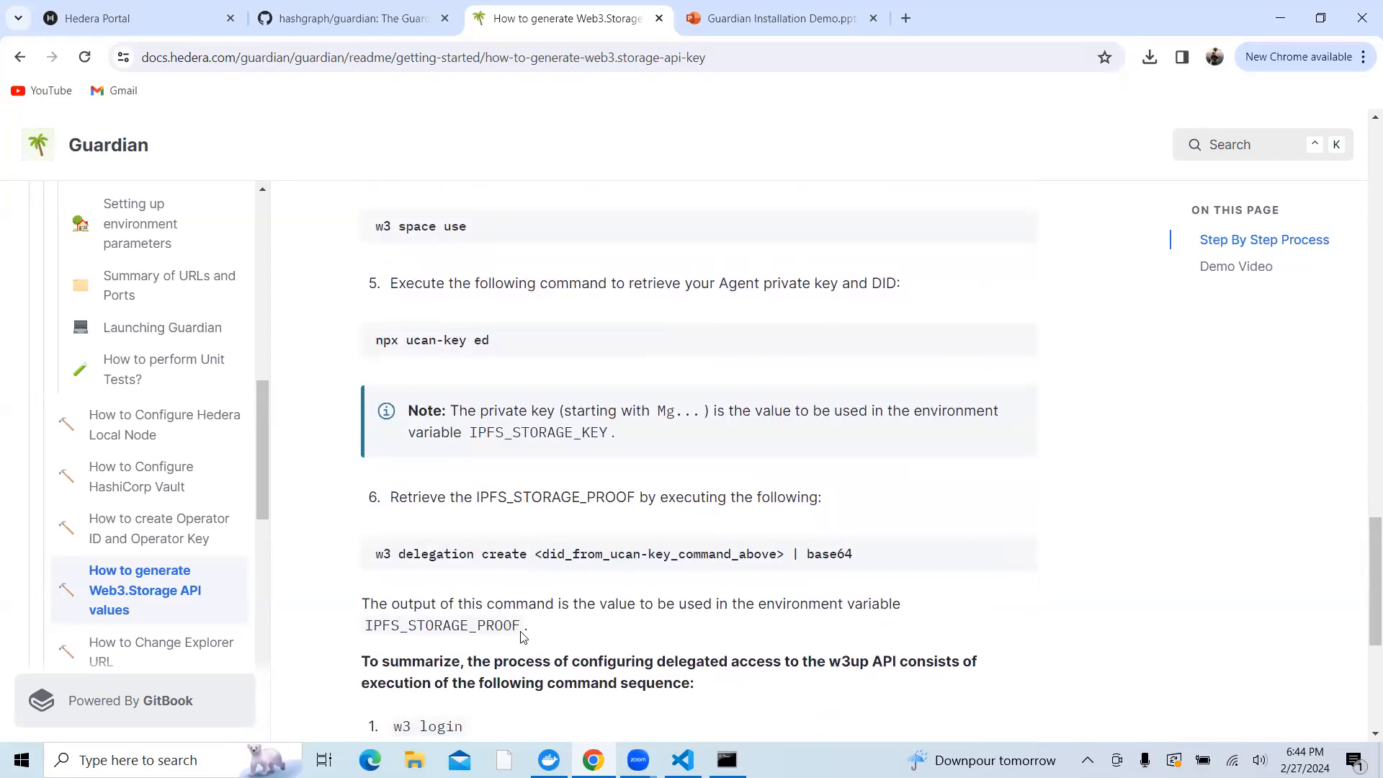
scroll("down", 3)
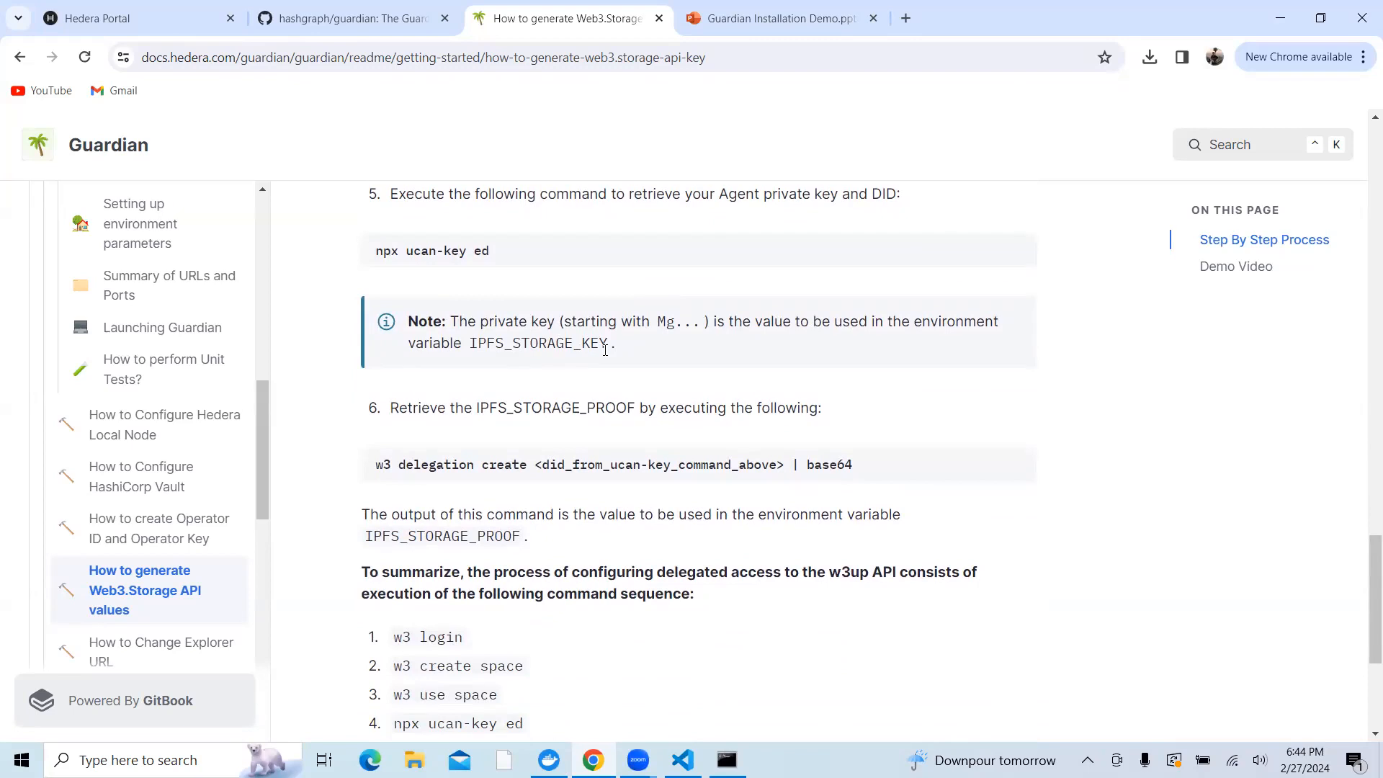
mouse_move(657, 315)
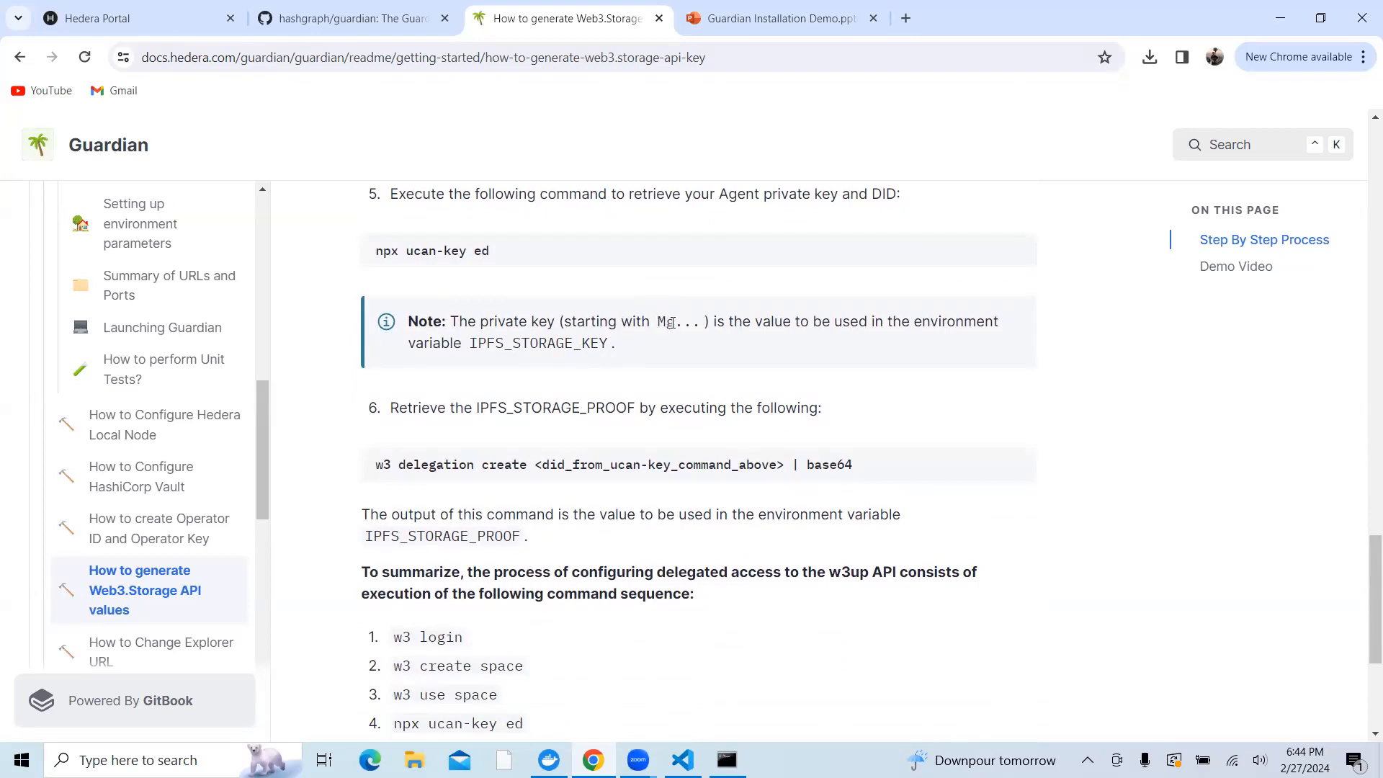
mouse_move(514, 581)
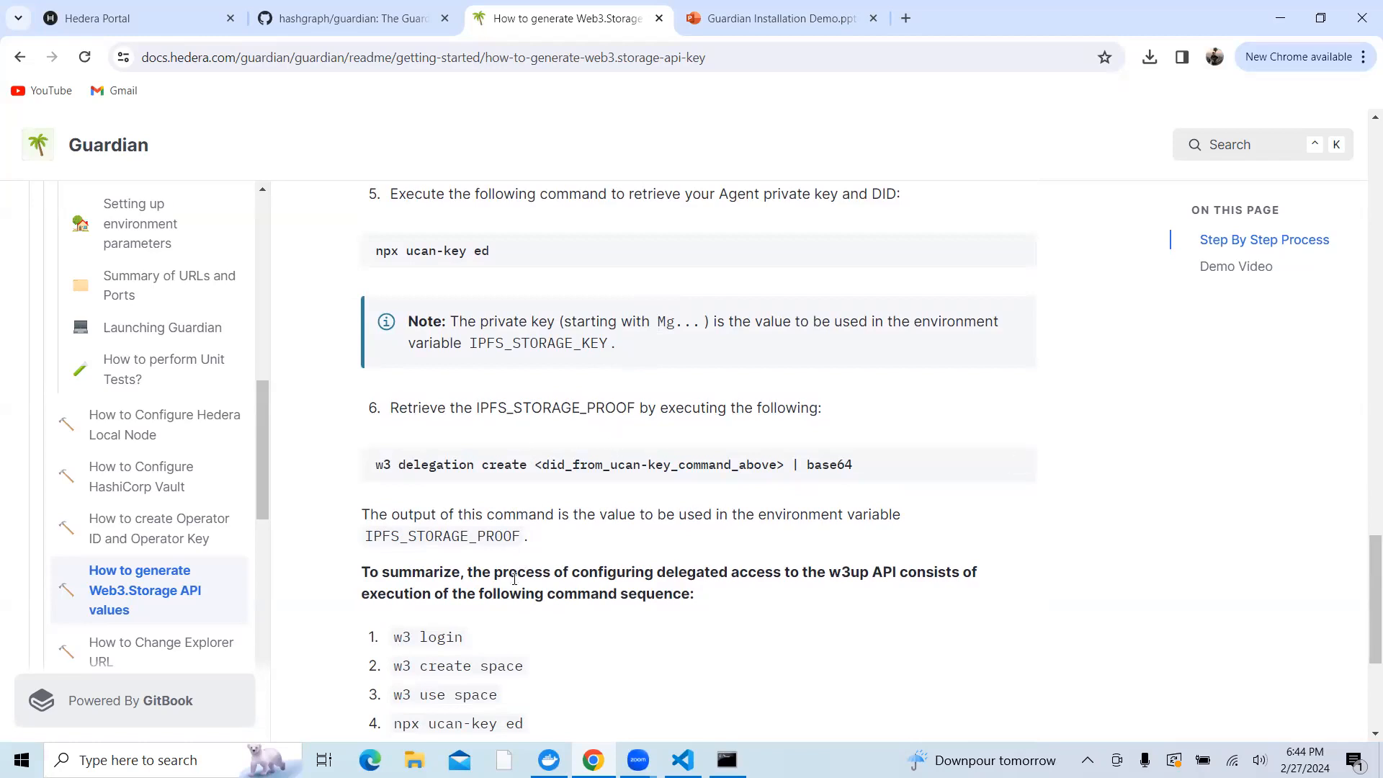
scroll("down", 3)
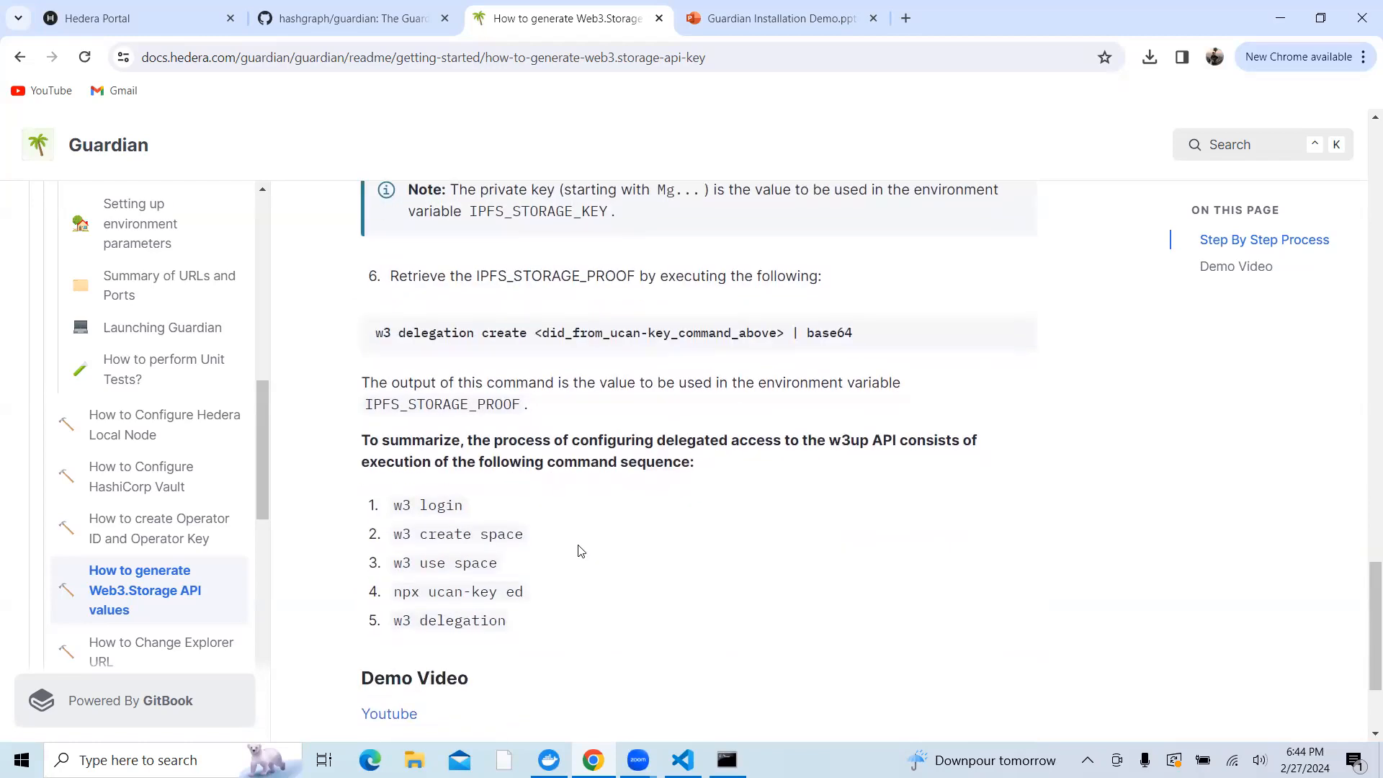
mouse_move(861, 353)
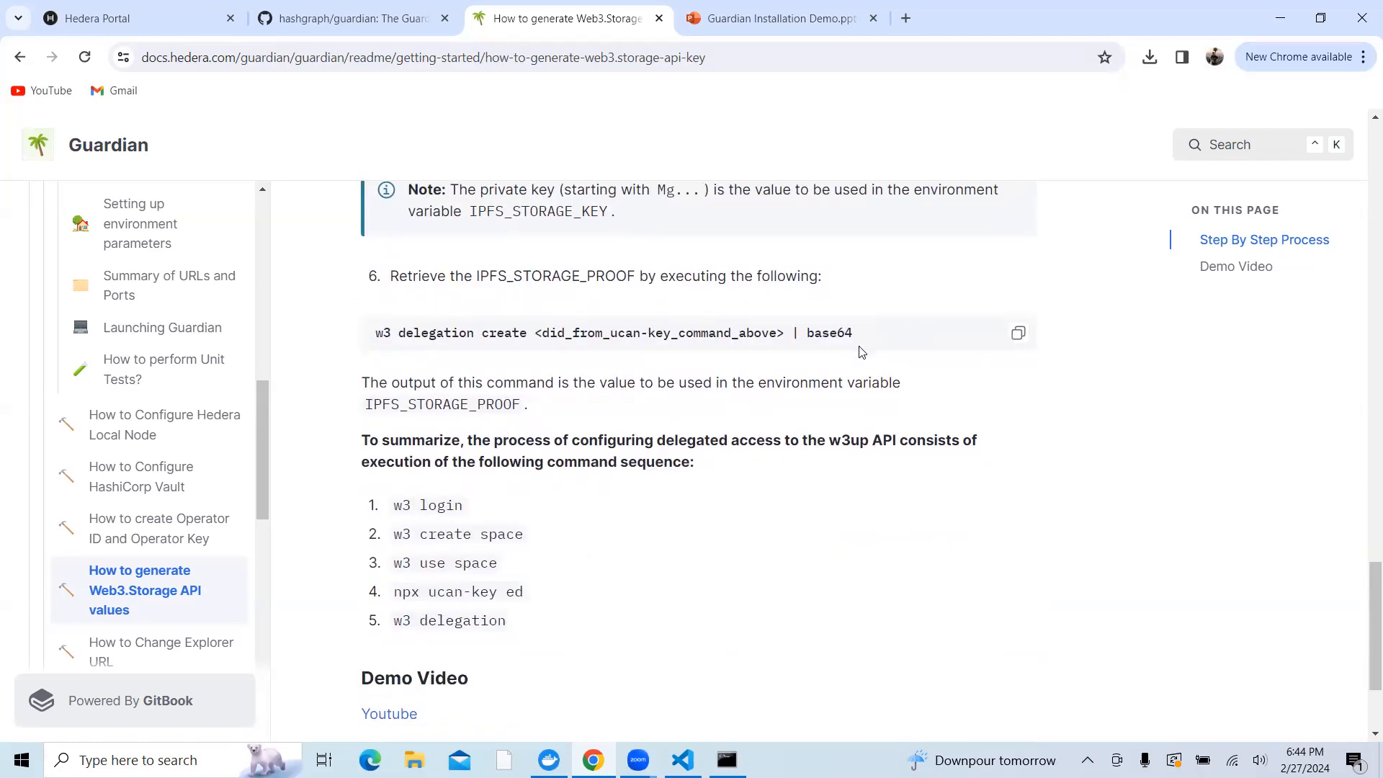
mouse_move(725, 759)
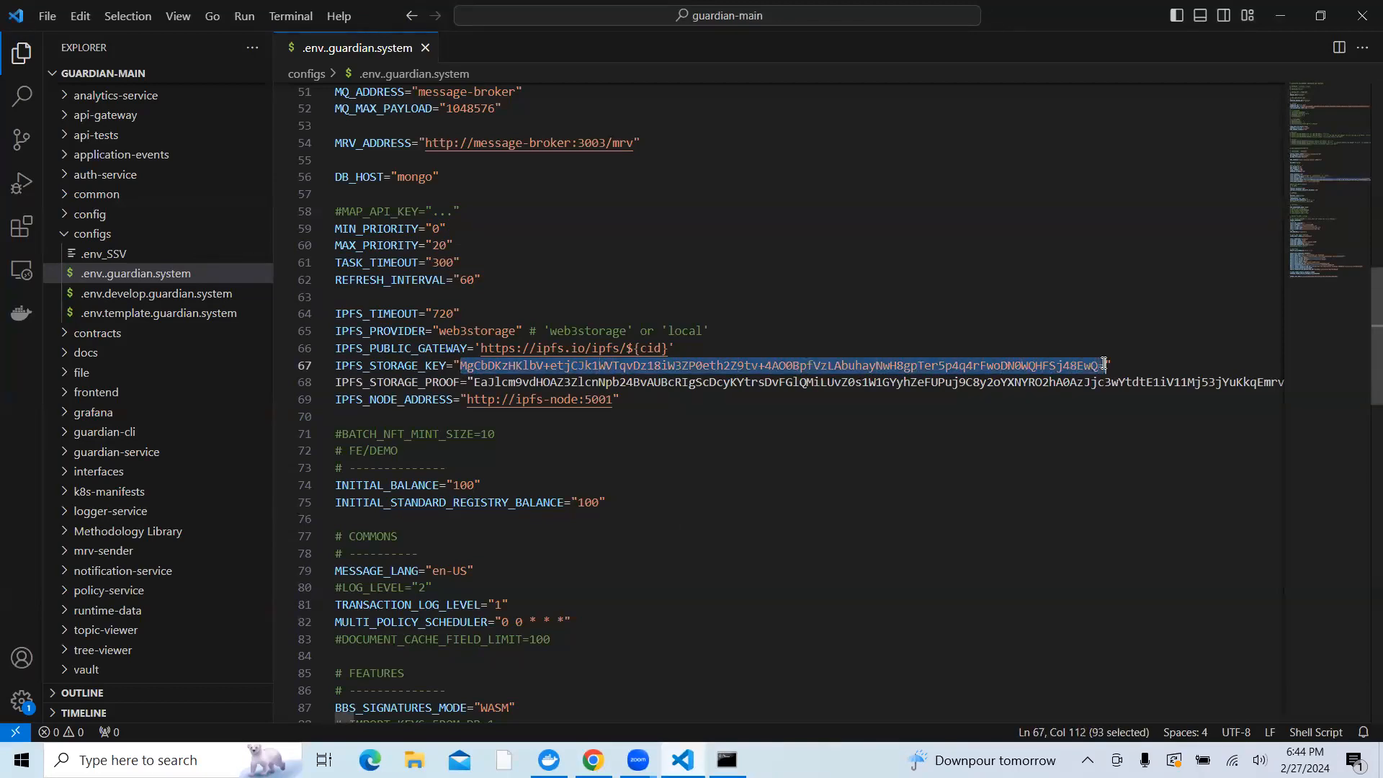
mouse_move(740, 585)
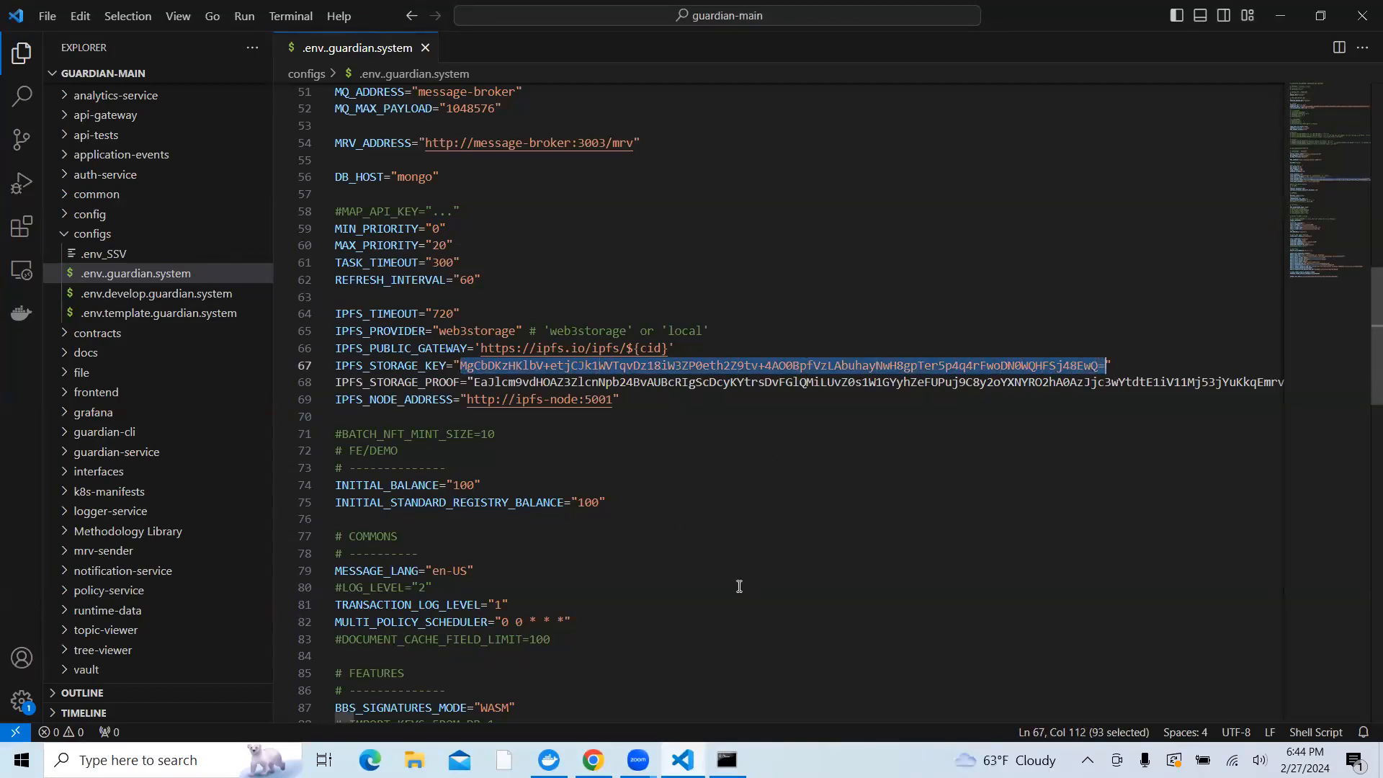
Check IPFS_STORAGE_KEY and IPFS_STORAGE_PROOF in the guardian config file
double_click(385, 451)
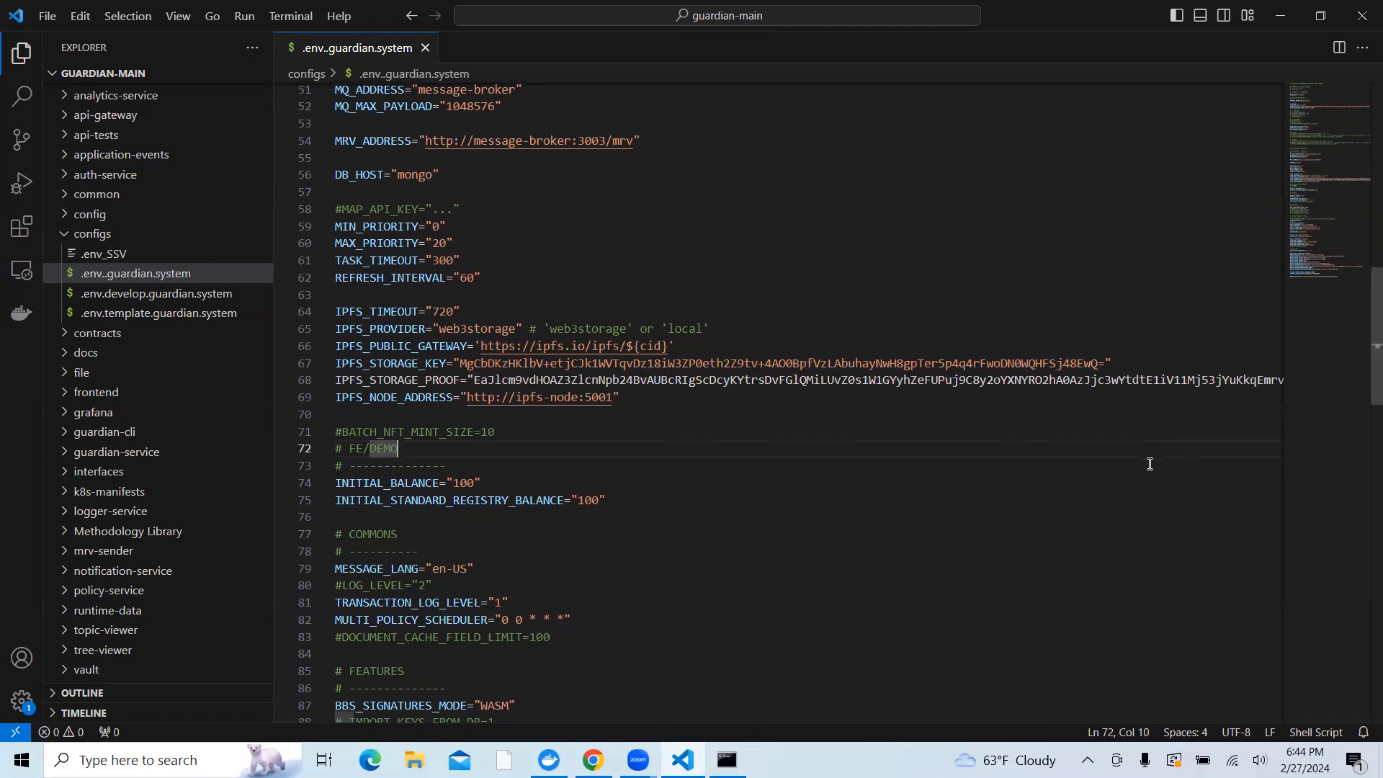
scroll("down", 3)
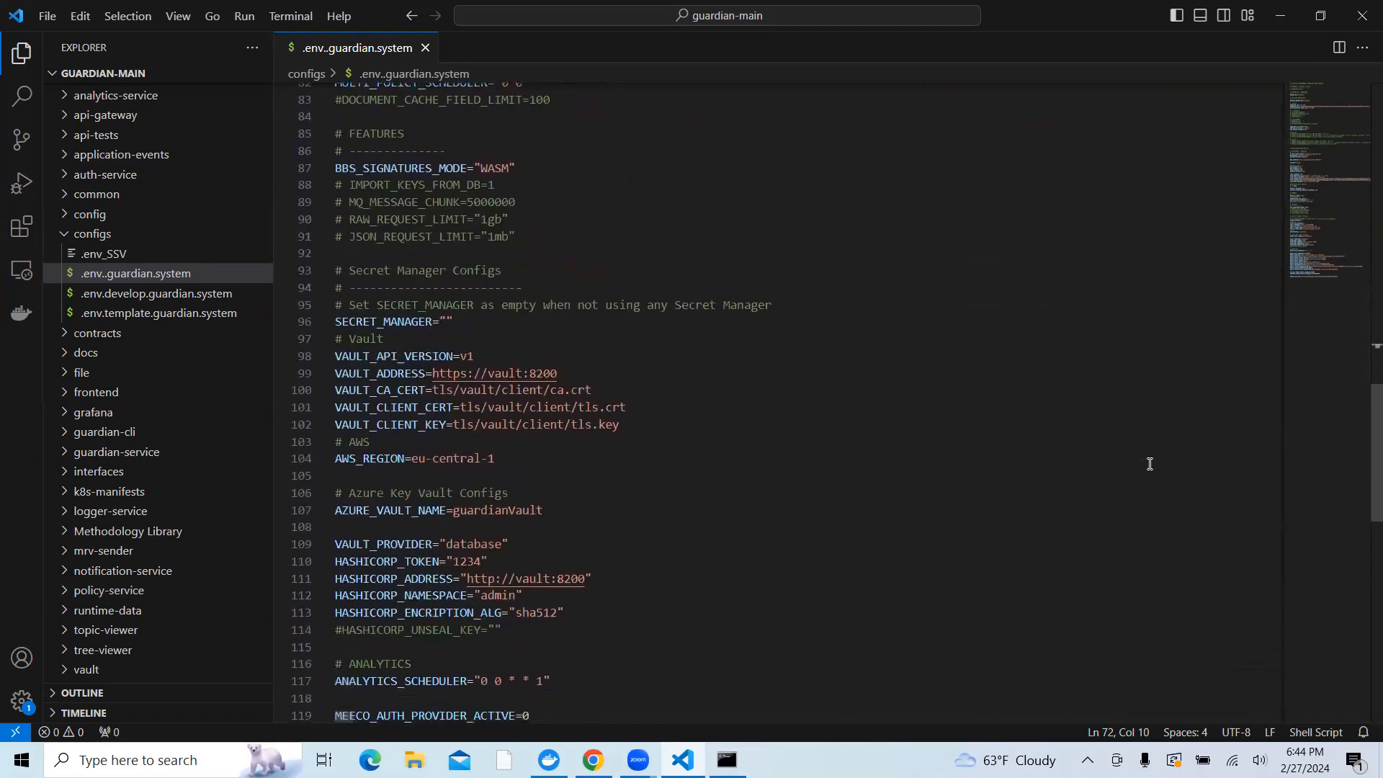
scroll("up", 3)
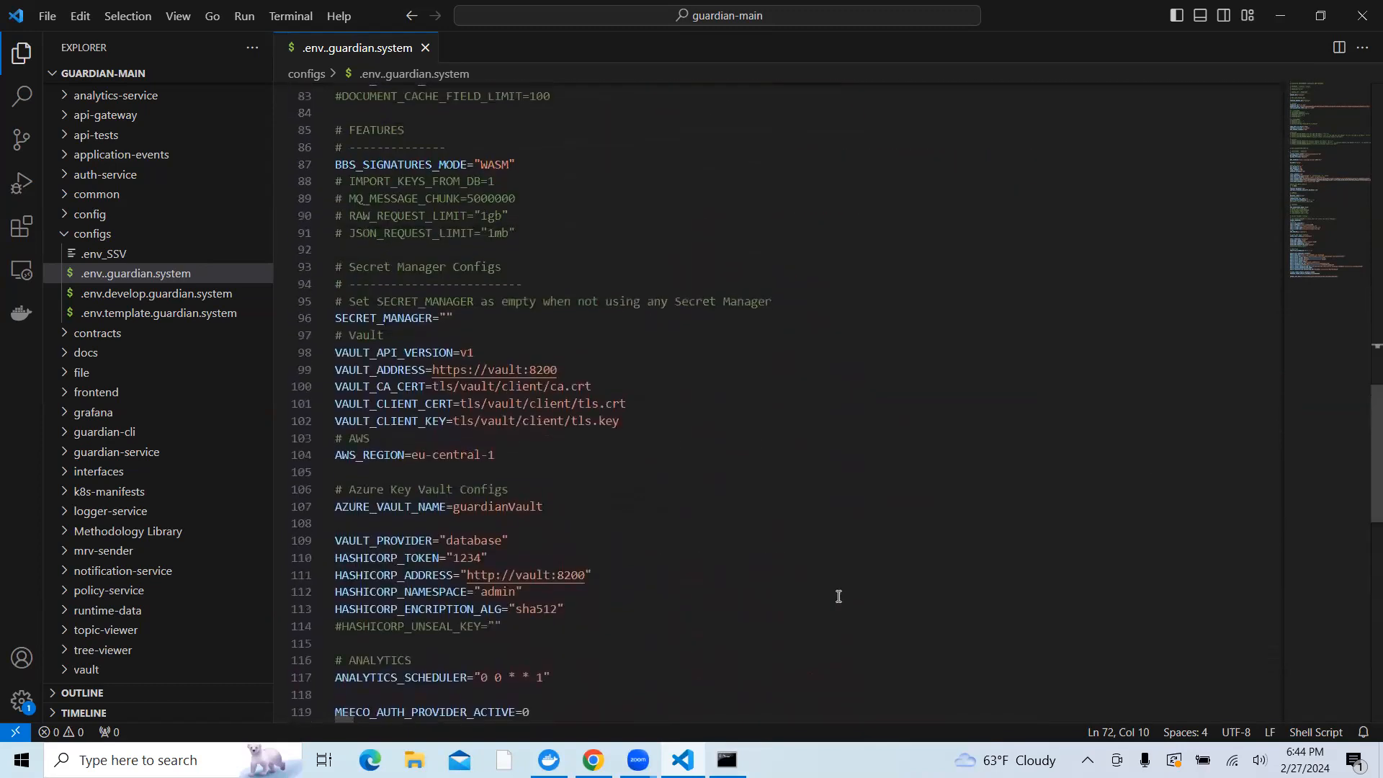
scroll("up", 3)
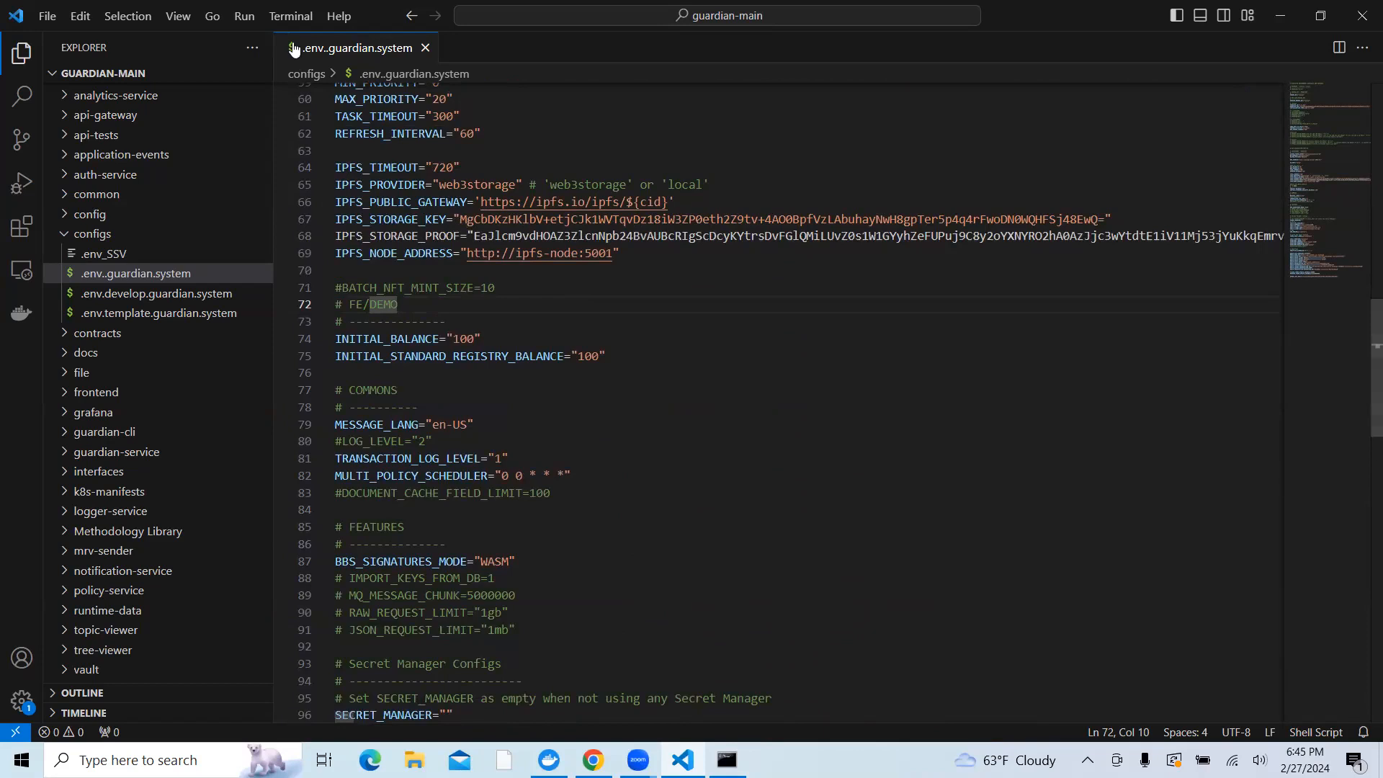
Open a new PowerShell terminal in guardian-main, then switch back to Chrome
left_click(289, 16)
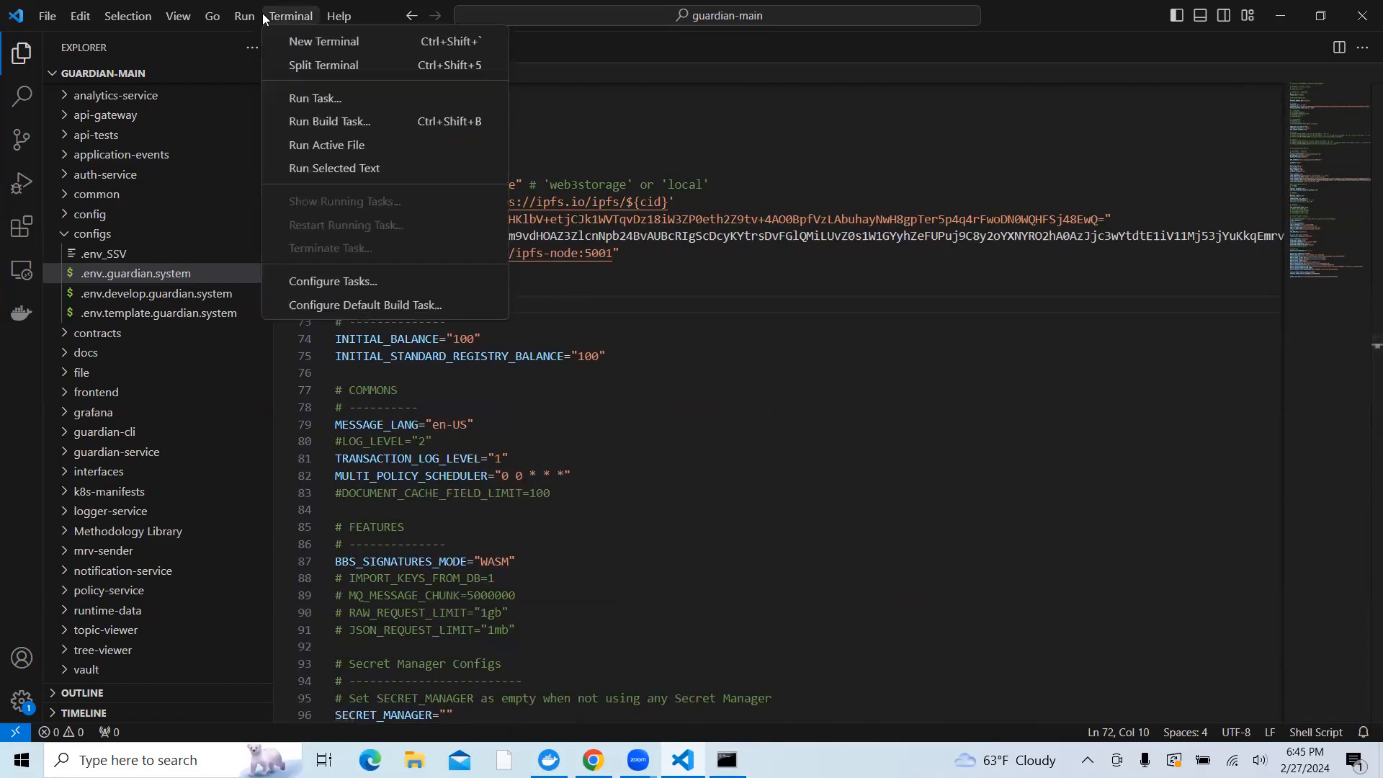
left_click(323, 40)
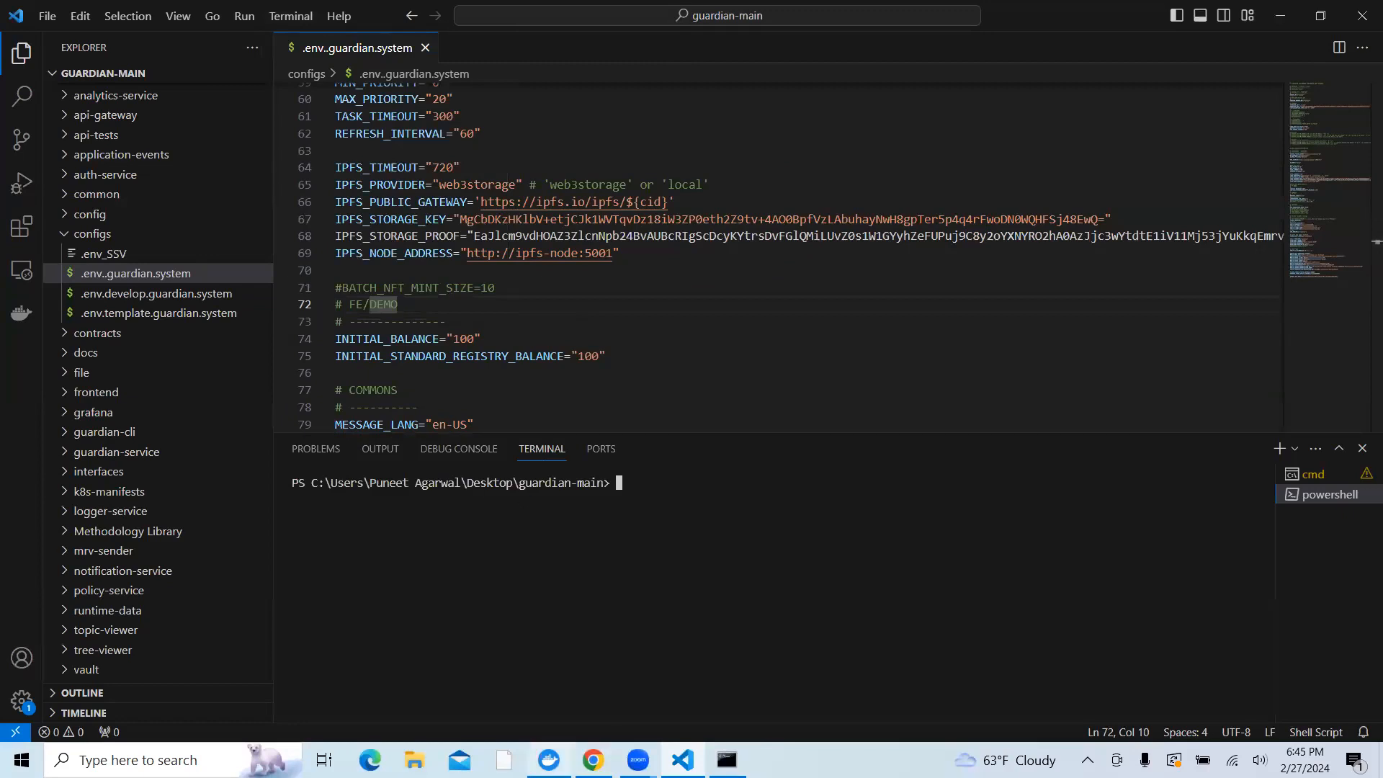
left_click(594, 759)
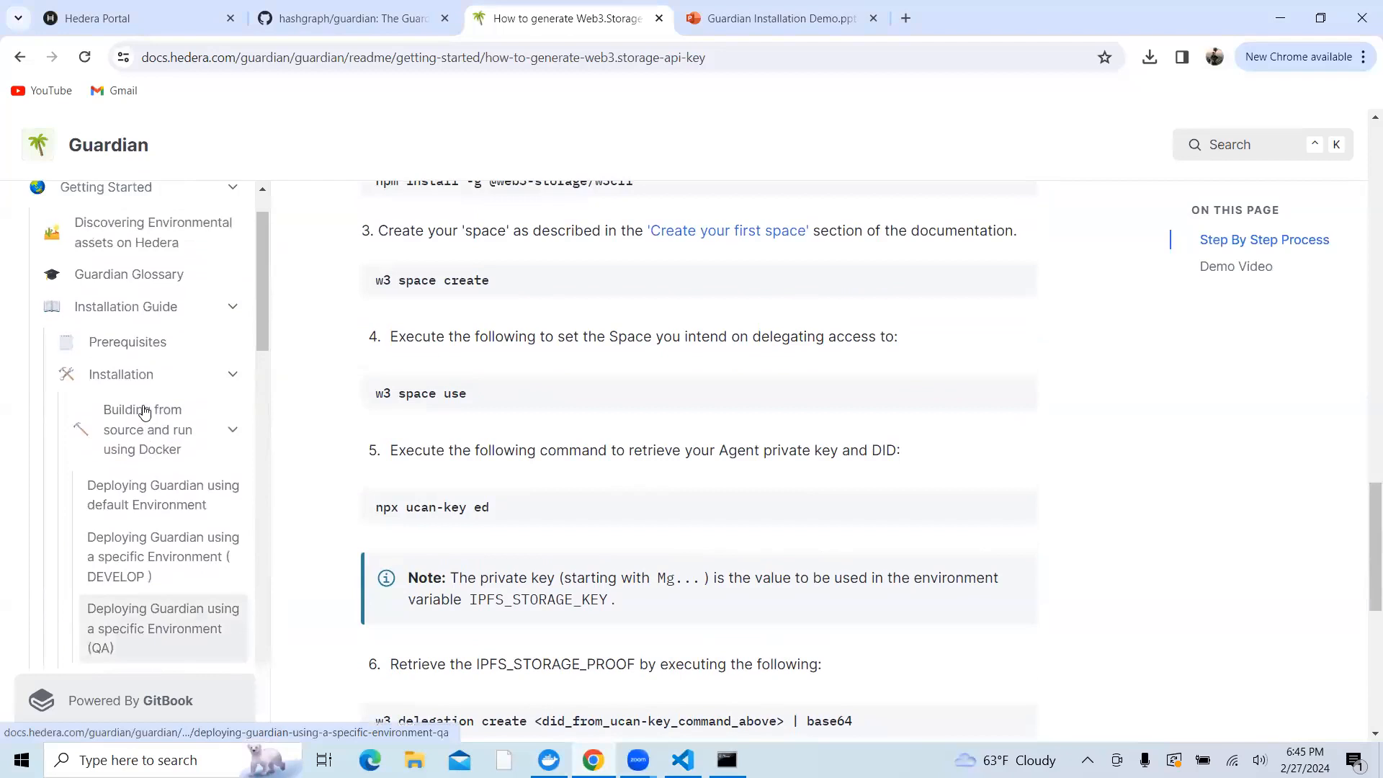
Reopen 'Building from source and run using Docker' and find step 6's docker-compose build command
left_click(142, 429)
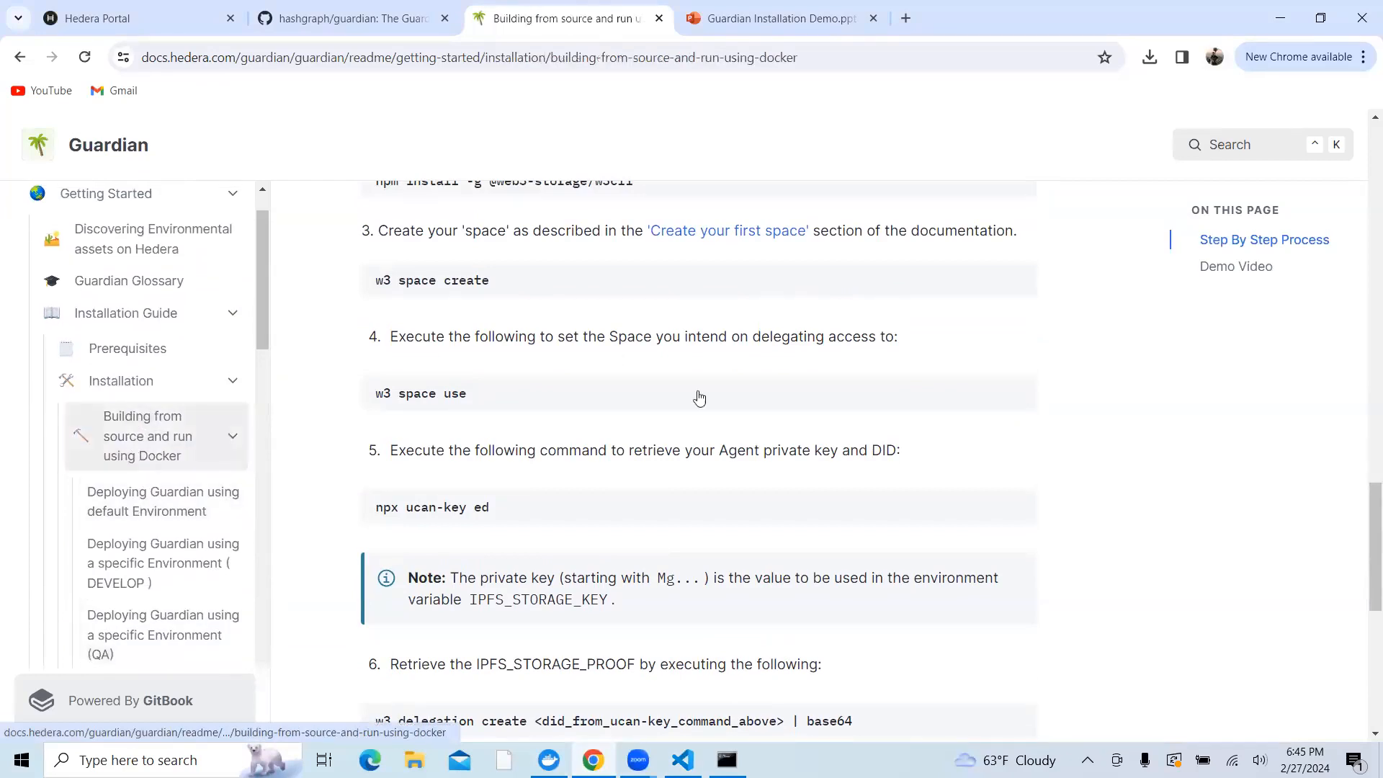
scroll("up", 3)
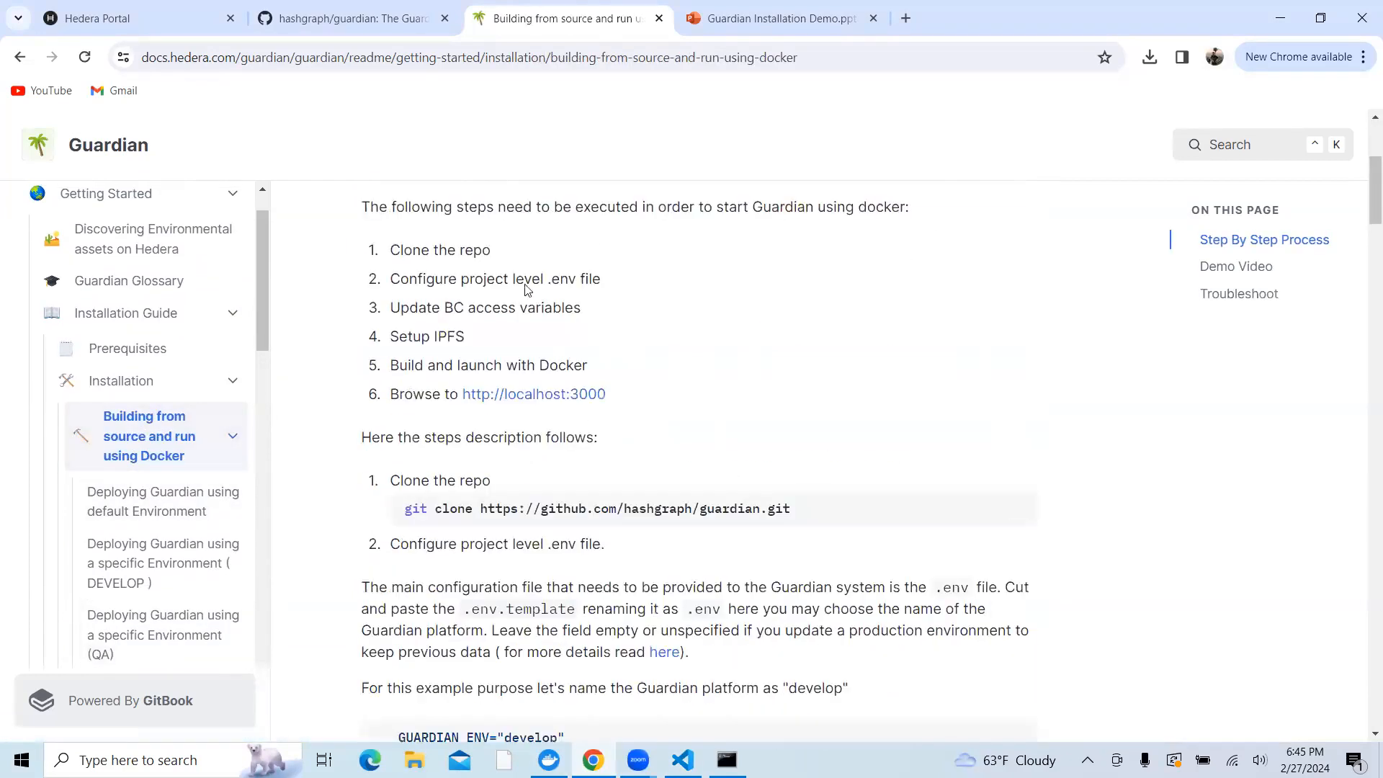
mouse_move(498, 304)
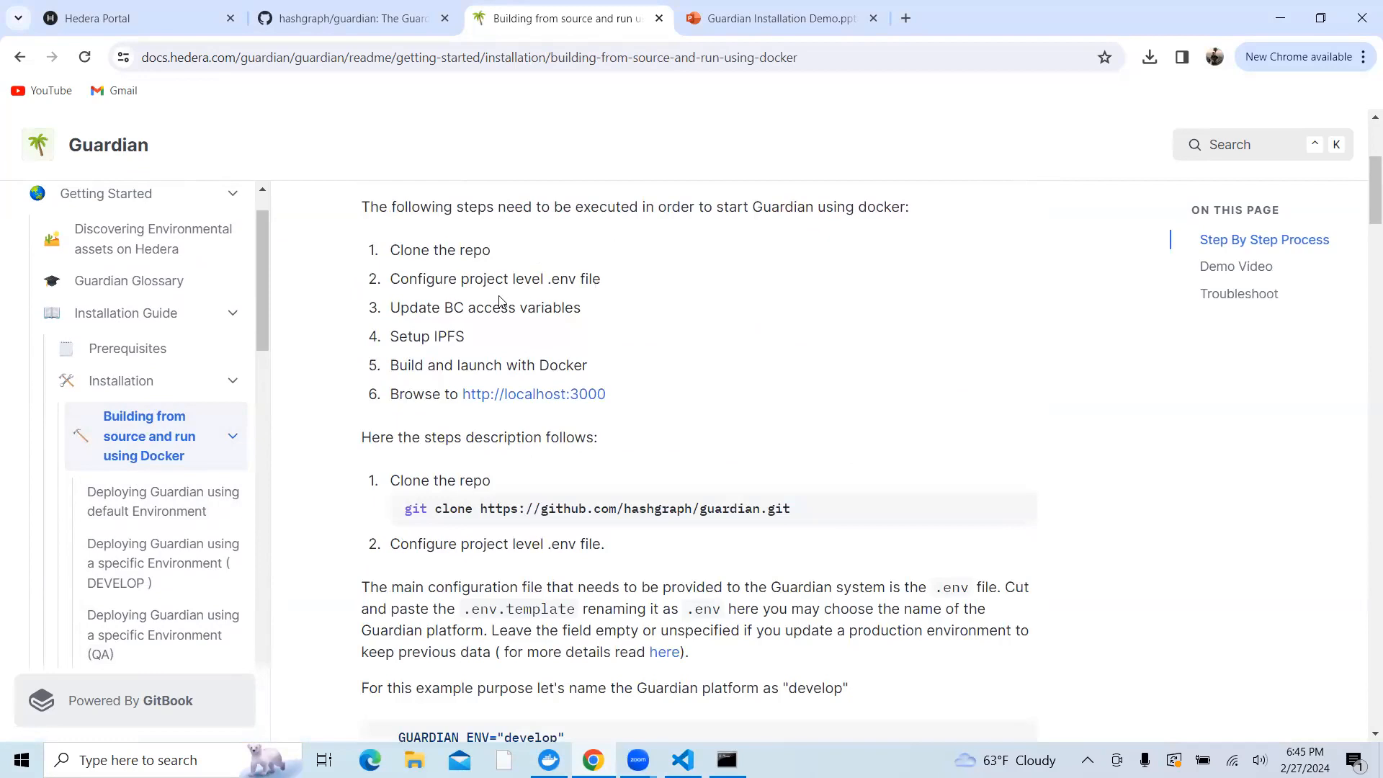
scroll("down", 3)
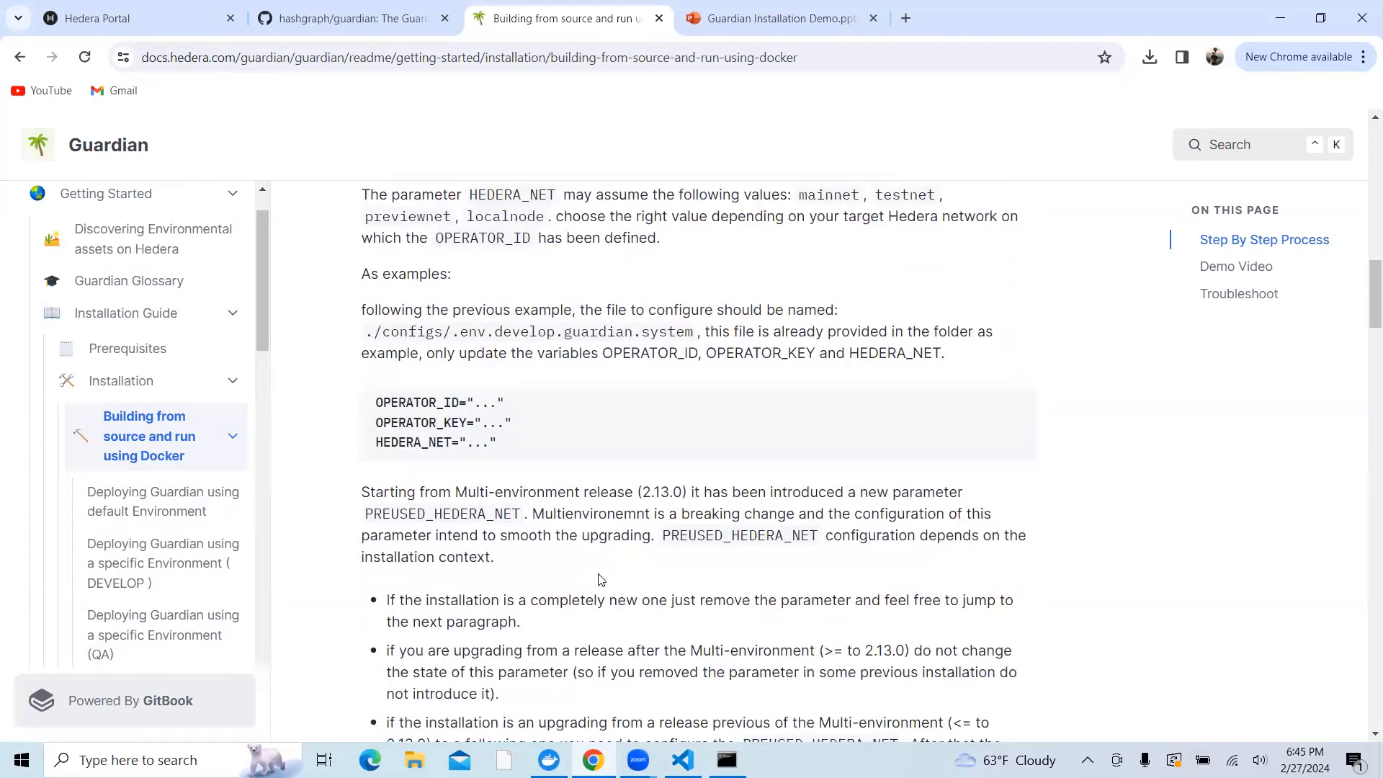
scroll("down", 3)
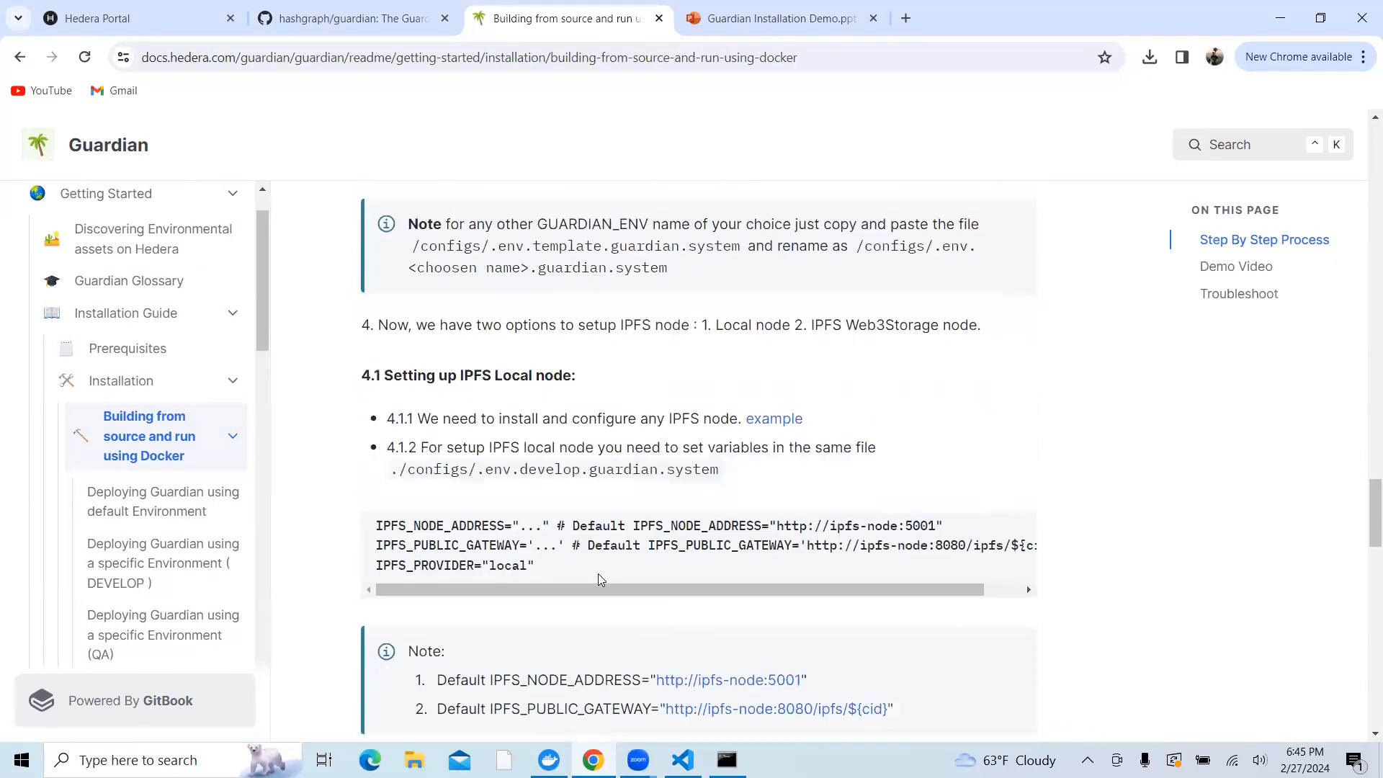
scroll("down", 3)
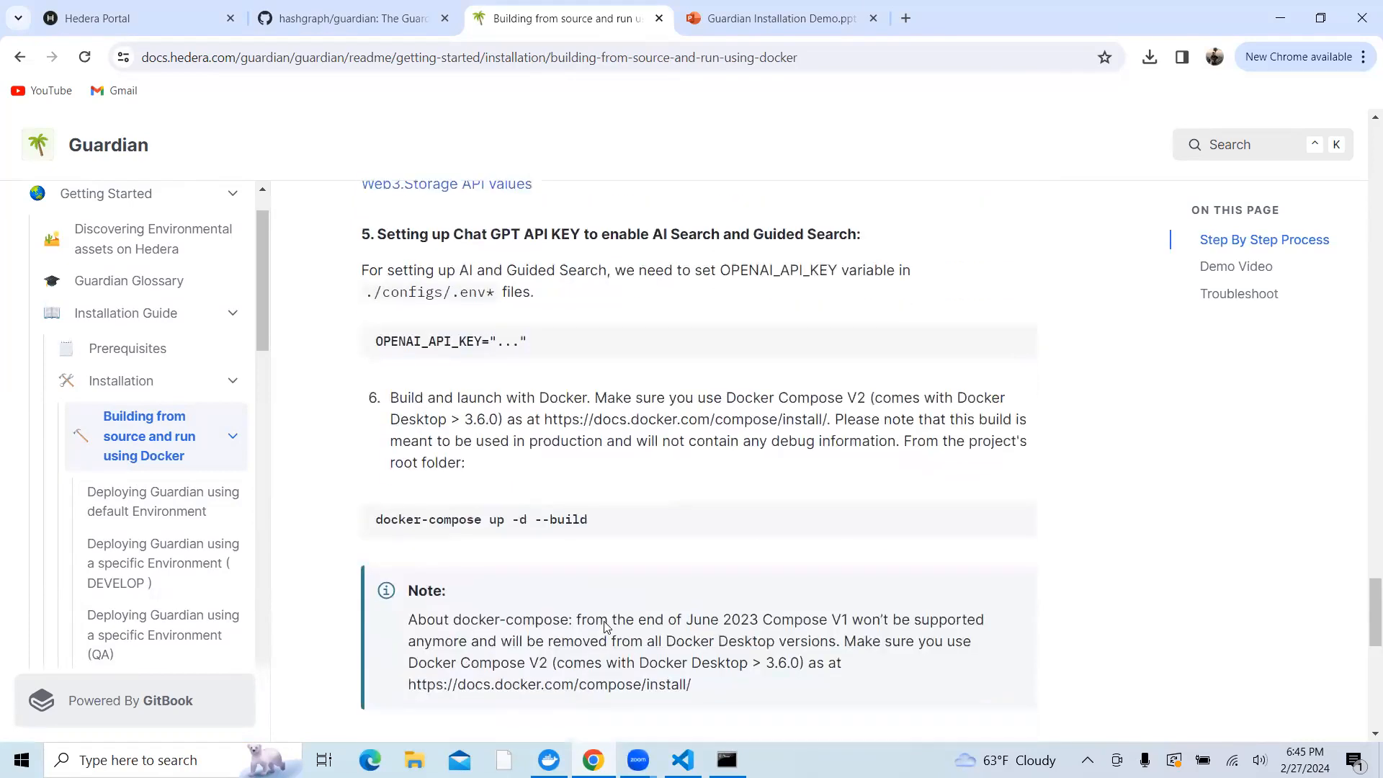
scroll("up", 3)
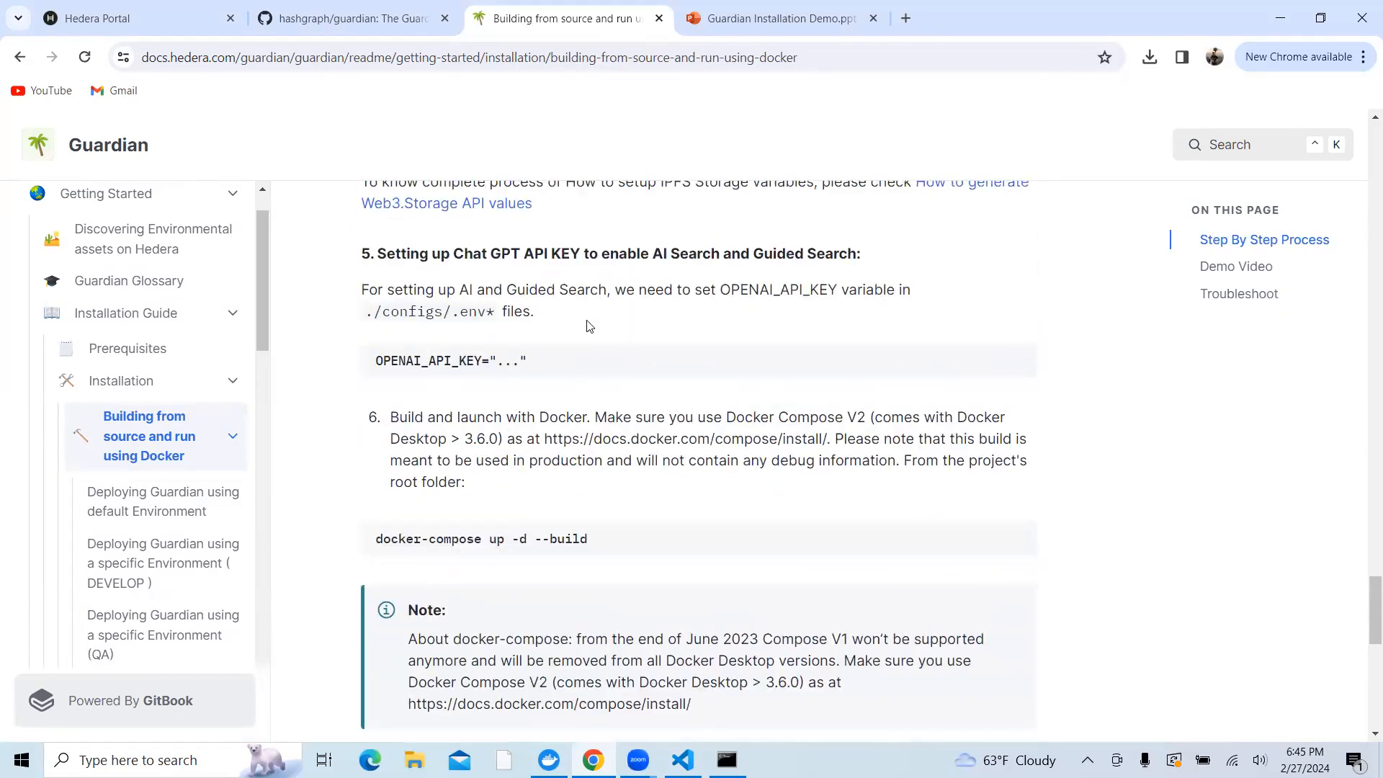
mouse_move(523, 258)
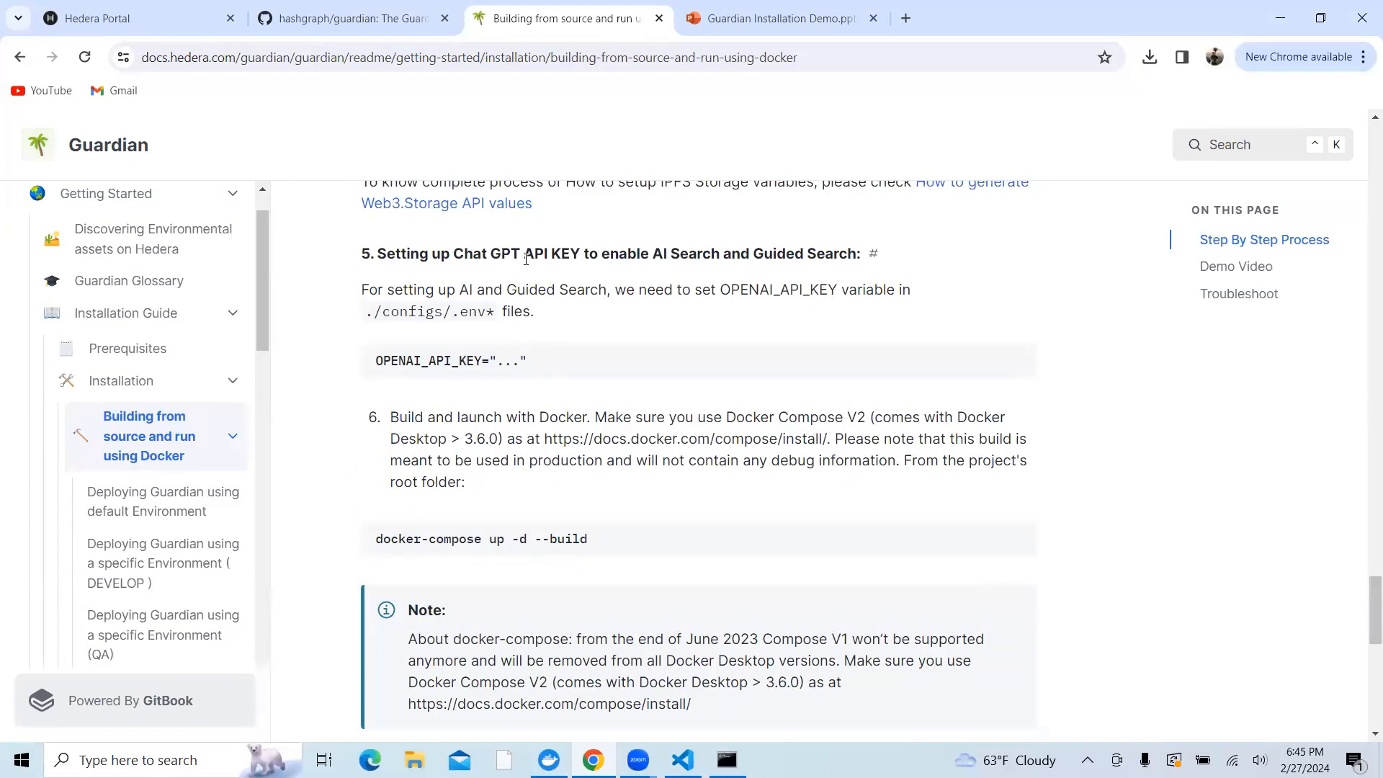
mouse_move(644, 276)
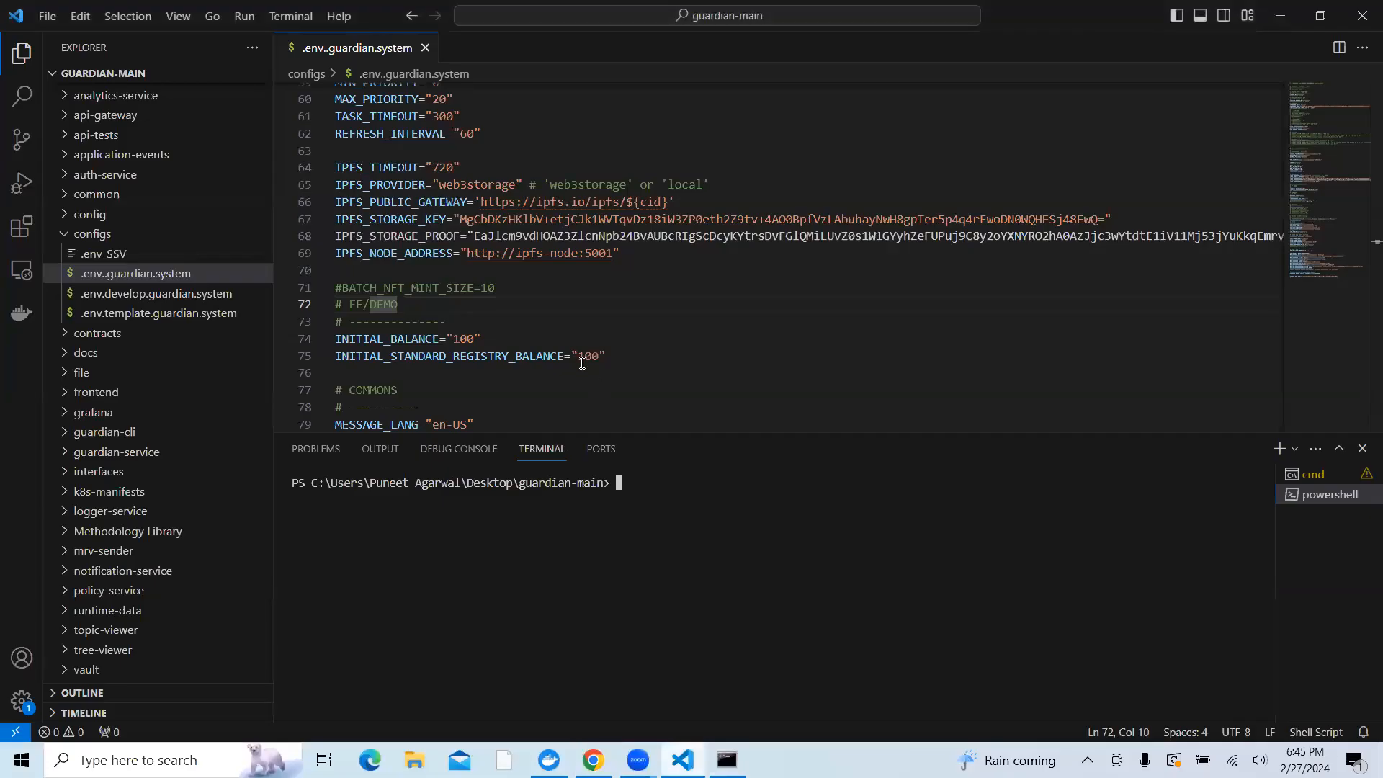
scroll("down", 3)
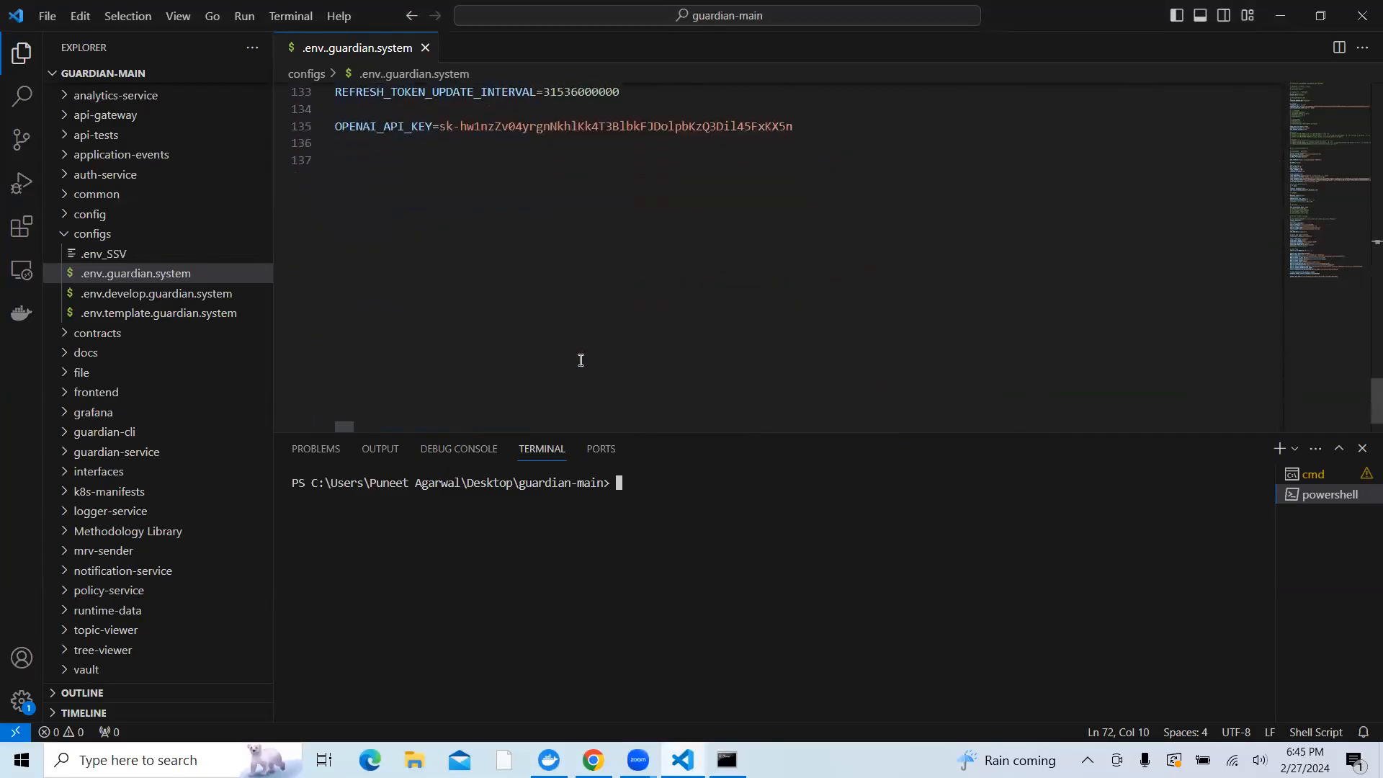
scroll("up", 3)
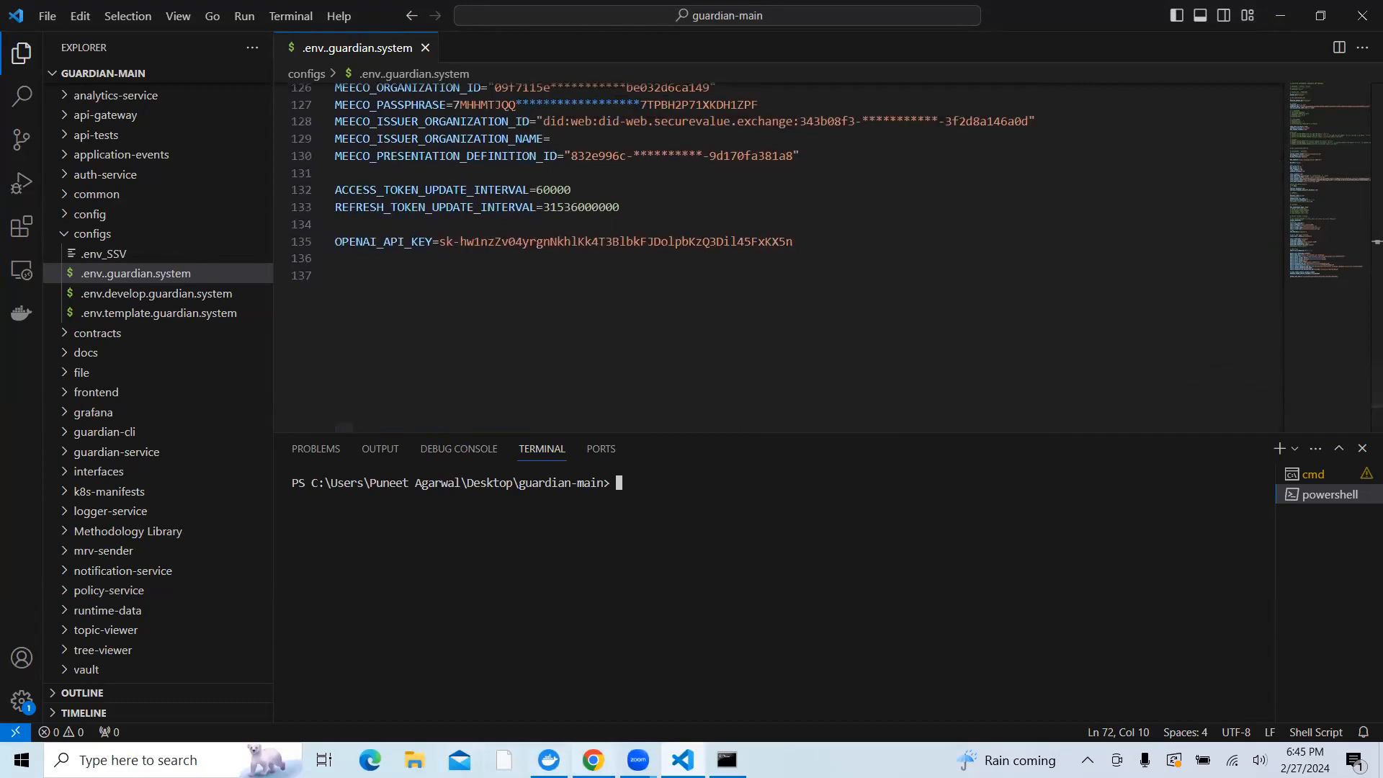
Copy the 'docker-compose up -d --build' command from step 6 of the Docker guide
left_click(593, 759)
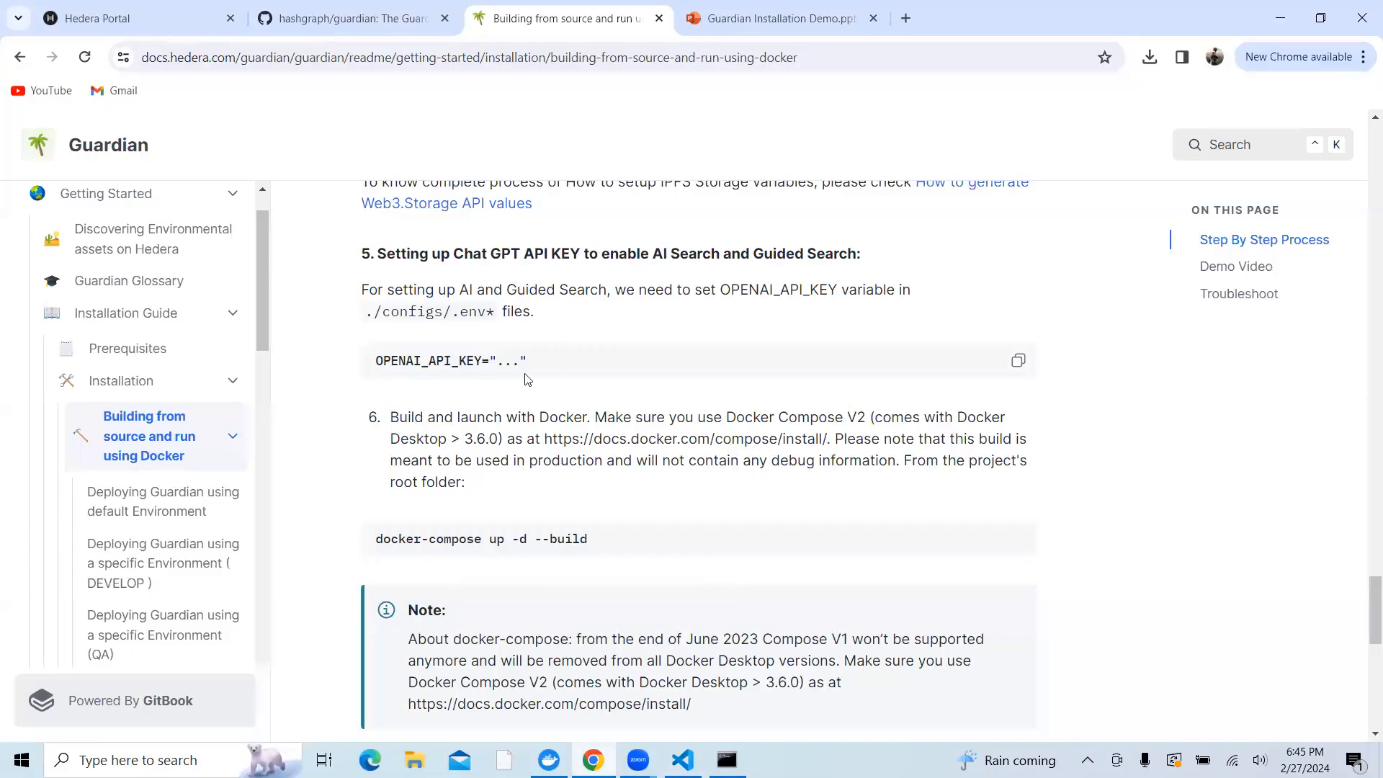
mouse_move(384, 527)
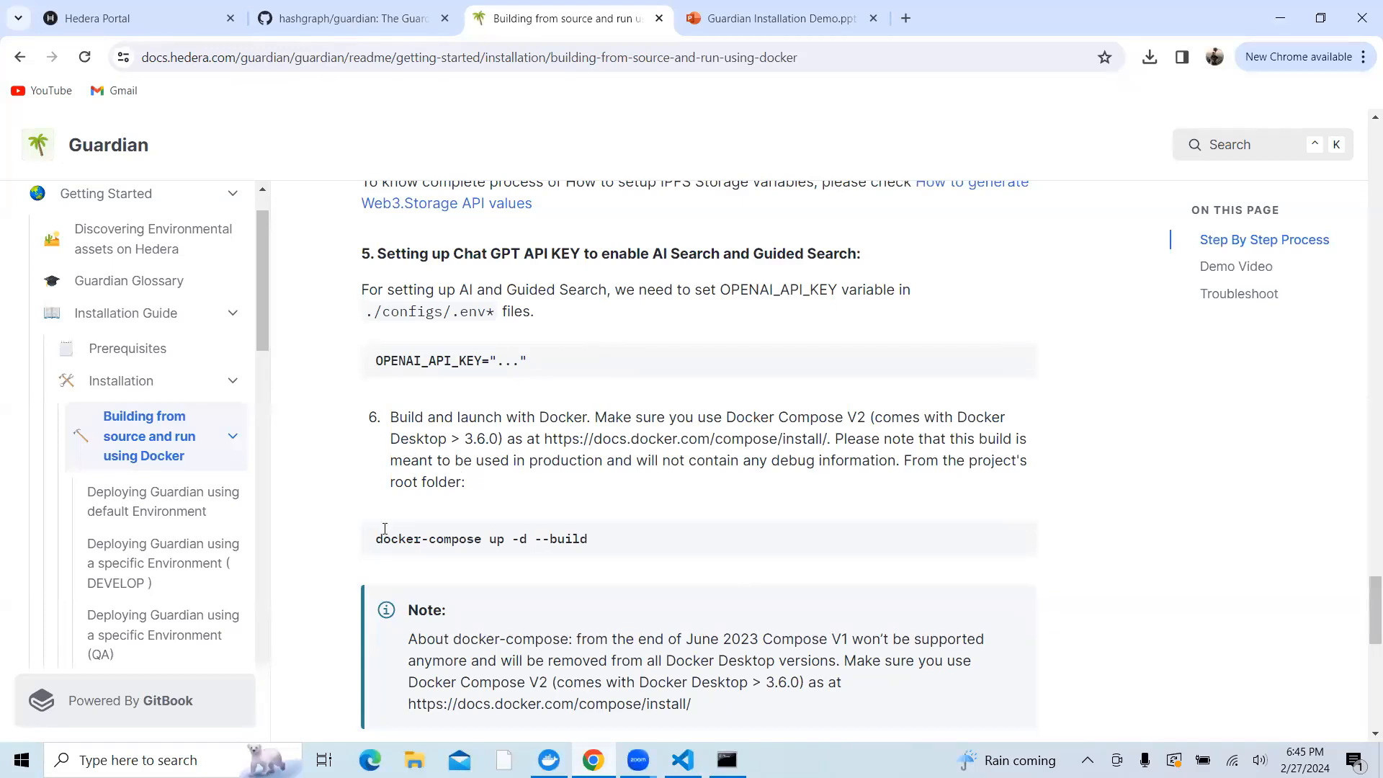
mouse_move(1037, 539)
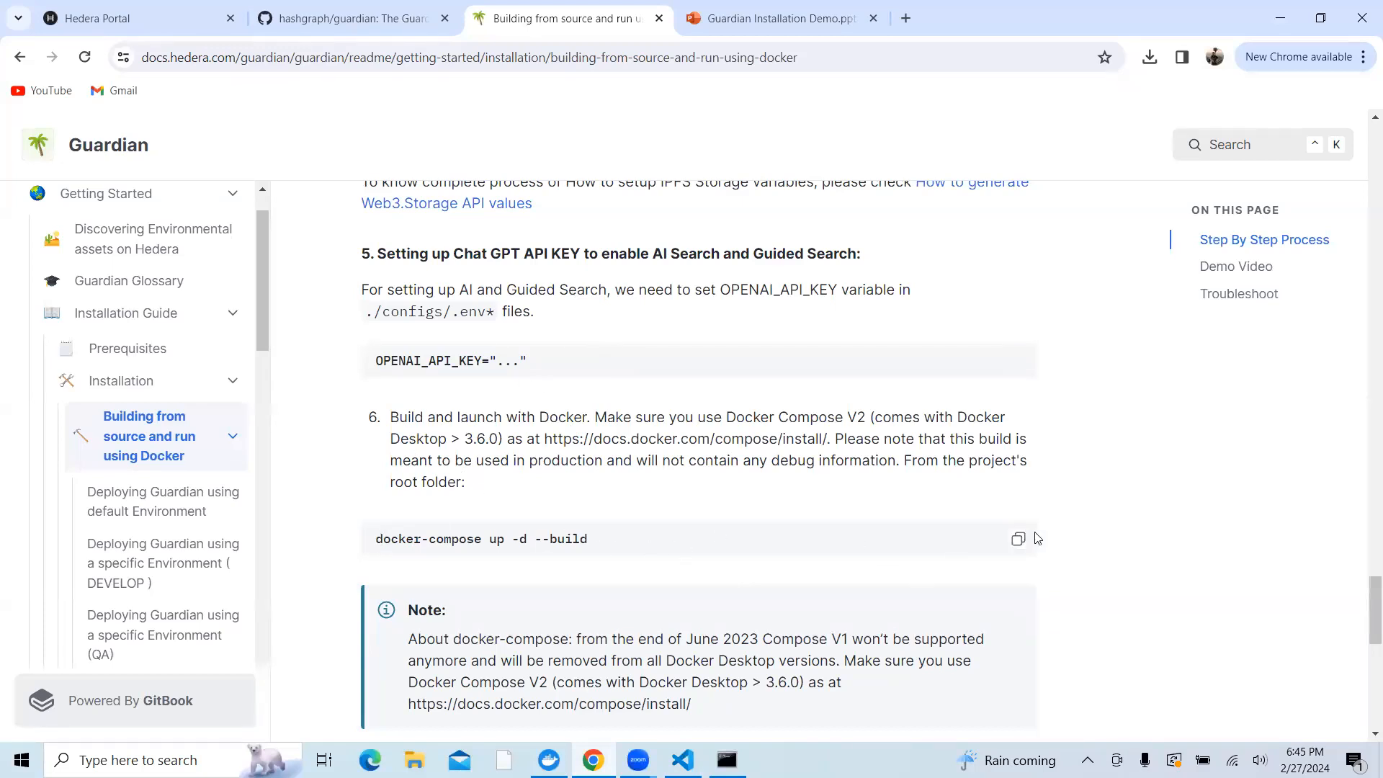
left_click(1018, 539)
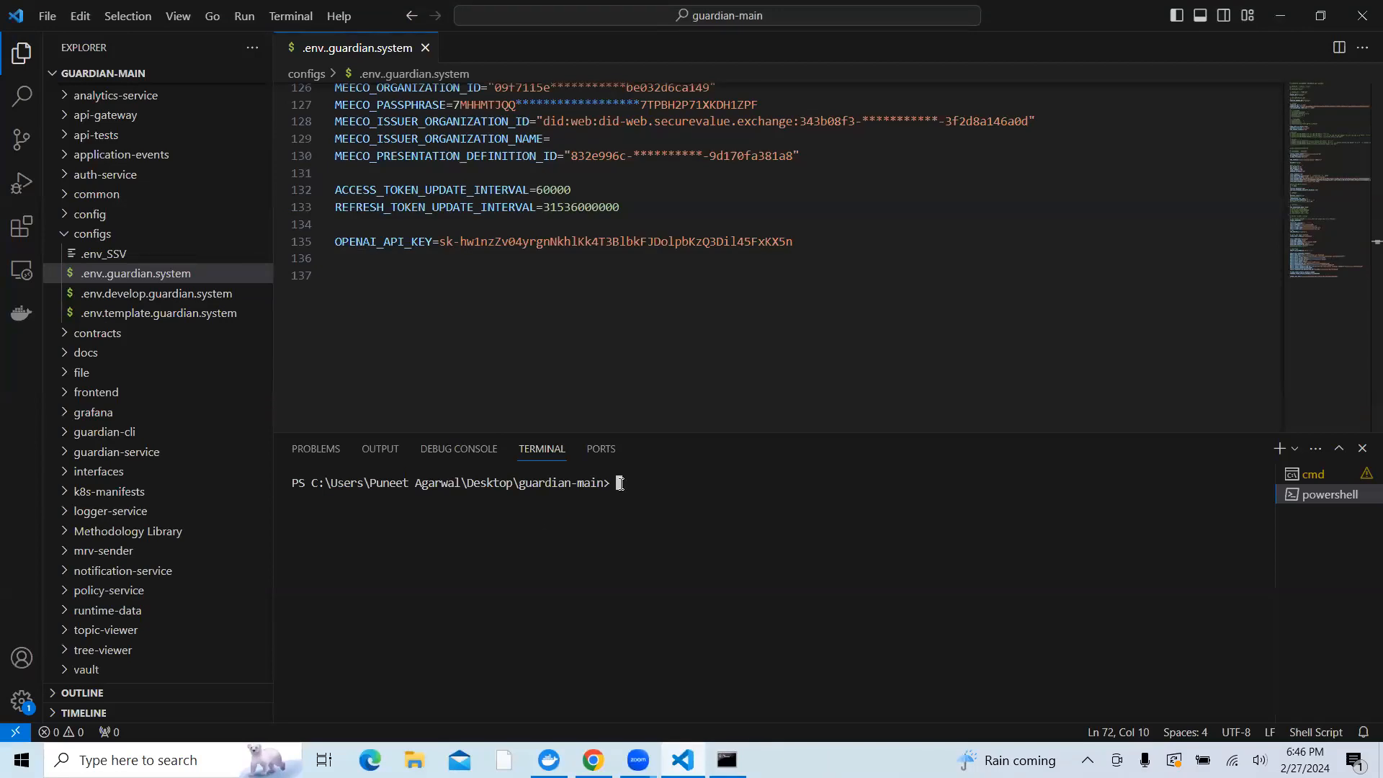
Run 'docker-compose up -d --build' in the terminal until api-gateway, web-proxy and others start
type("docker-compose up -d --build")
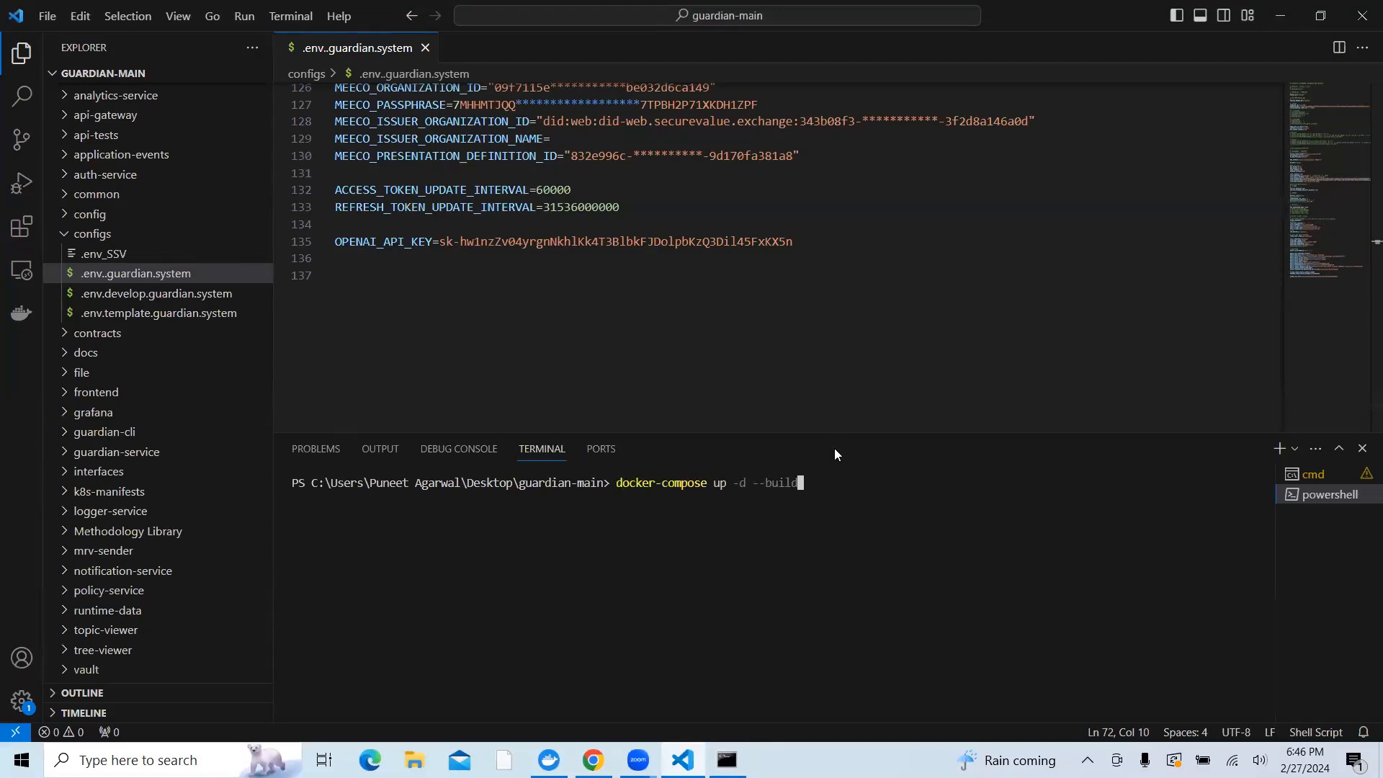
mouse_move(823, 531)
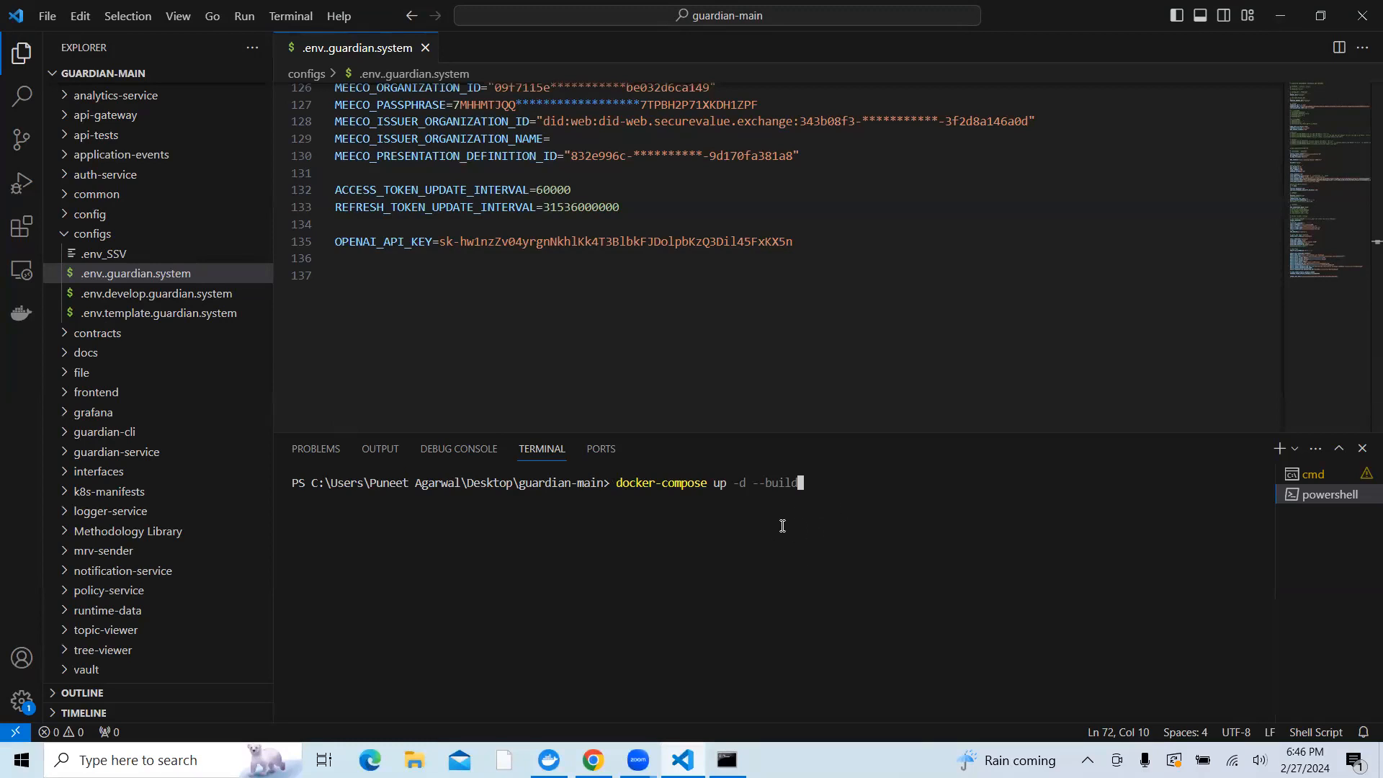
mouse_move(861, 388)
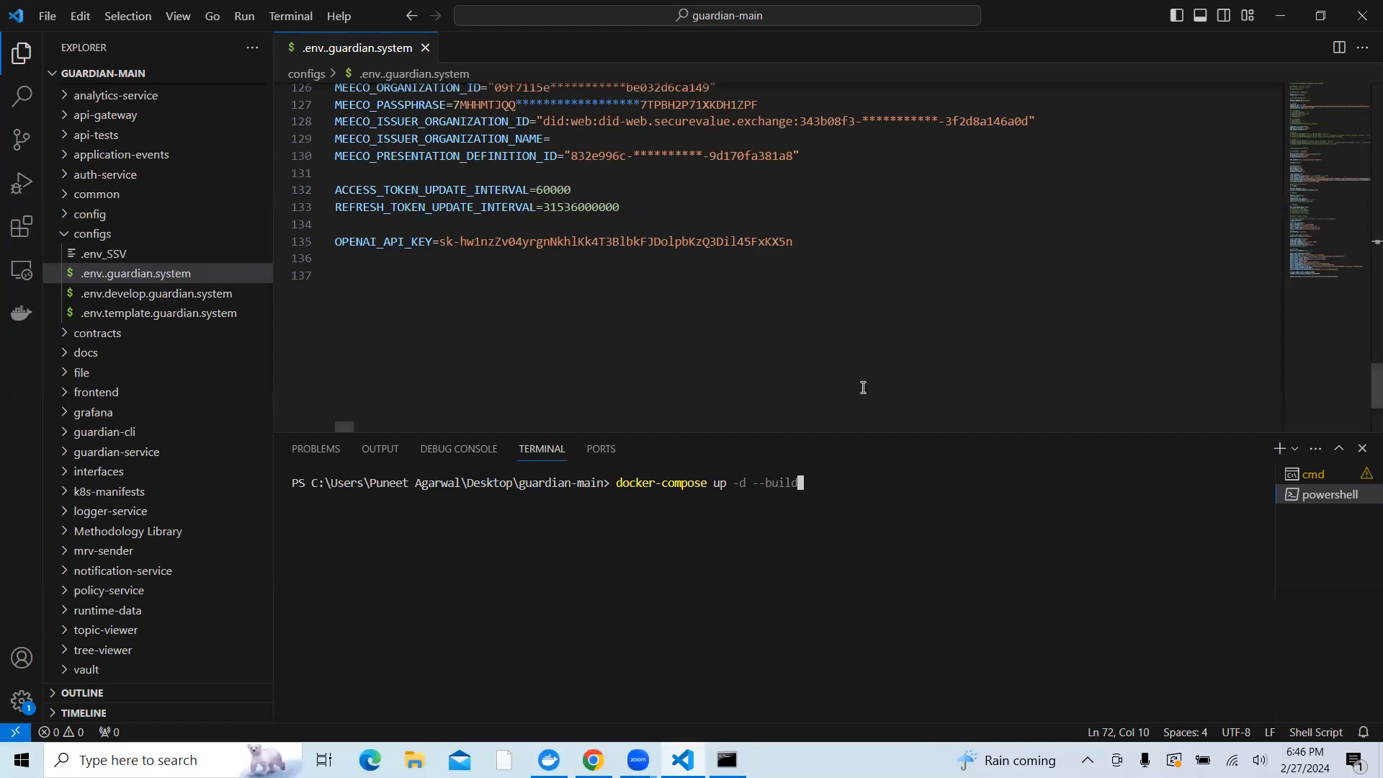
mouse_move(778, 608)
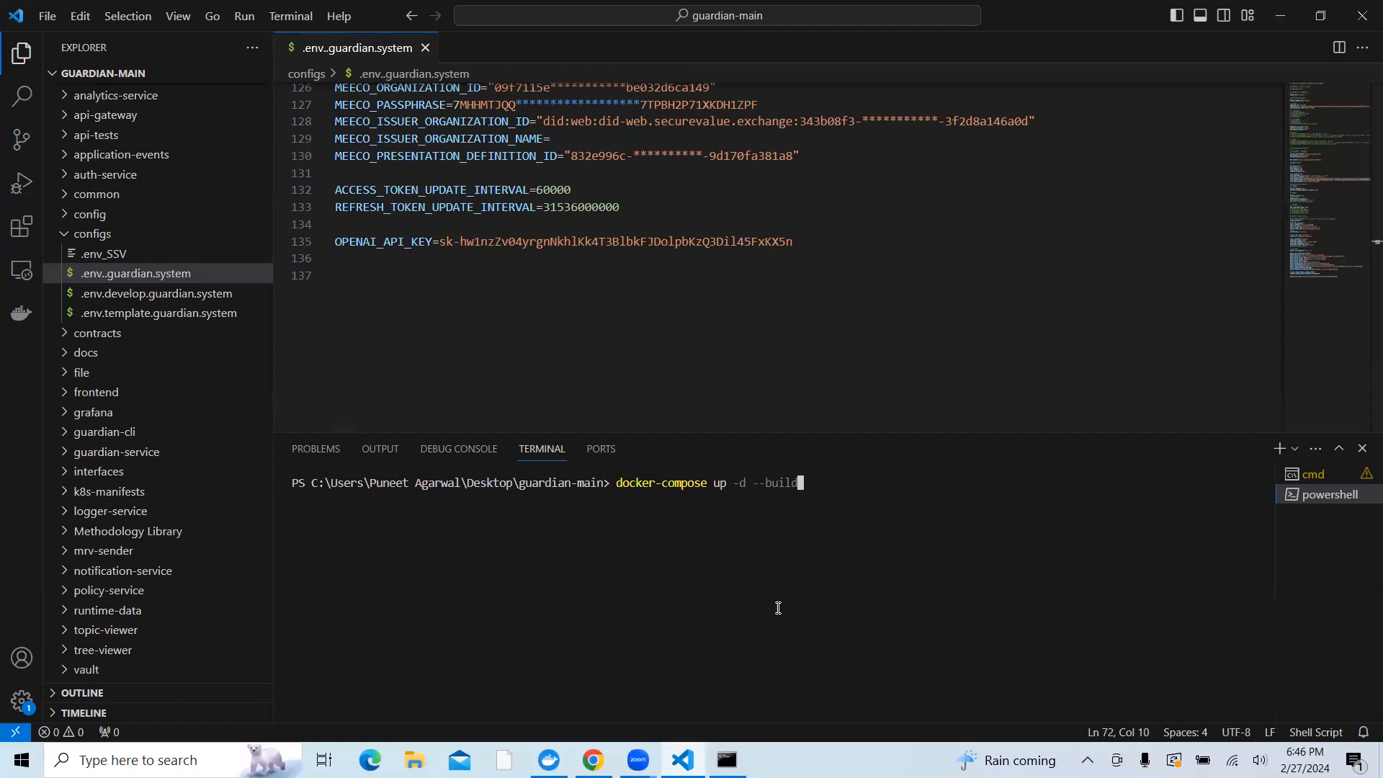
mouse_move(842, 524)
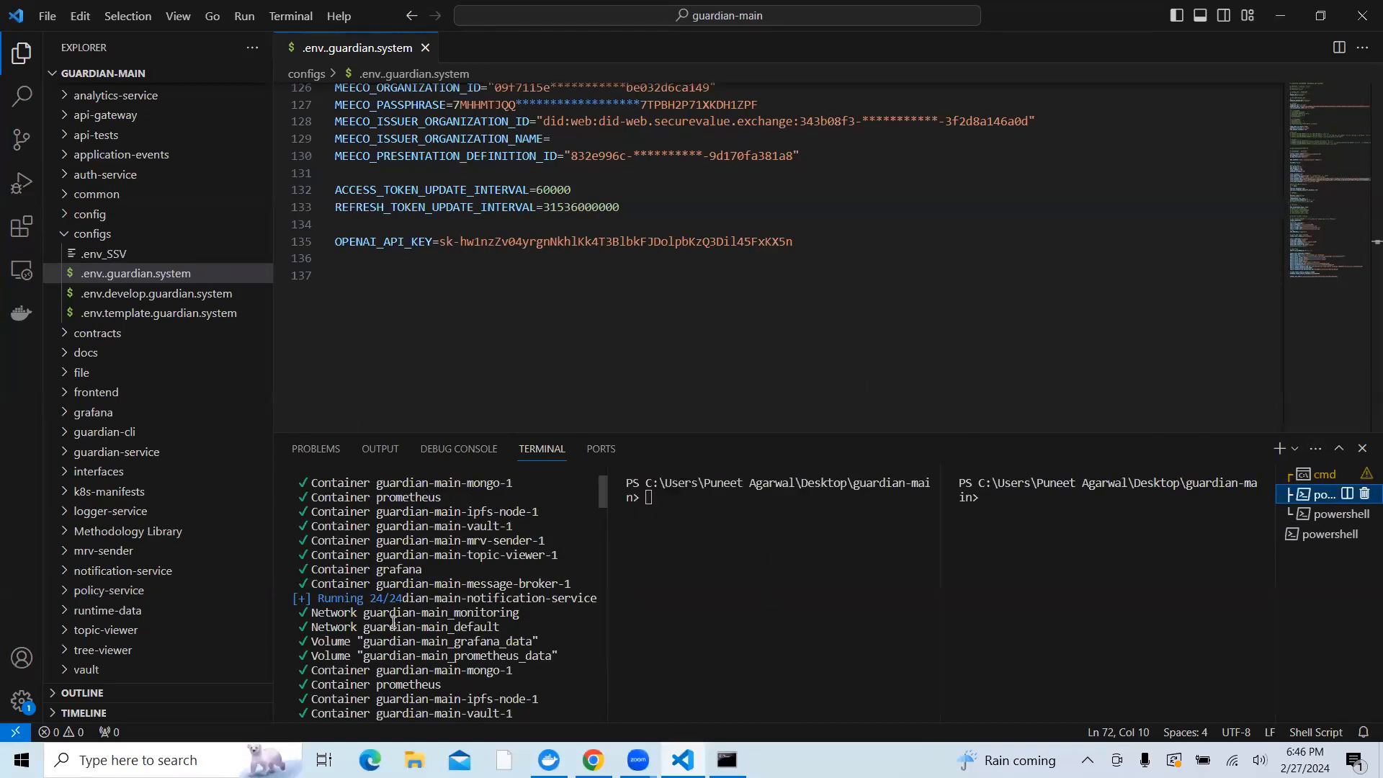
mouse_move(609, 516)
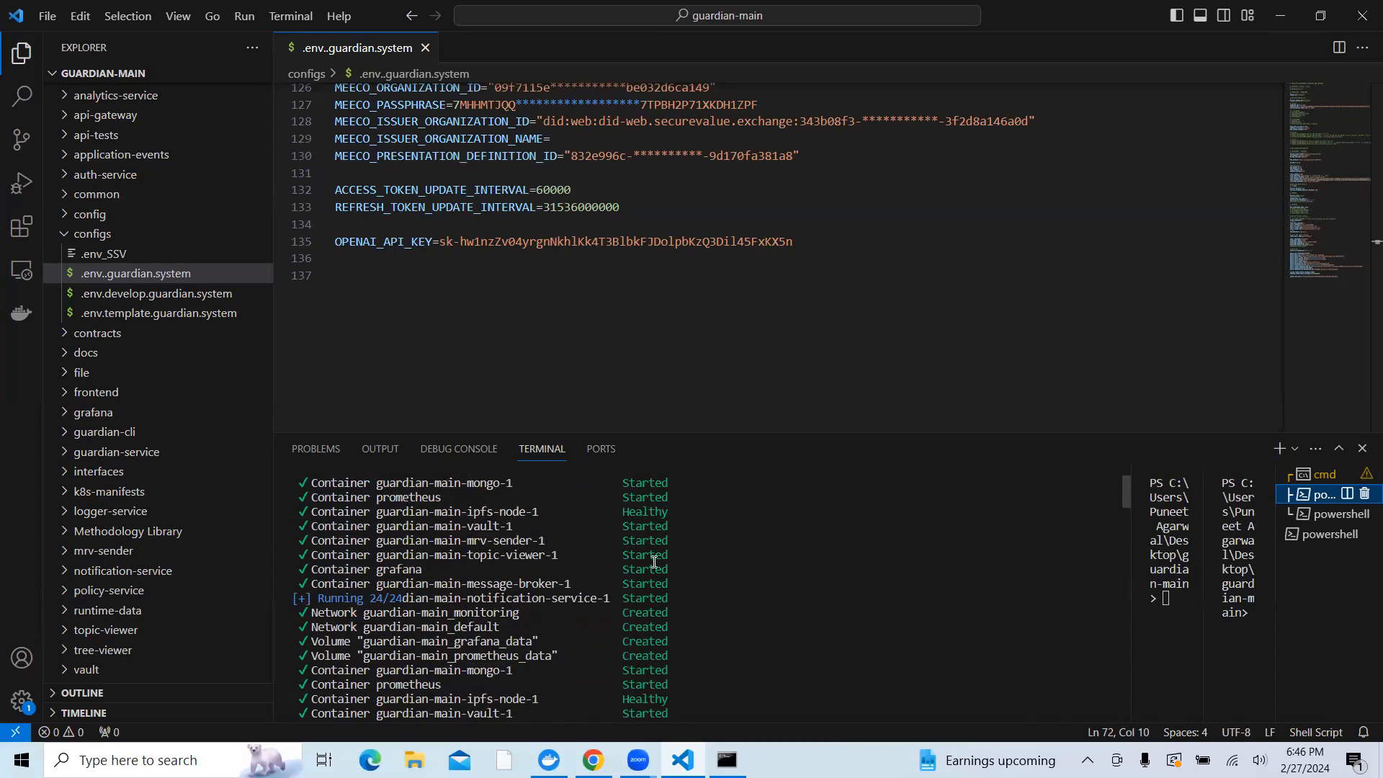
scroll("down", 3)
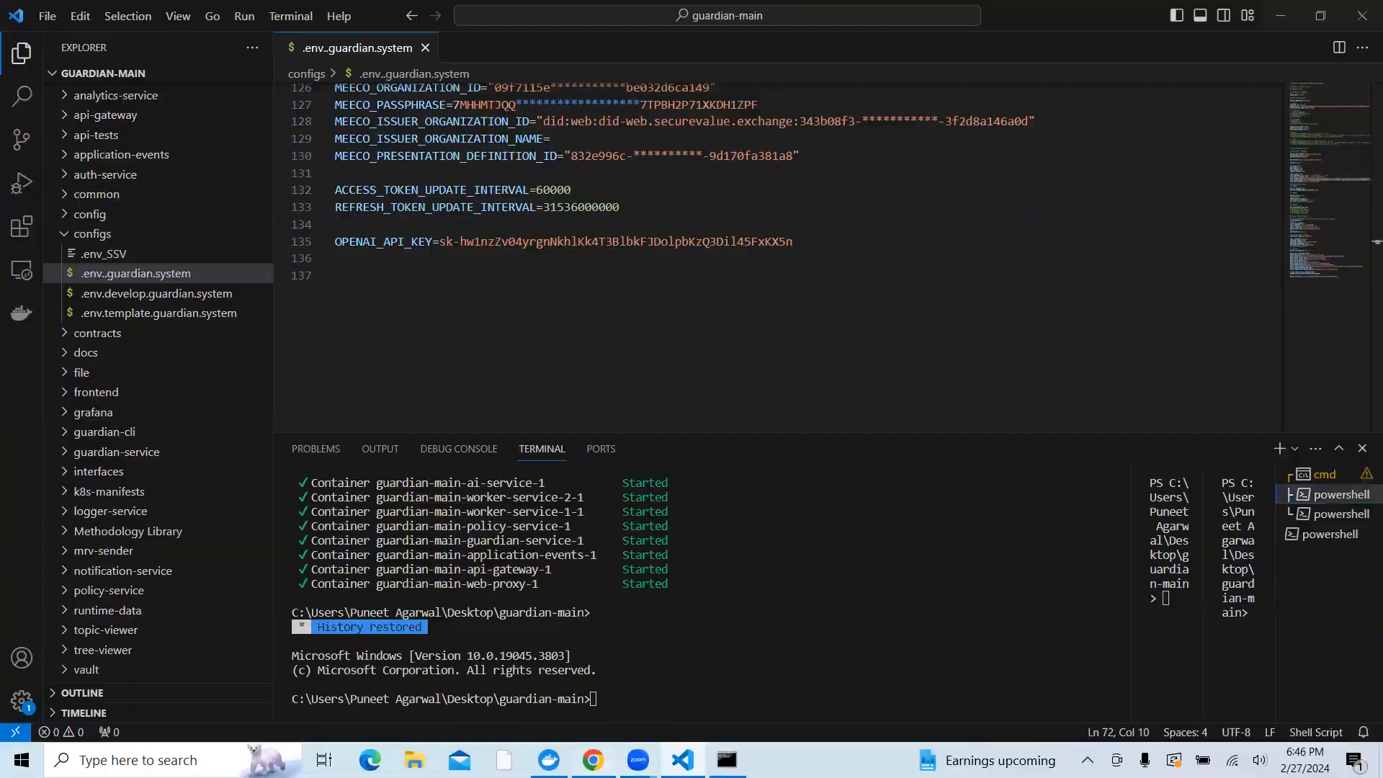
left_click(593, 766)
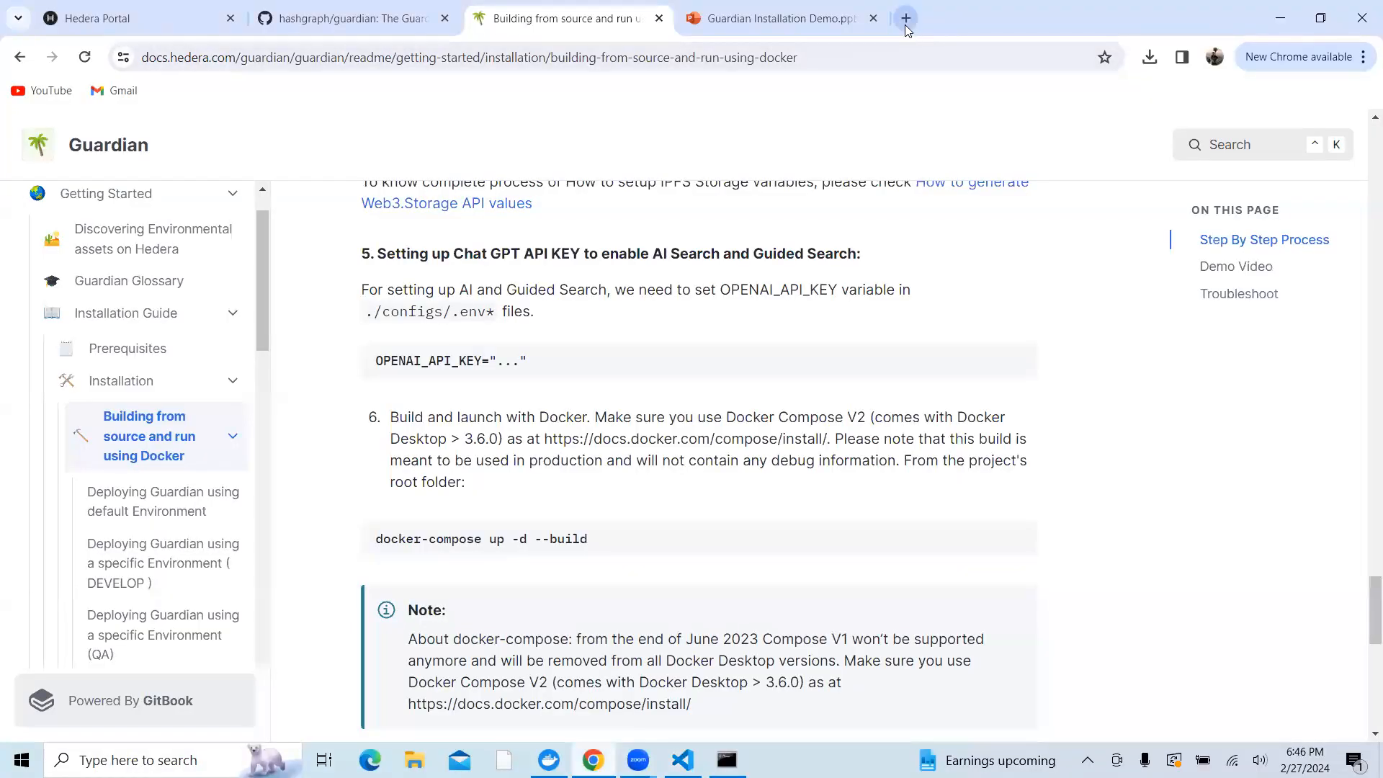
scroll("down", 3)
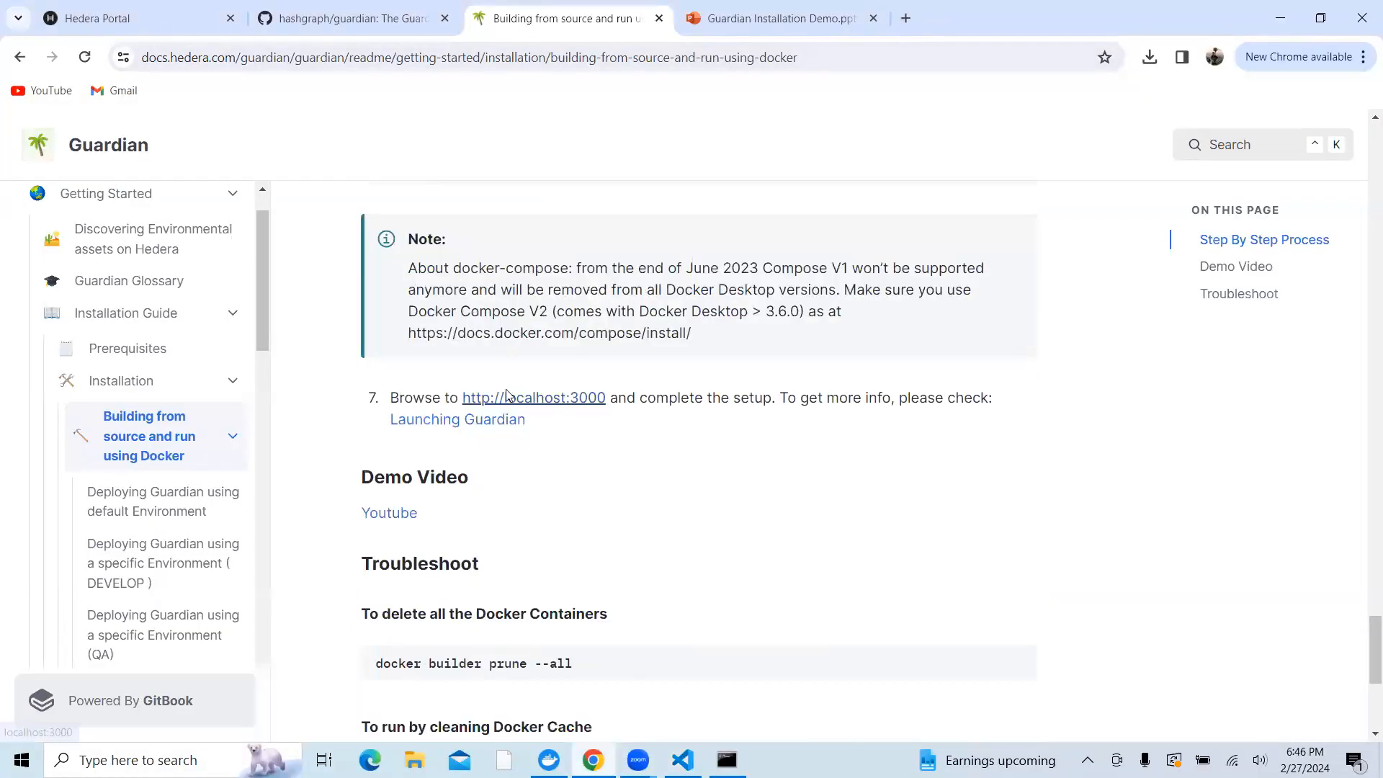
left_click(533, 397)
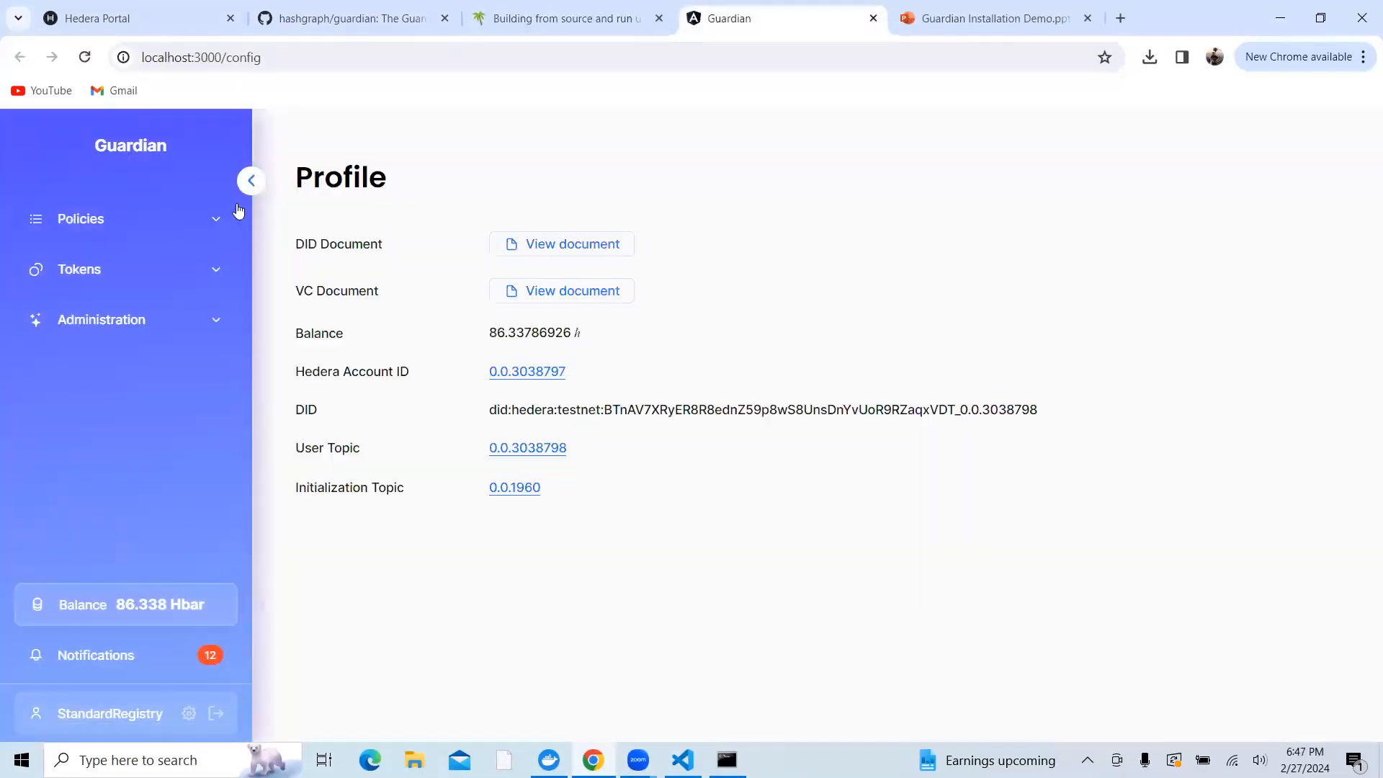
mouse_move(415, 688)
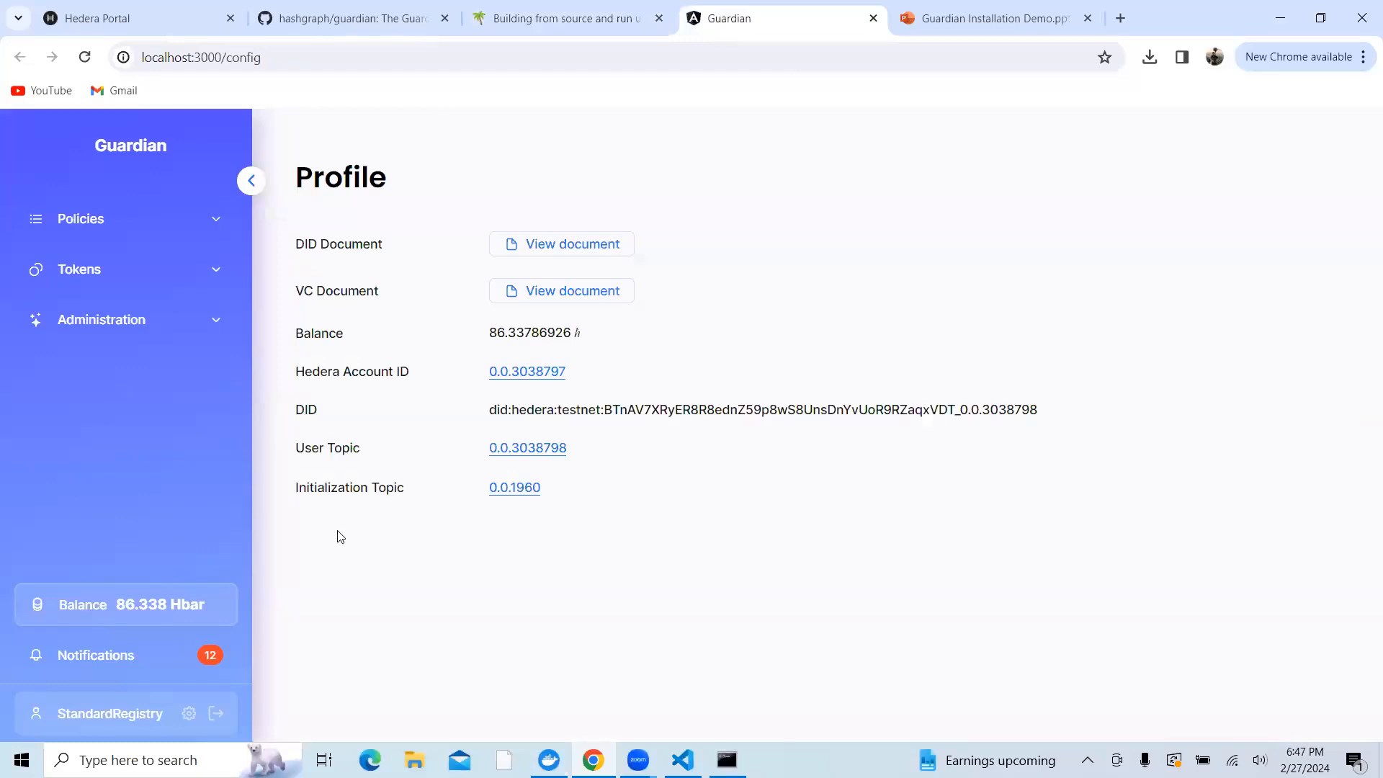
mouse_move(481, 373)
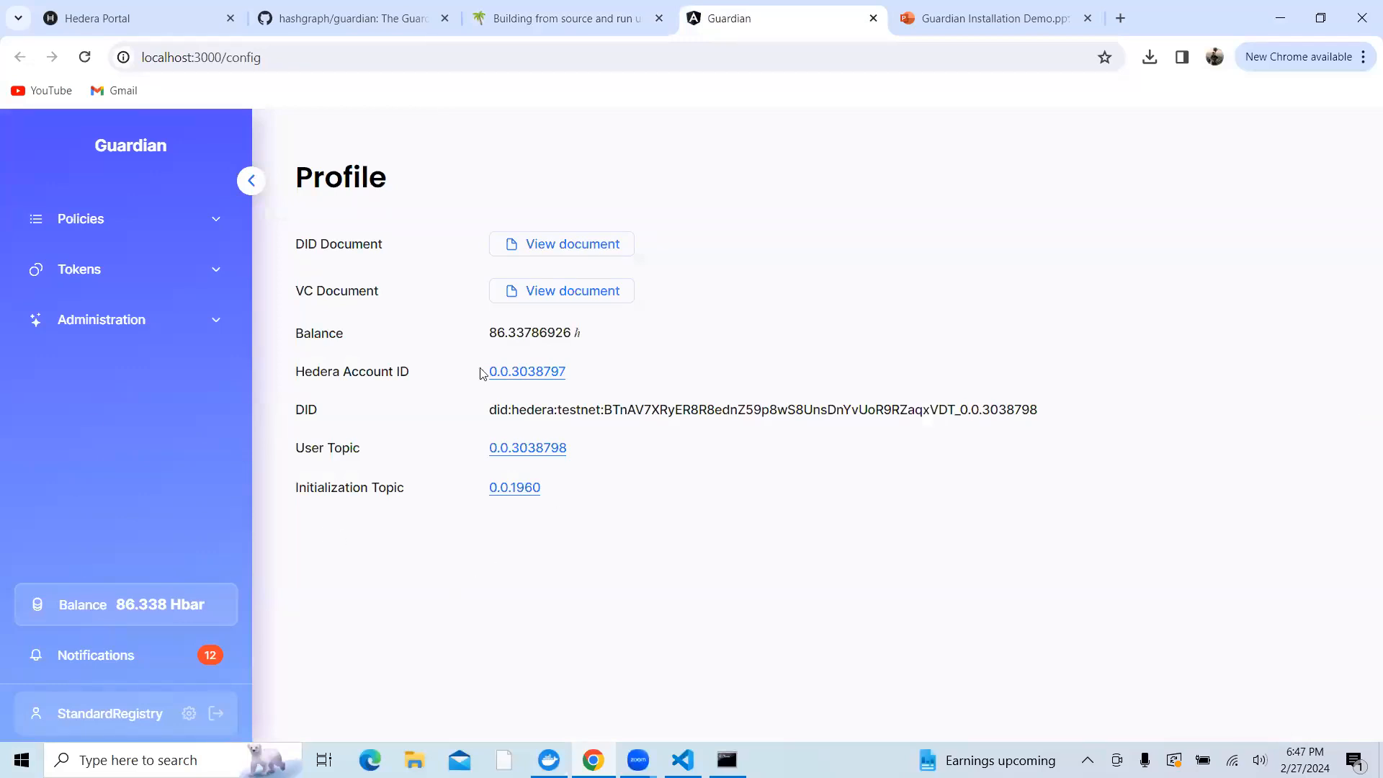
mouse_move(210, 276)
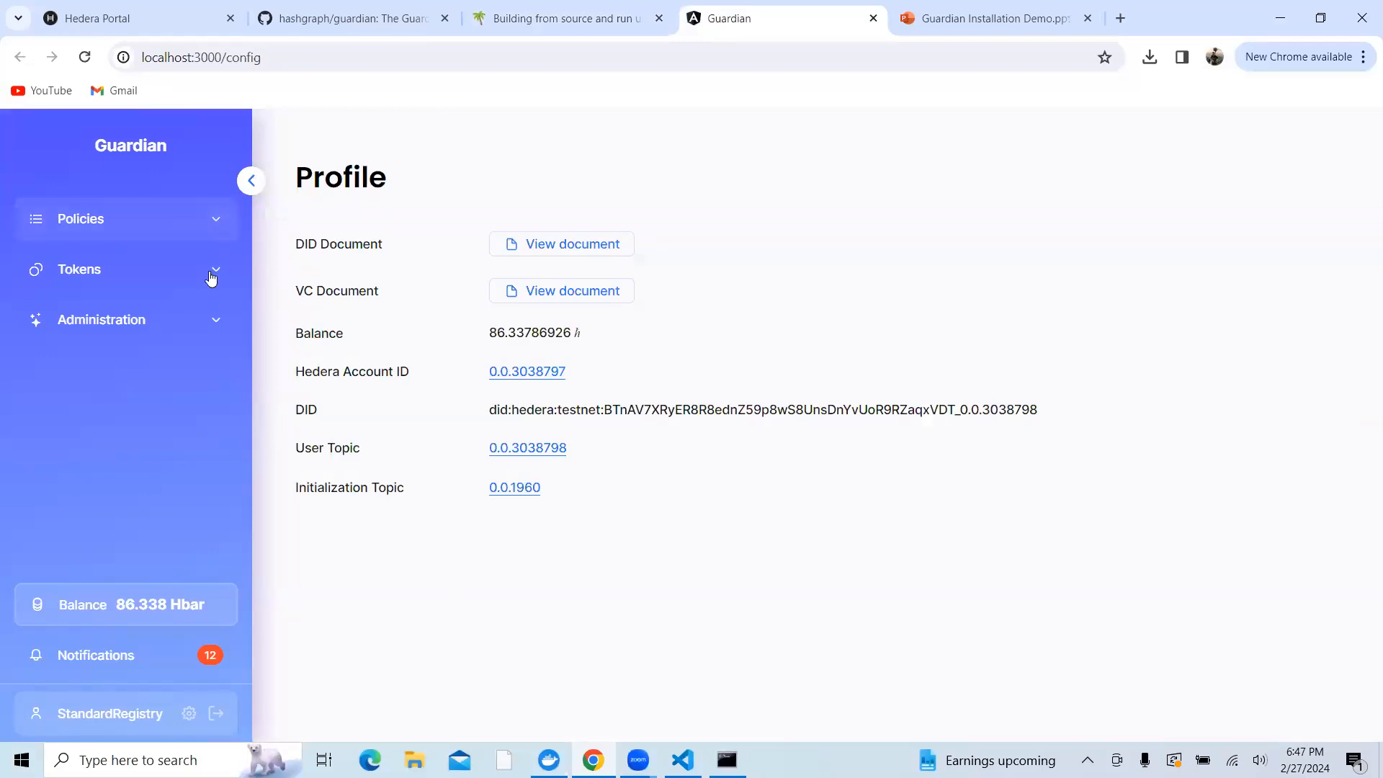
Expand Policies in the sidebar and open Schemas to list the I-REC and iRec_2 schemas
left_click(80, 219)
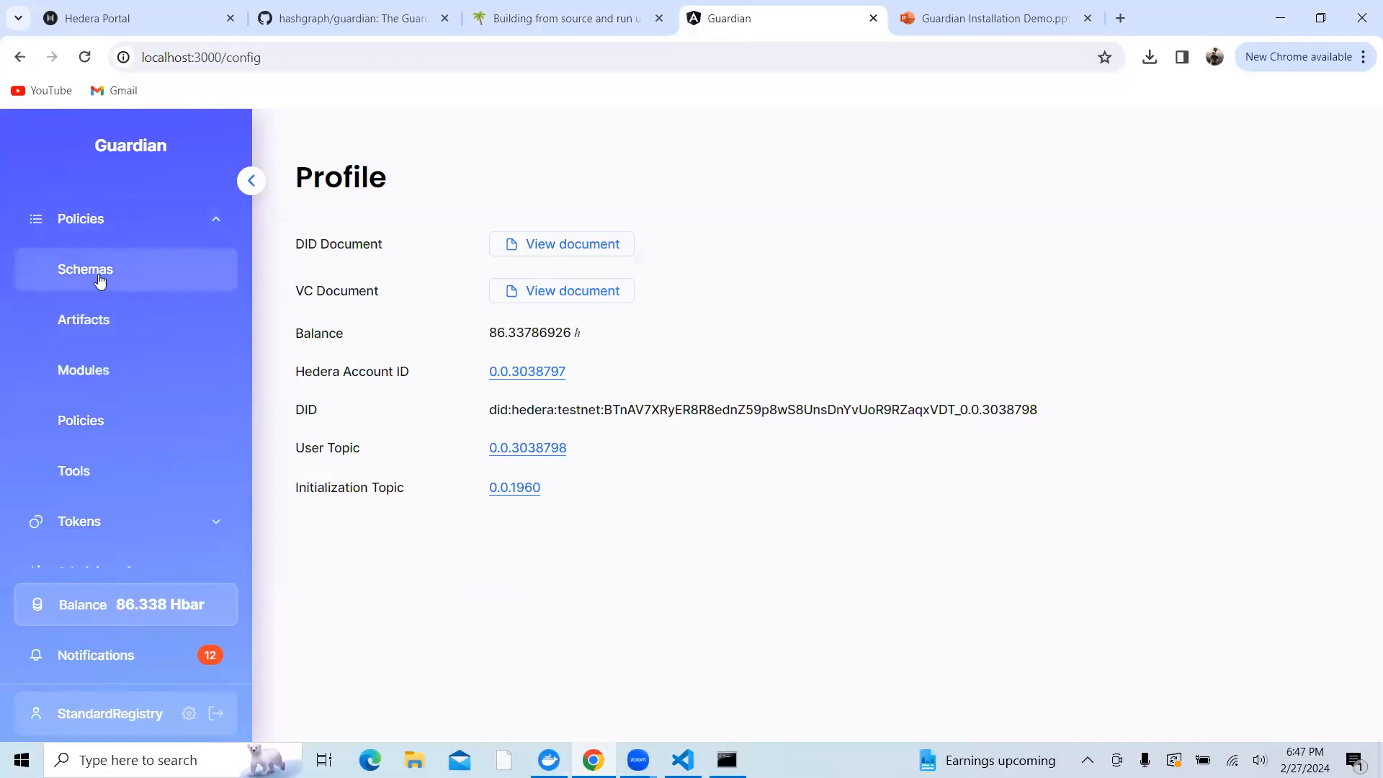
left_click(85, 269)
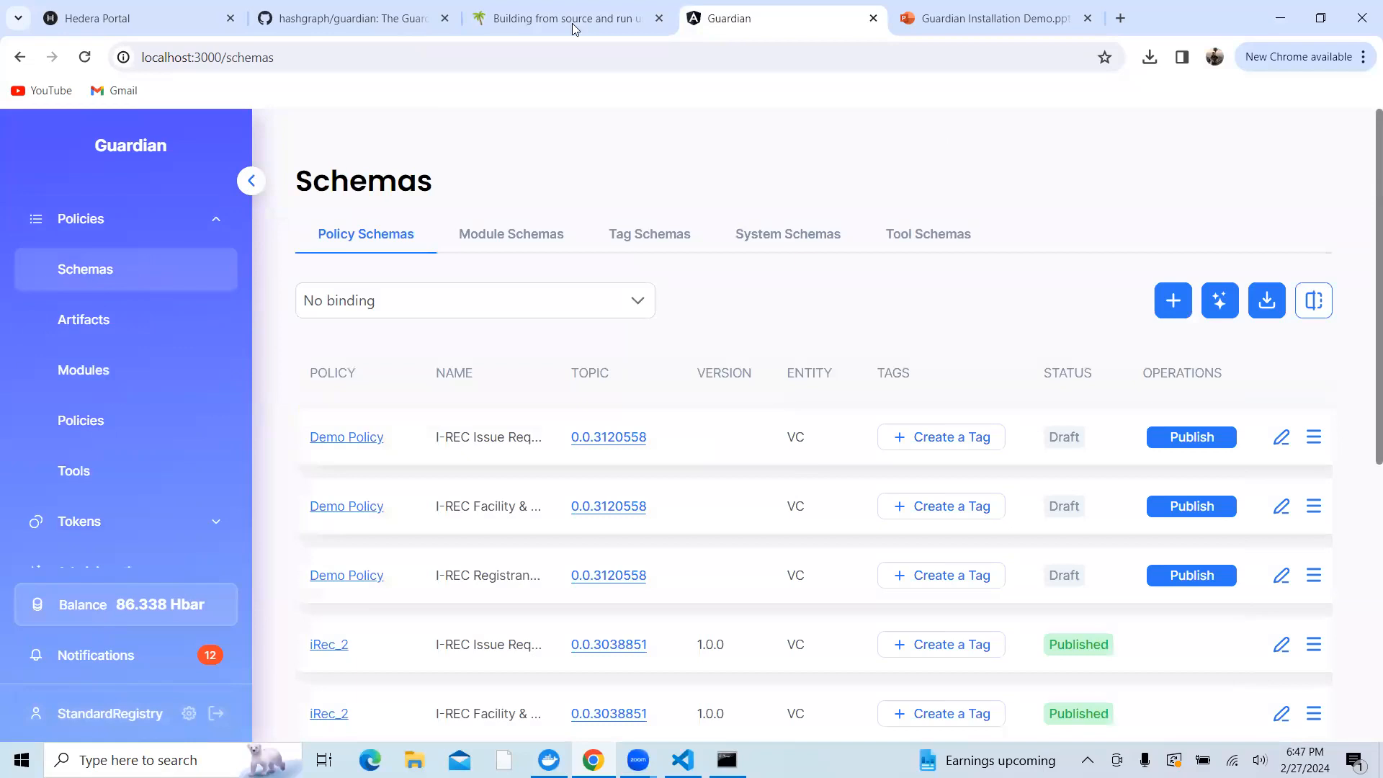
Return to the 'Building from source and run using Docker' guide and view step 4's IPFS options
left_click(564, 17)
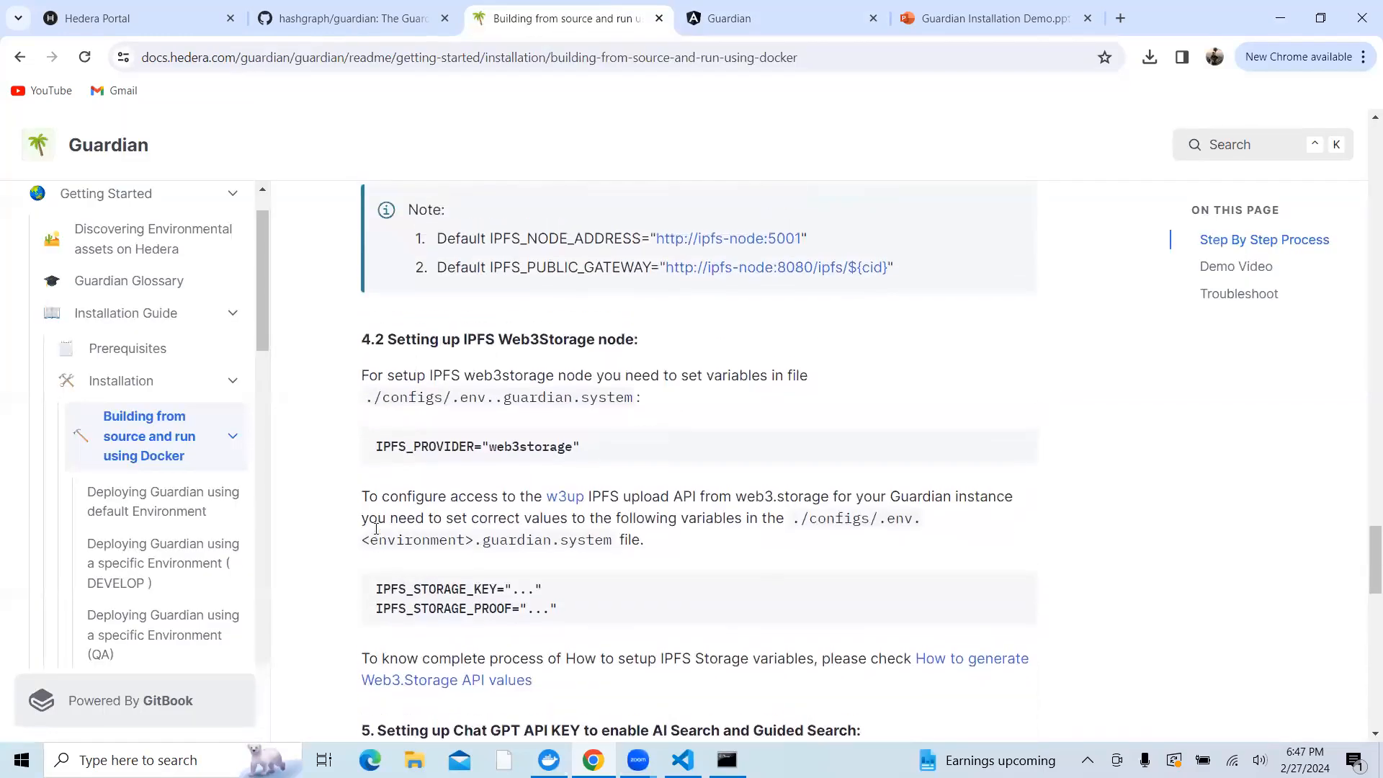
scroll("down", 3)
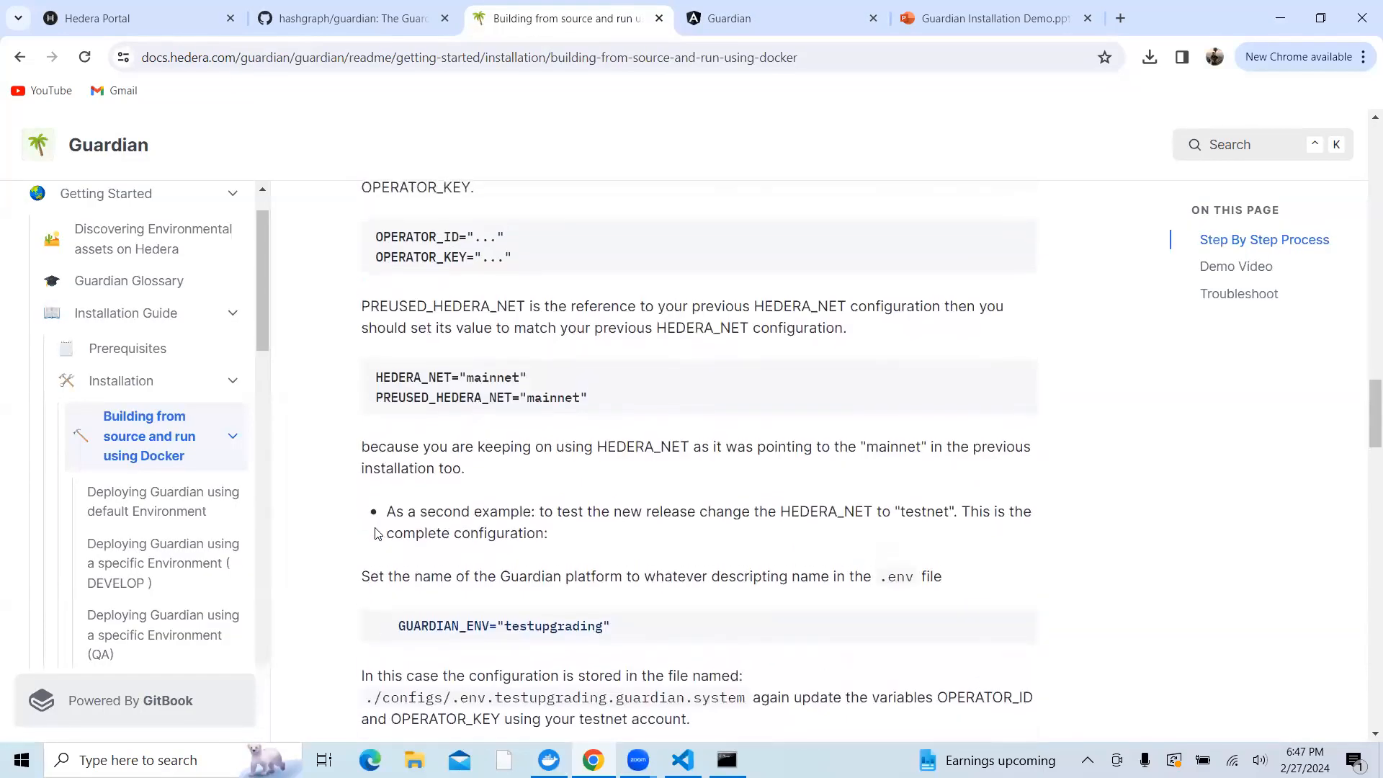
scroll("up", 3)
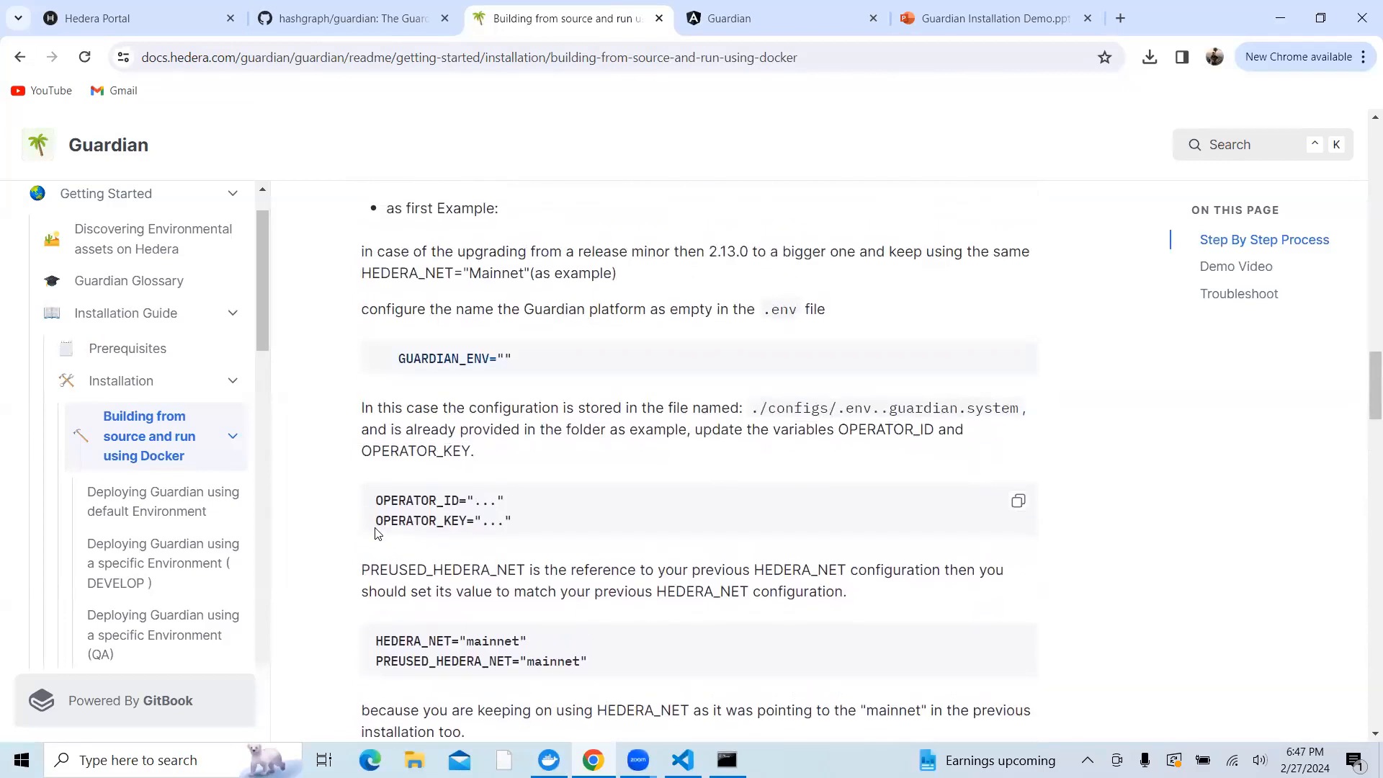
scroll("down", 3)
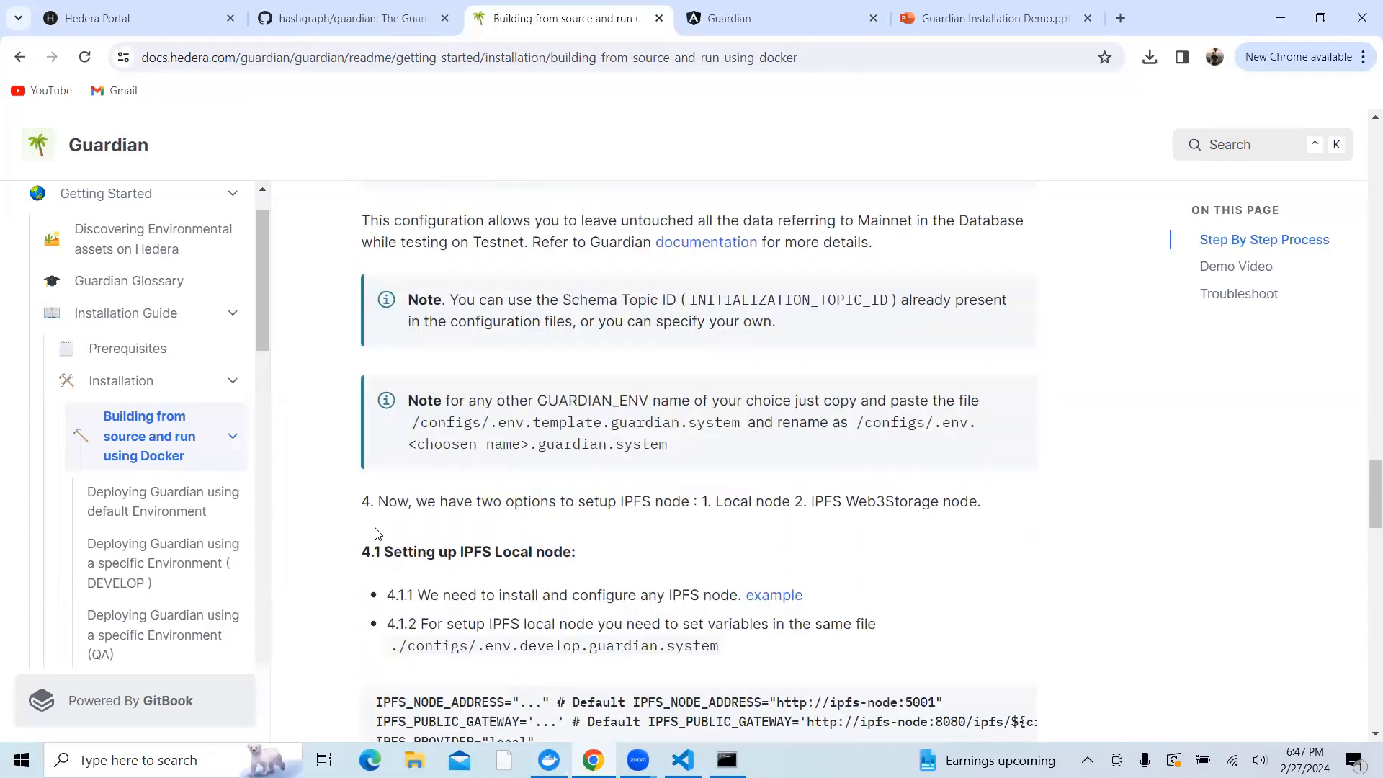